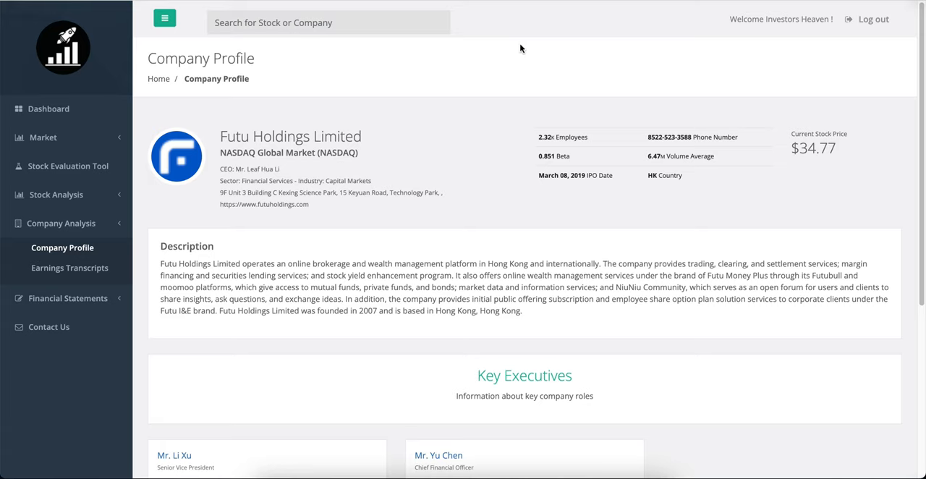
mouse_move(567, 194)
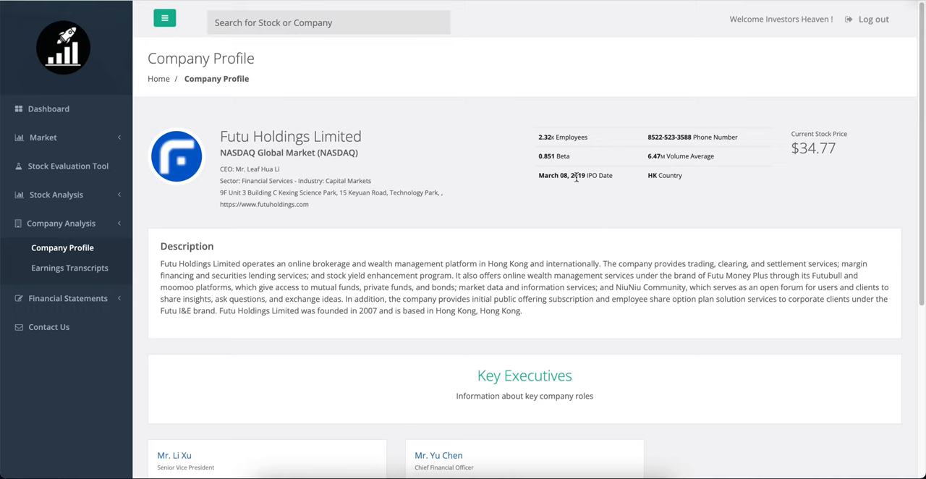
mouse_move(657, 179)
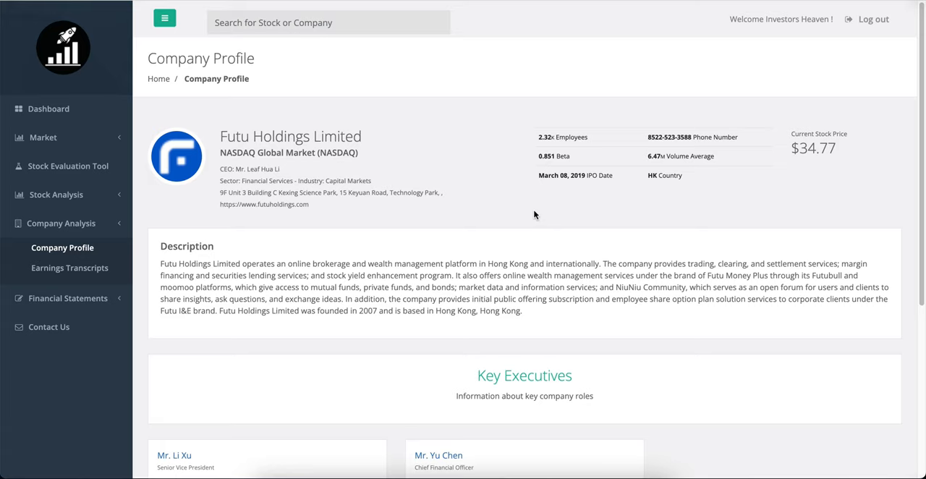
mouse_move(507, 215)
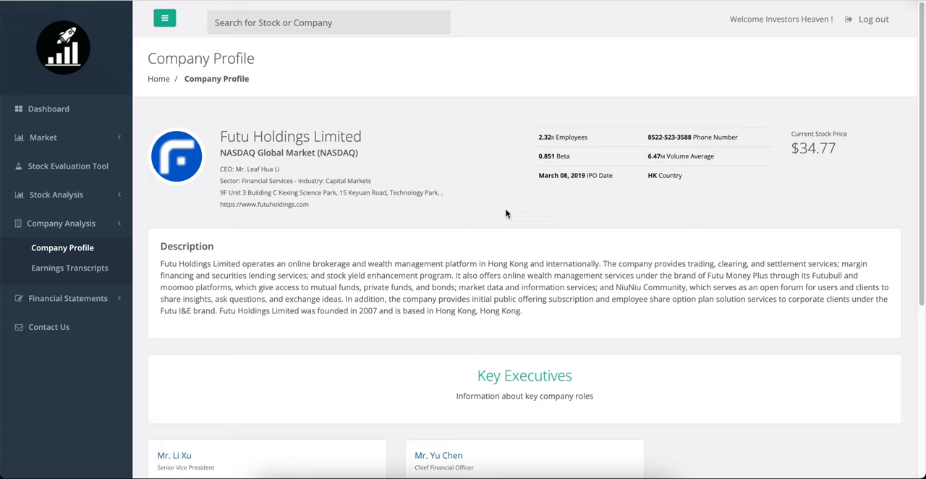
mouse_move(55, 198)
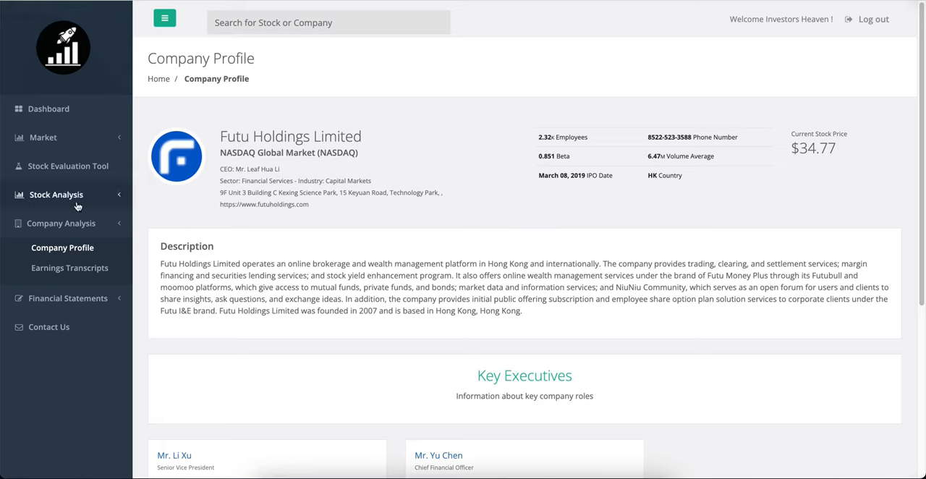
Expand the Stock Analysis sidebar section to reveal Stock Analysis, Stock News and Social Trends
left_click(55, 194)
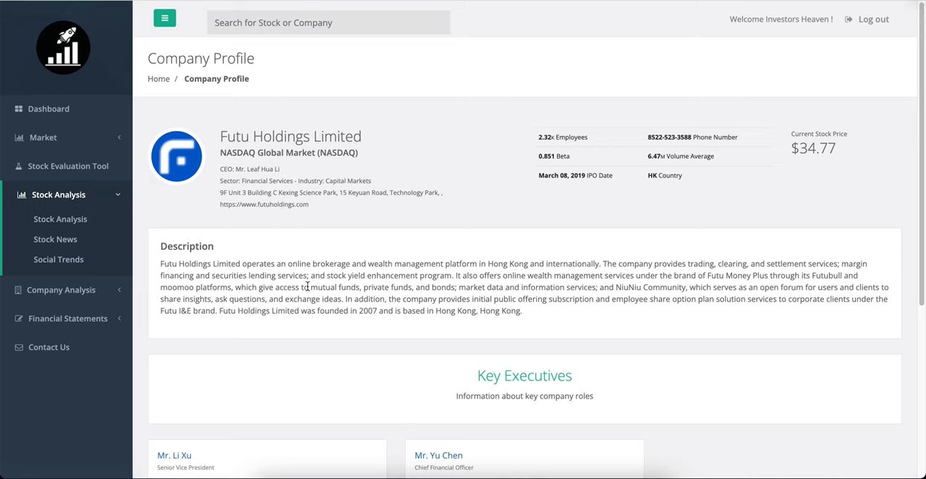
mouse_move(440, 264)
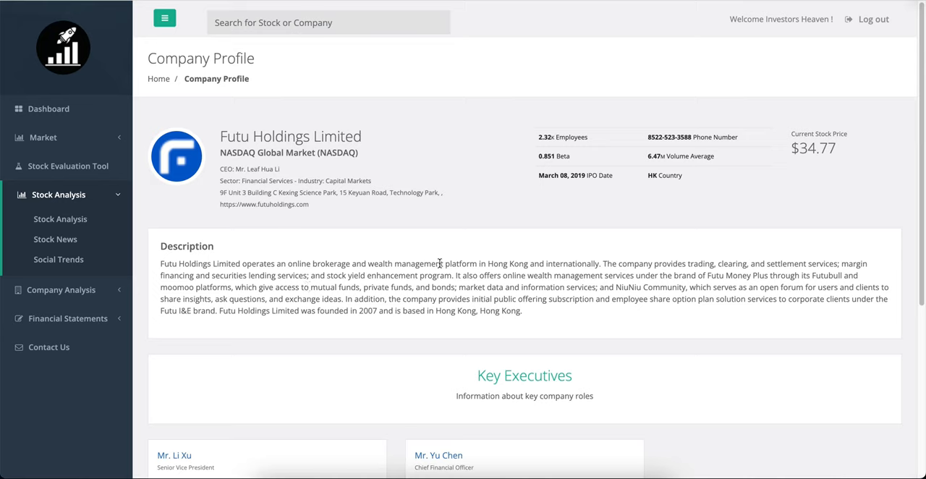
mouse_move(763, 239)
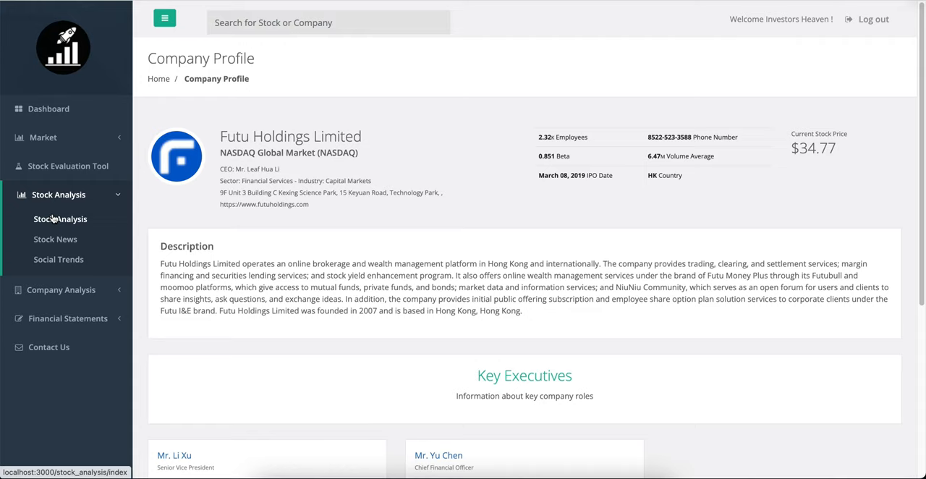
Show the FUTU Stock Analysis page with its price chart and performance figures
left_click(61, 218)
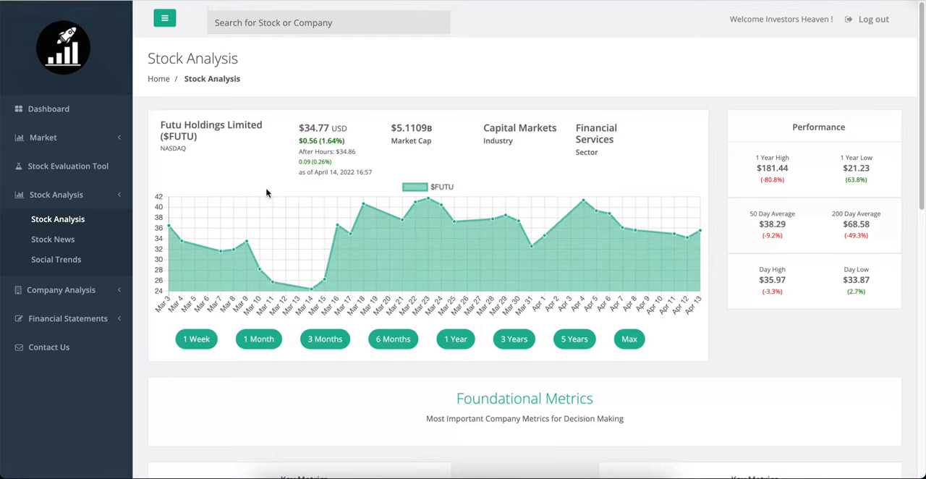
mouse_move(573, 339)
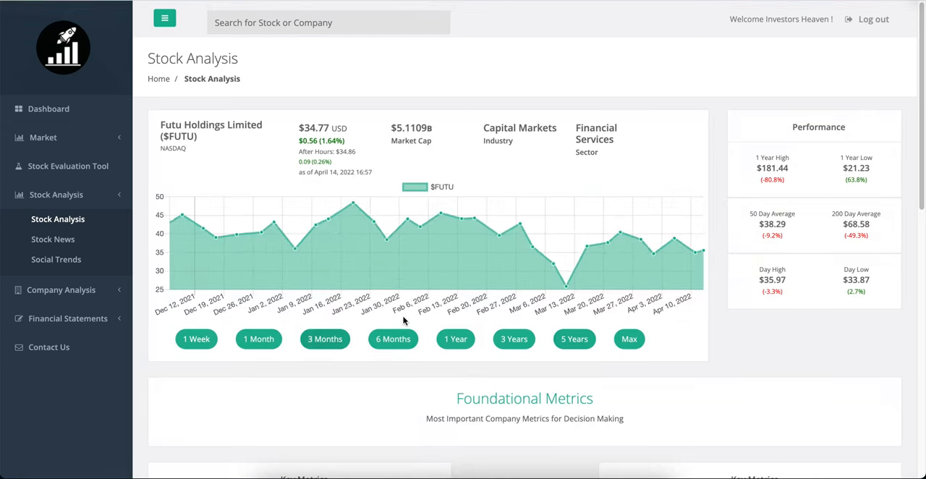
mouse_move(530, 258)
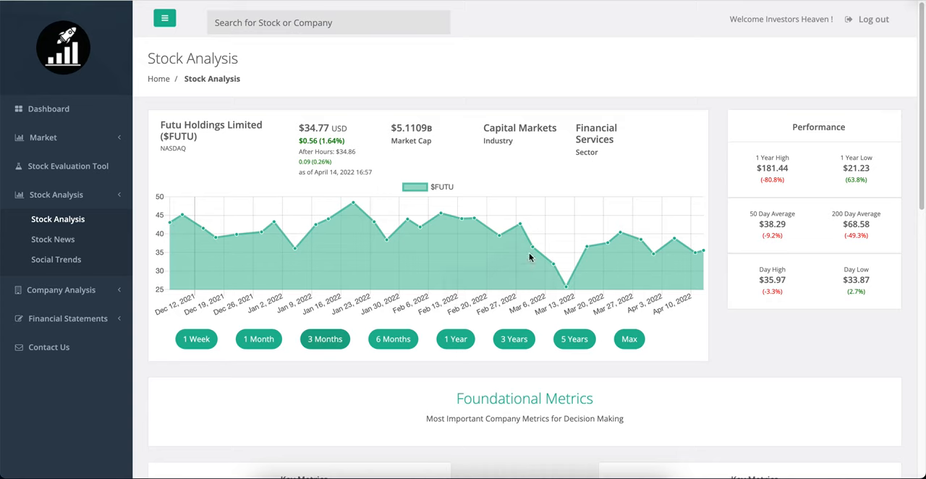
mouse_move(353, 206)
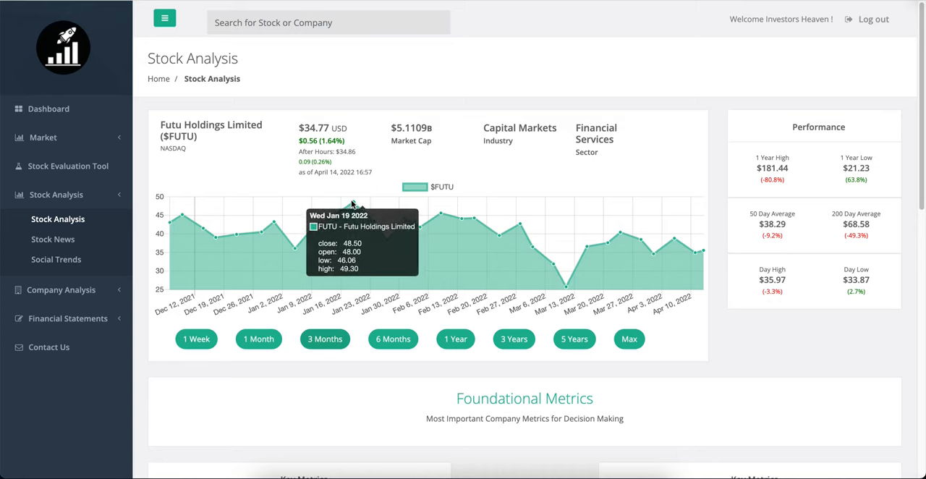
mouse_move(413, 317)
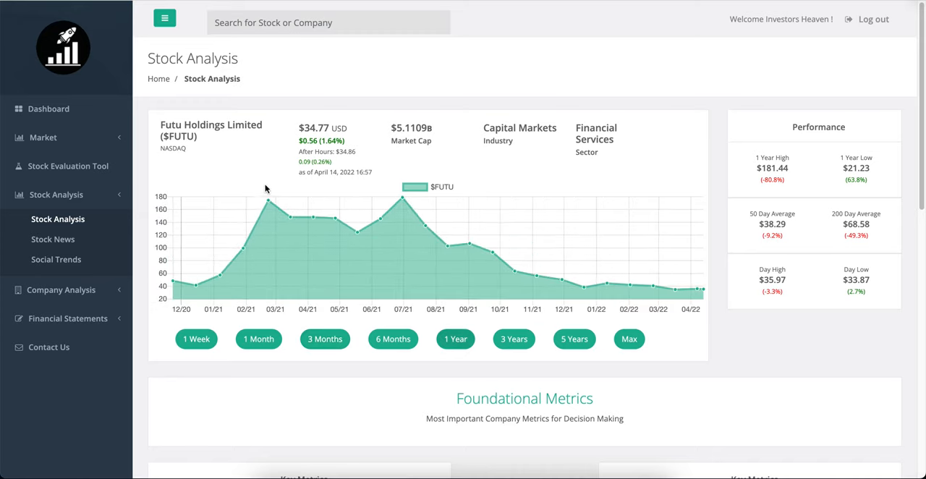
mouse_move(690, 276)
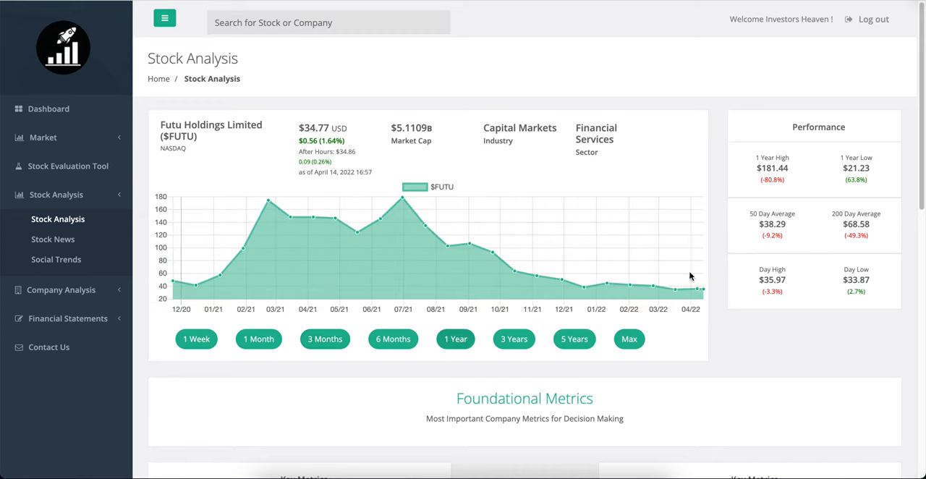
mouse_move(269, 201)
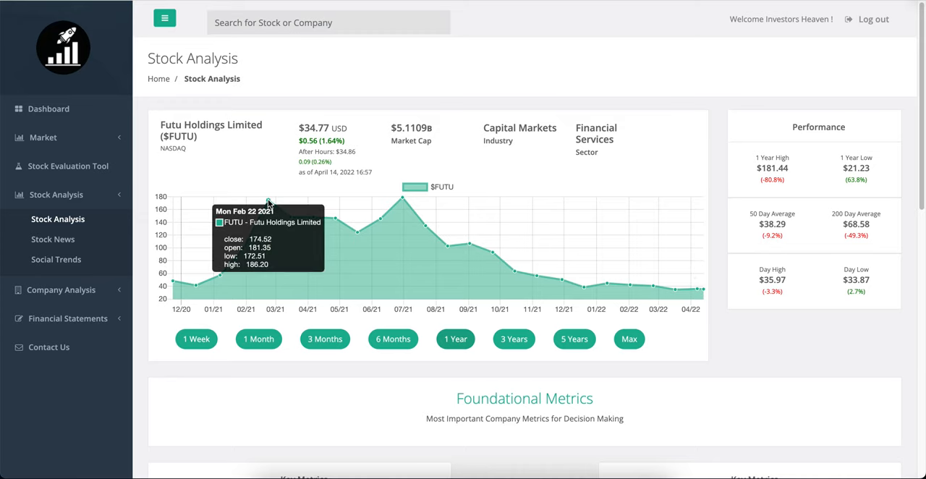
mouse_move(613, 330)
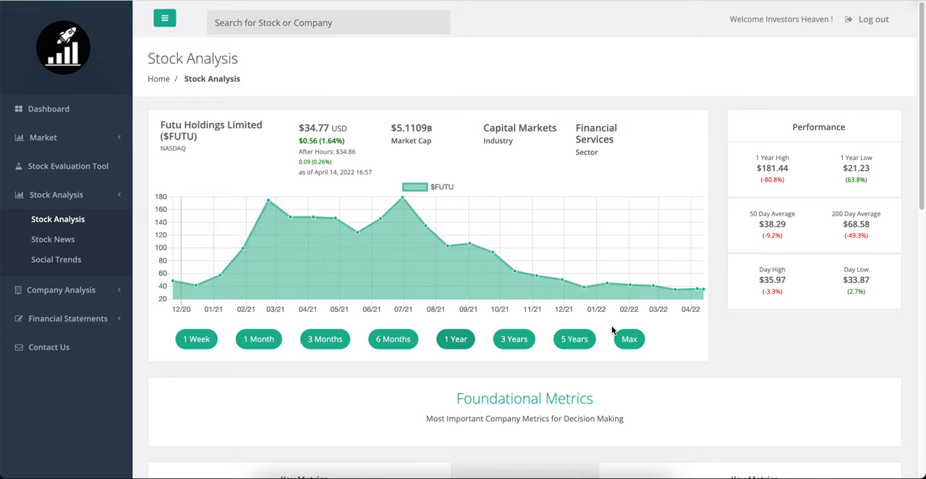
Show FUTU's Max price history with the 2021 peak near 178, then the Foundational Metrics below
left_click(628, 339)
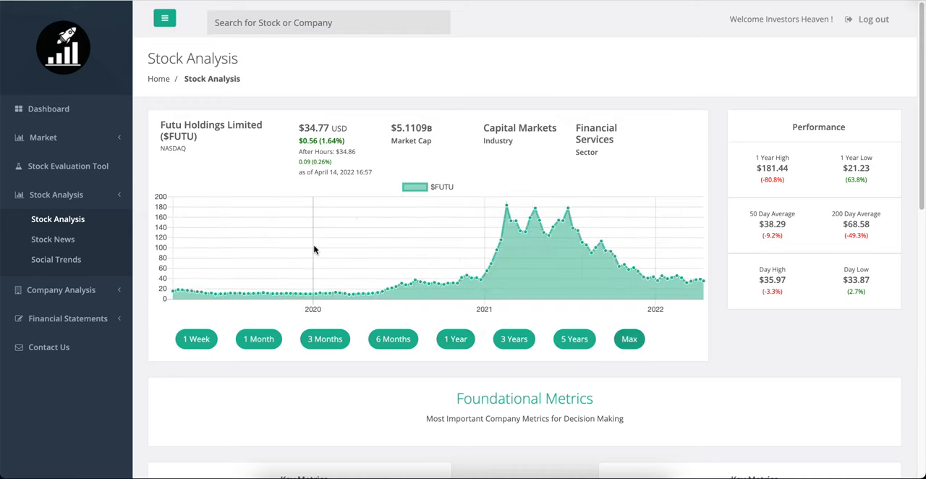
mouse_move(544, 191)
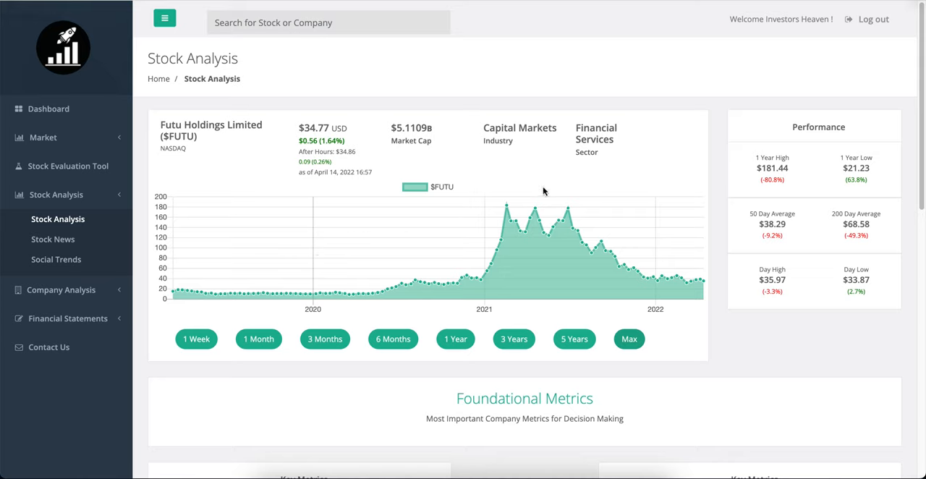
mouse_move(680, 269)
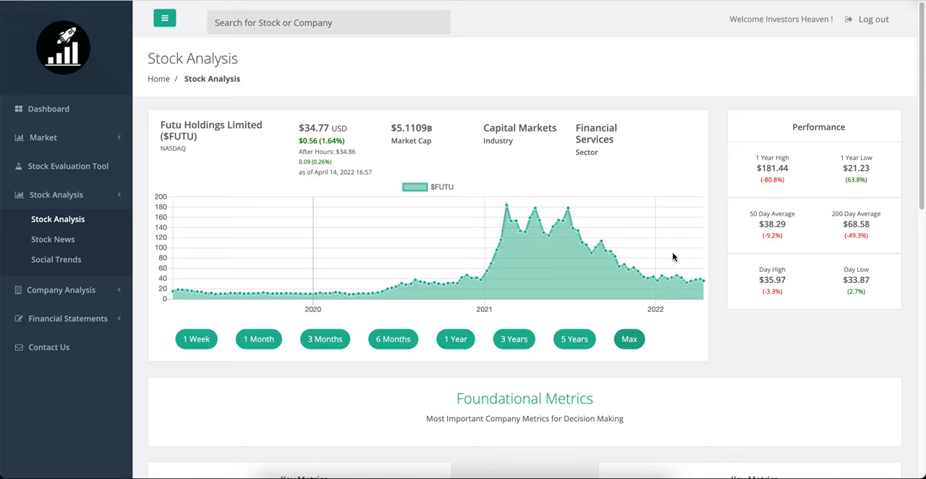
mouse_move(666, 253)
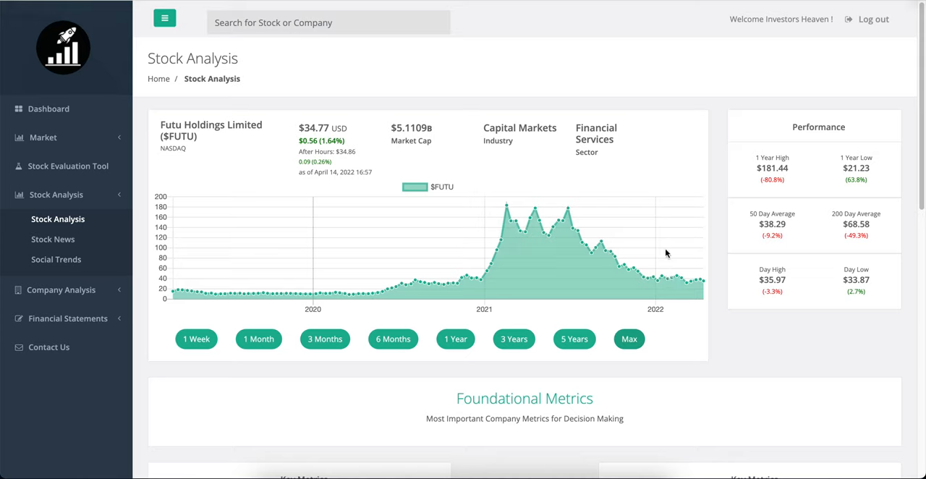
mouse_move(634, 237)
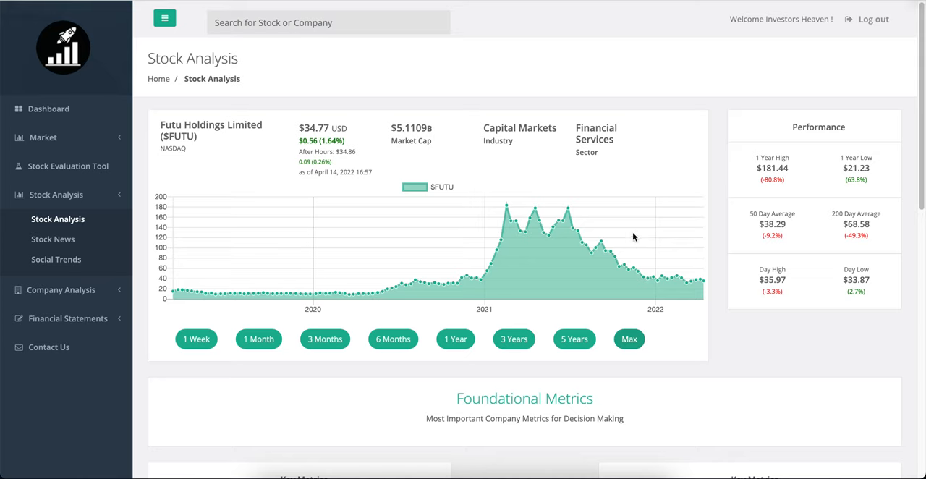
mouse_move(506, 210)
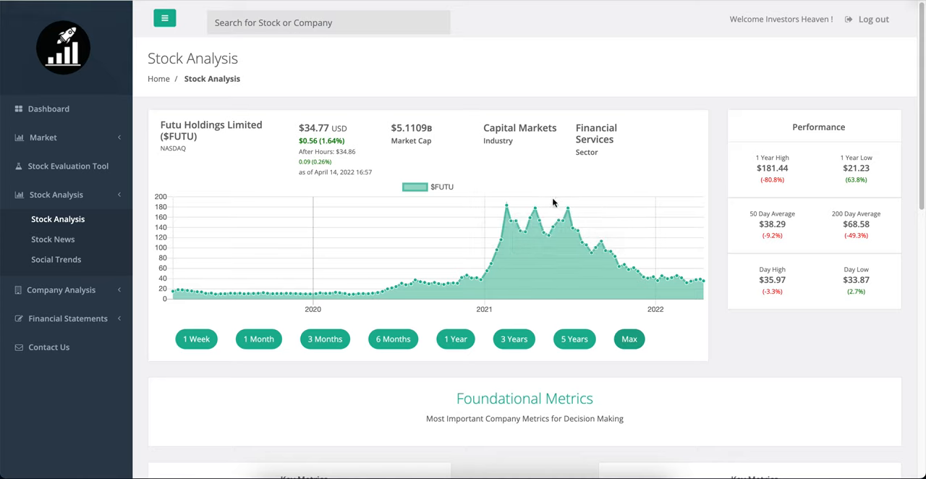
mouse_move(529, 203)
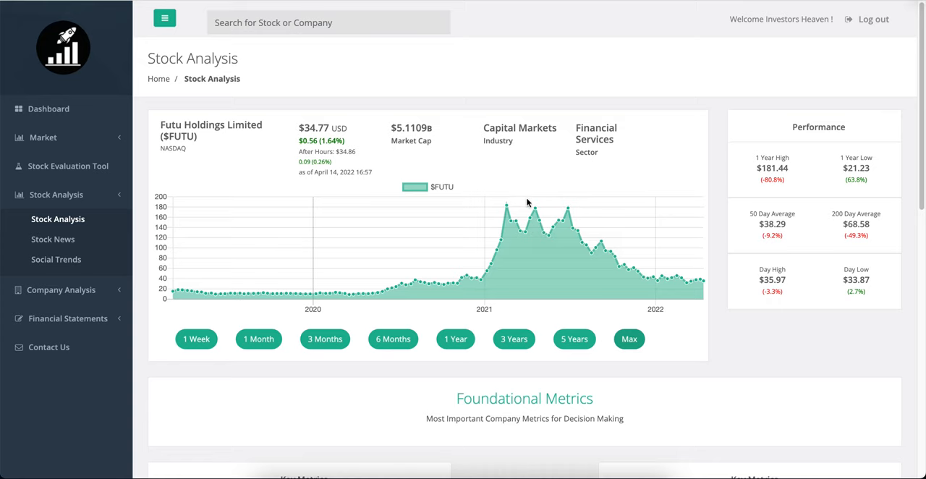
mouse_move(506, 203)
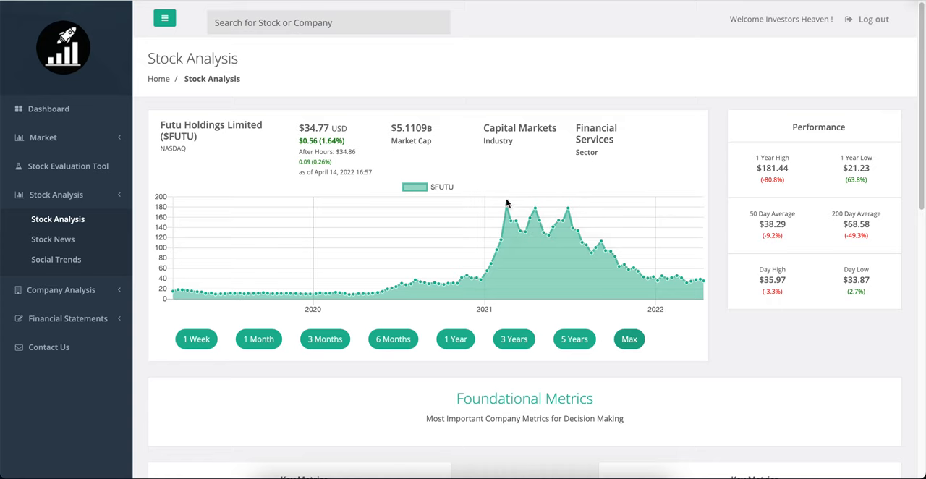
mouse_move(498, 203)
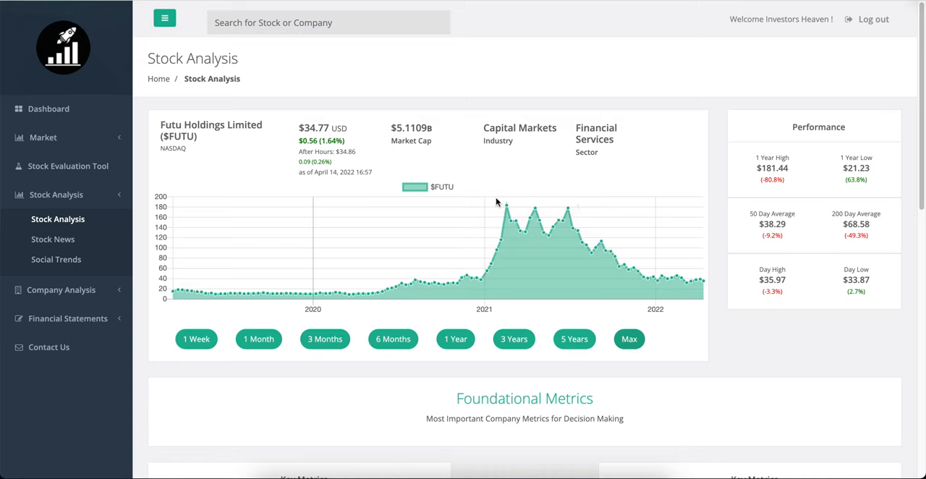
mouse_move(564, 205)
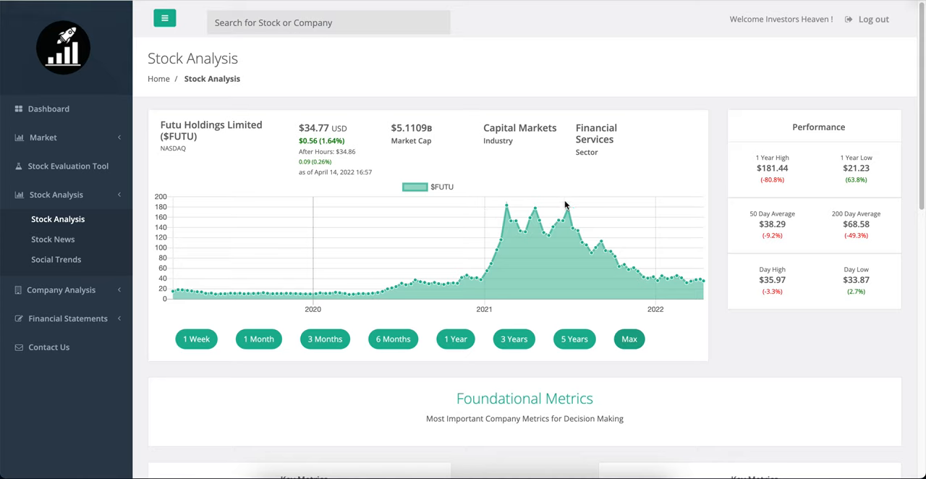
mouse_move(533, 241)
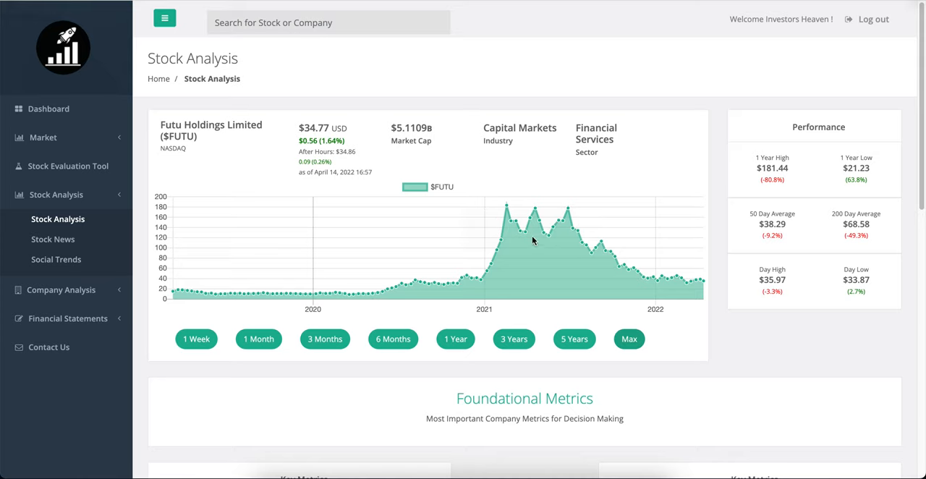
mouse_move(573, 240)
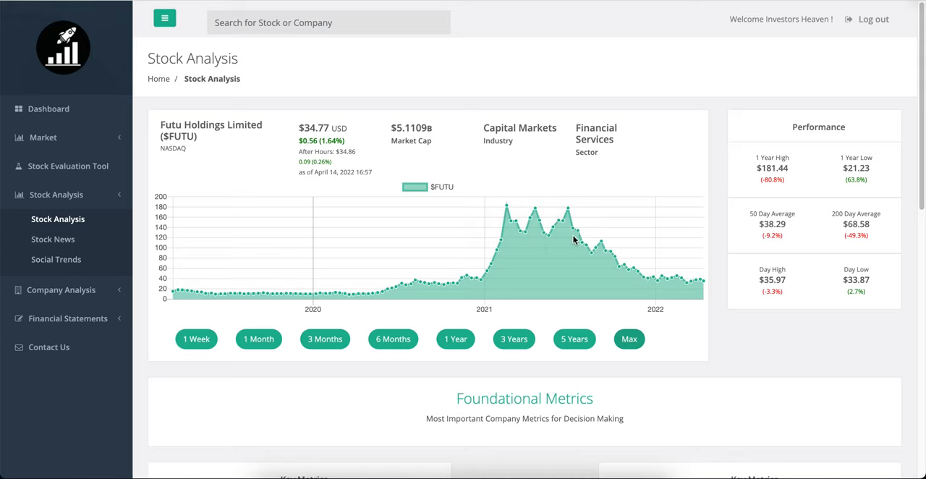
mouse_move(634, 246)
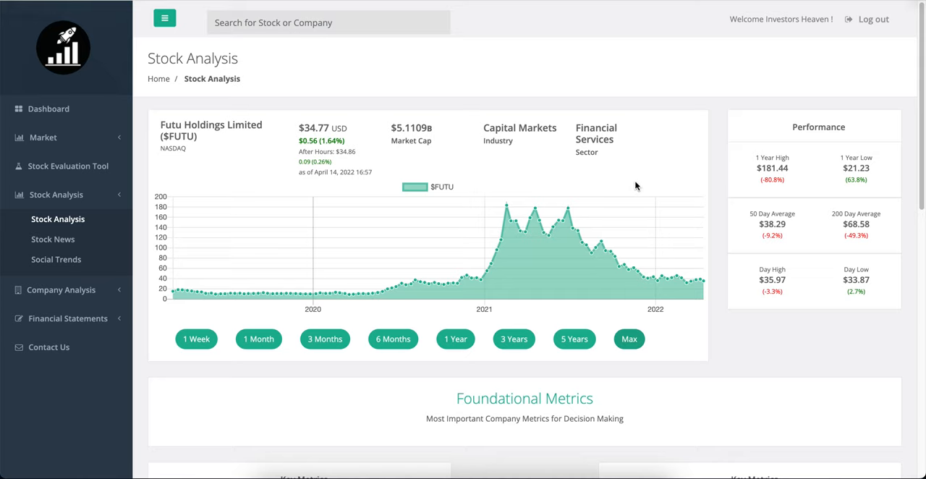
mouse_move(572, 201)
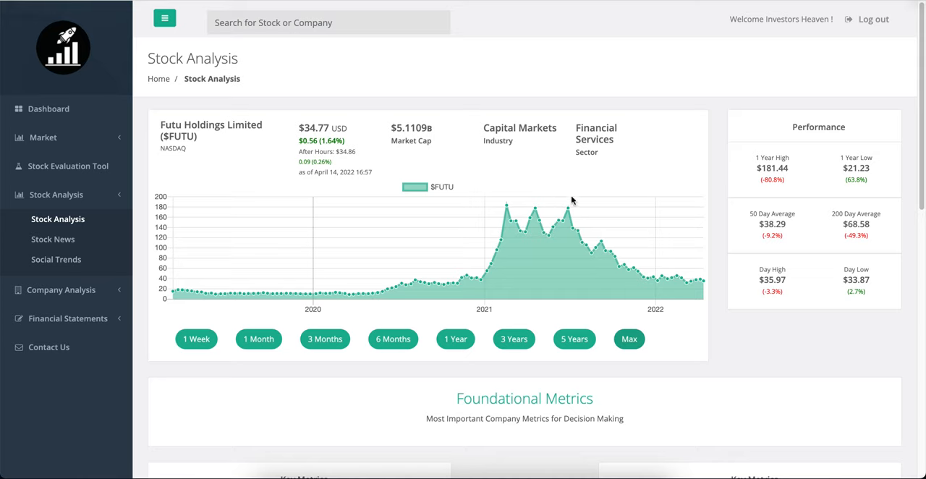
mouse_move(507, 203)
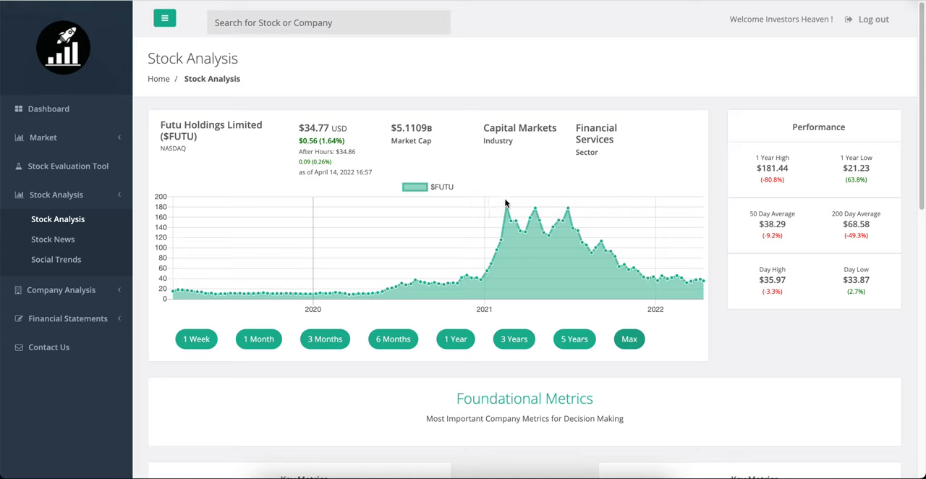
mouse_move(502, 206)
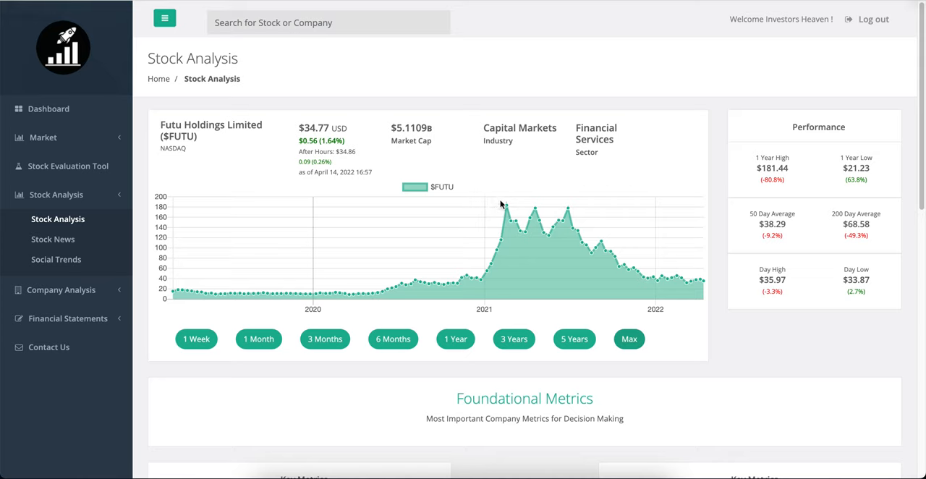
mouse_move(507, 208)
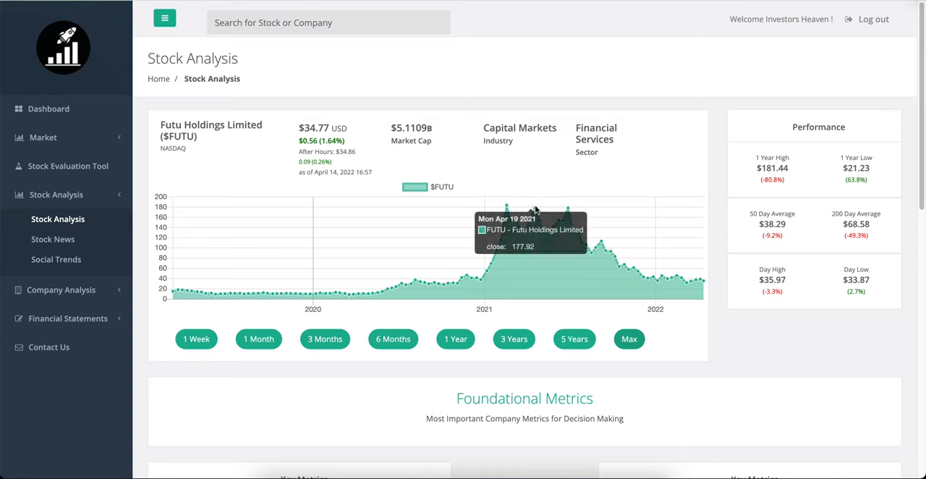
mouse_move(530, 200)
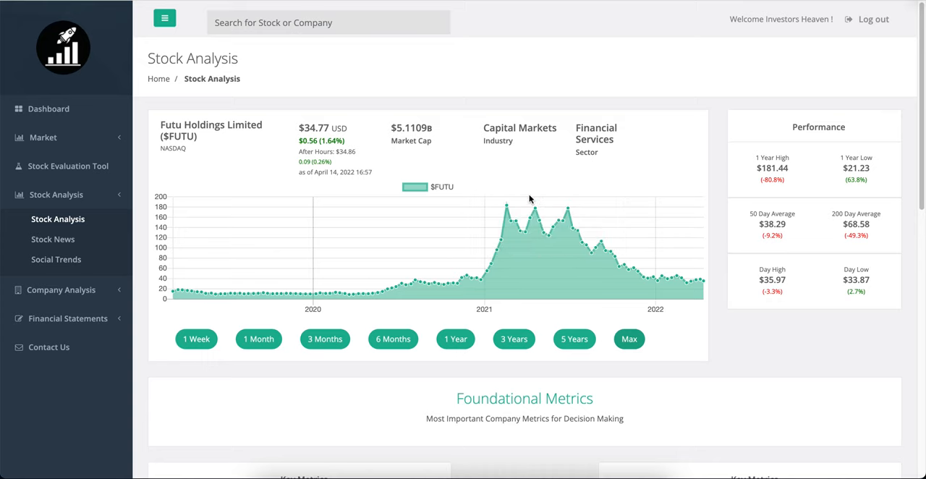
mouse_move(522, 224)
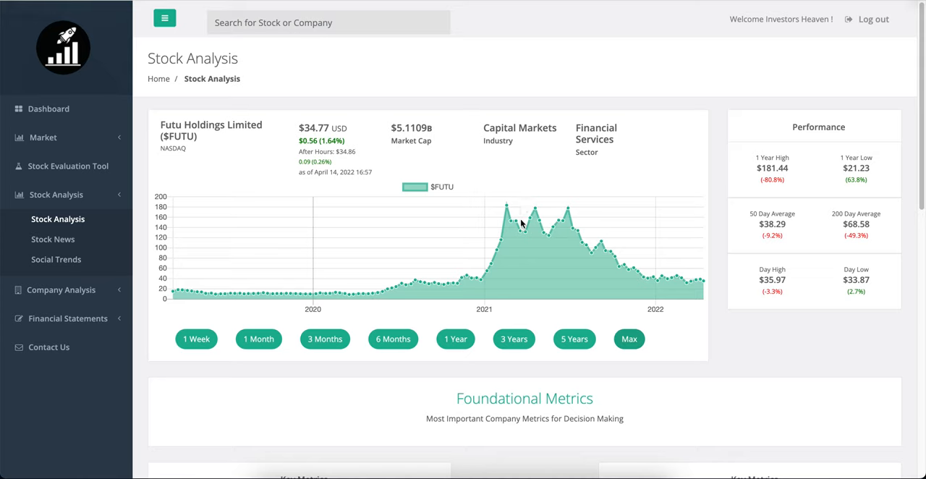
mouse_move(566, 198)
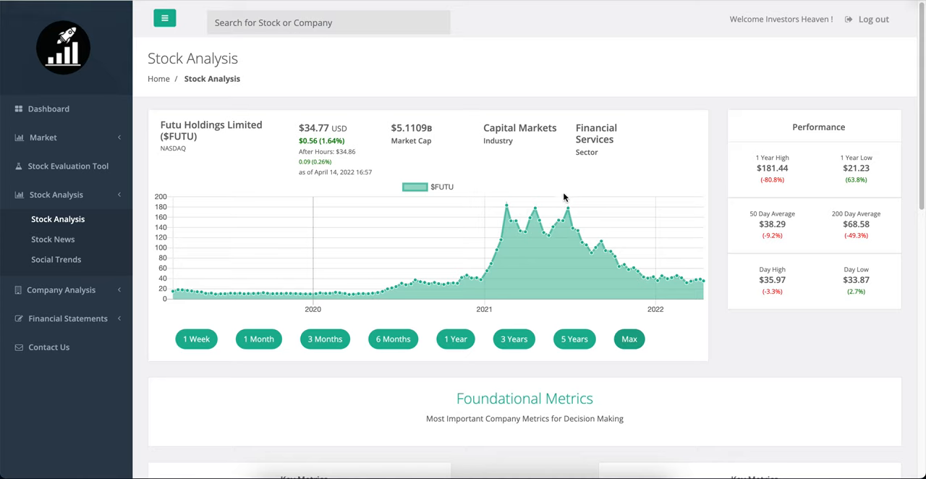
mouse_move(567, 206)
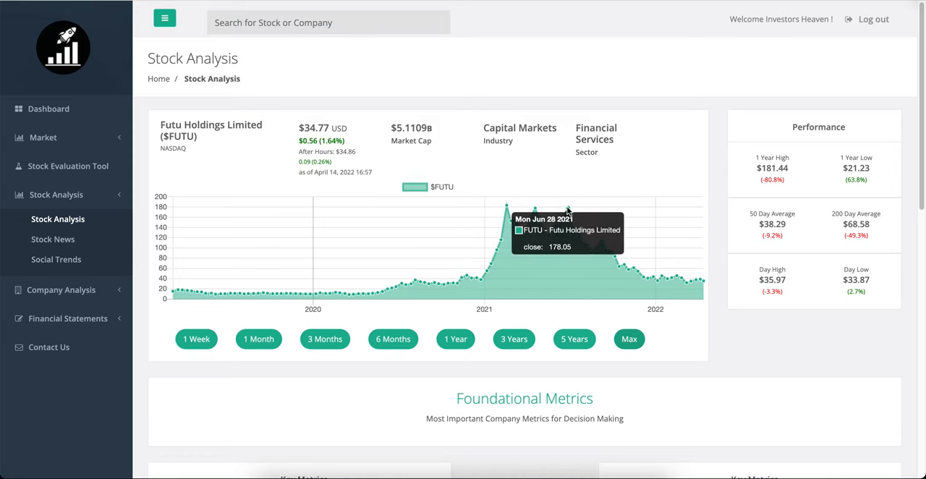
mouse_move(583, 212)
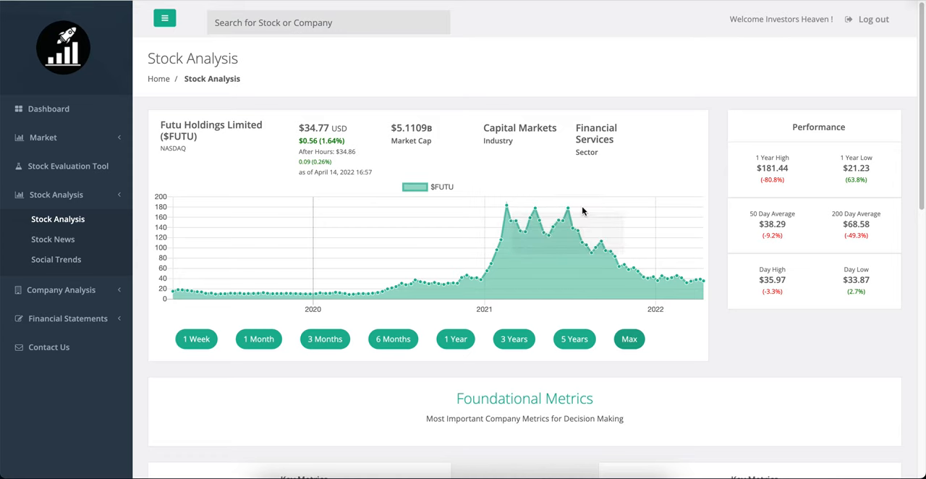
mouse_move(607, 240)
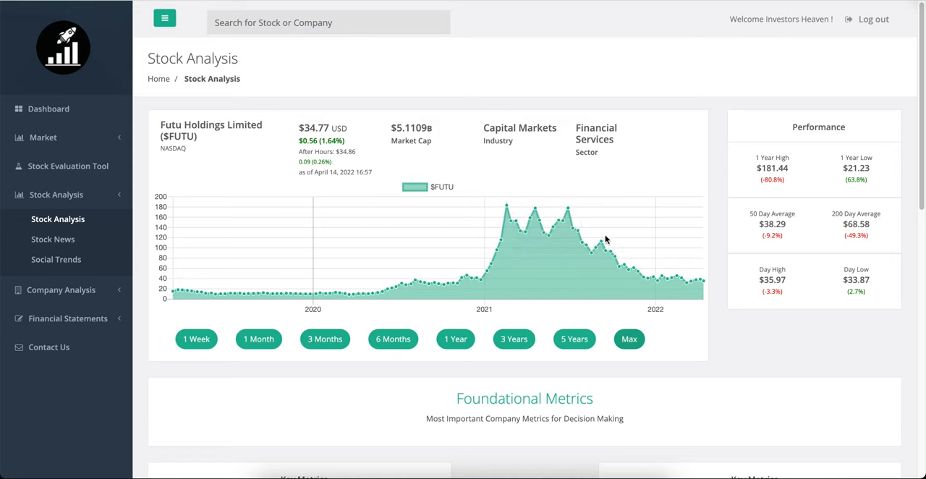
mouse_move(689, 276)
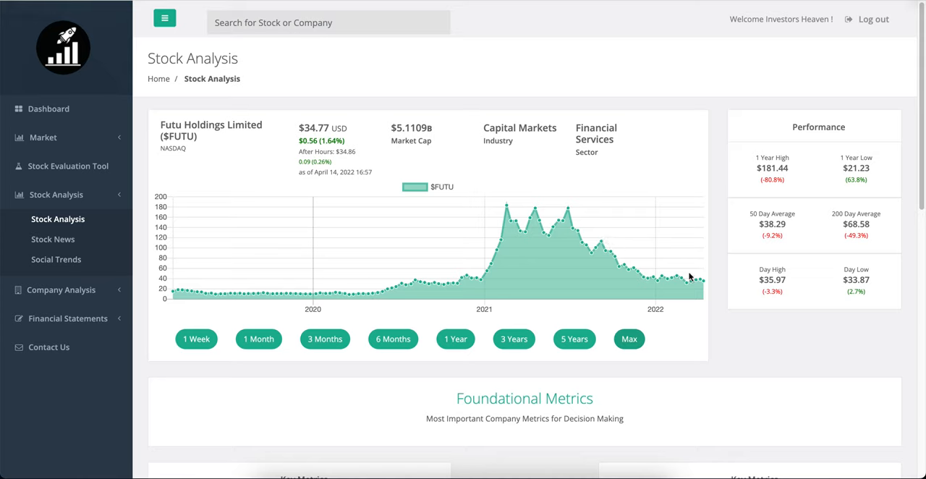
mouse_move(568, 210)
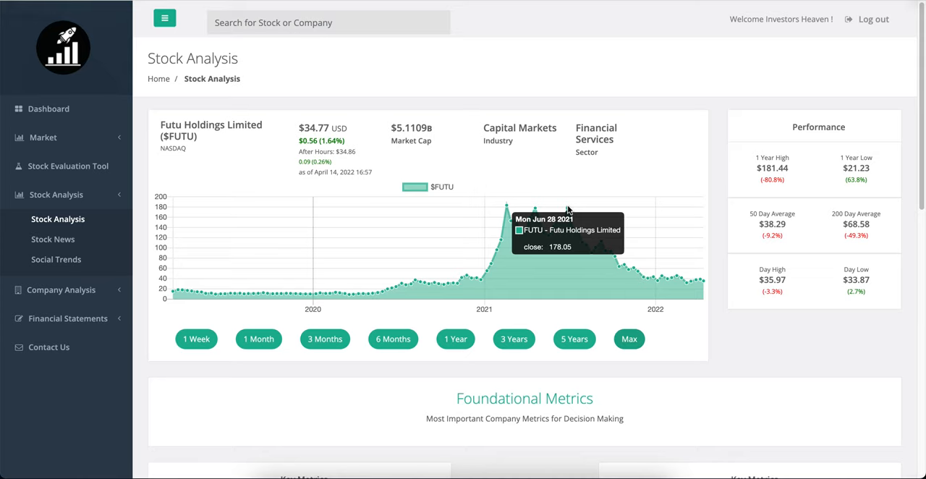
mouse_move(579, 226)
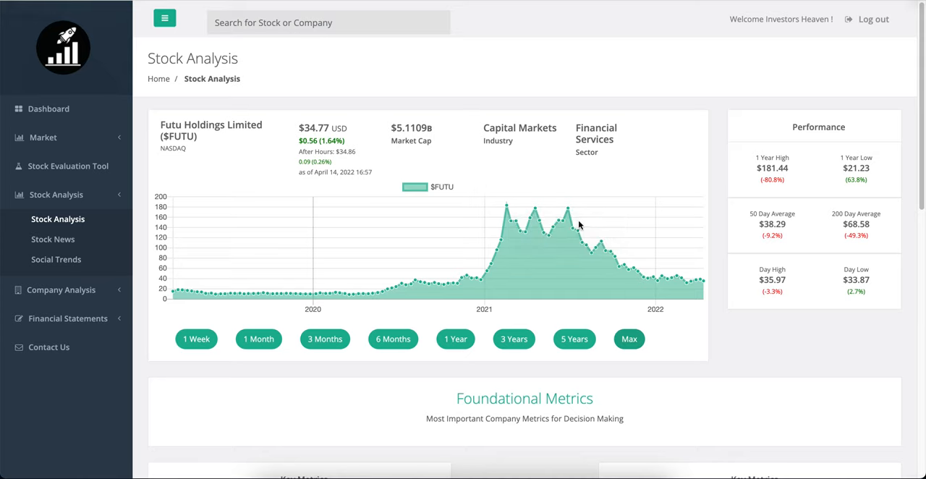
mouse_move(562, 178)
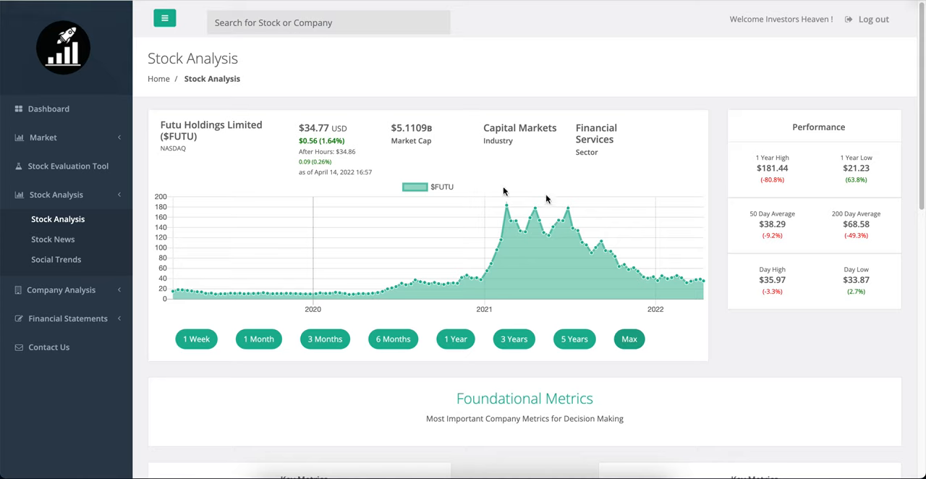
mouse_move(677, 265)
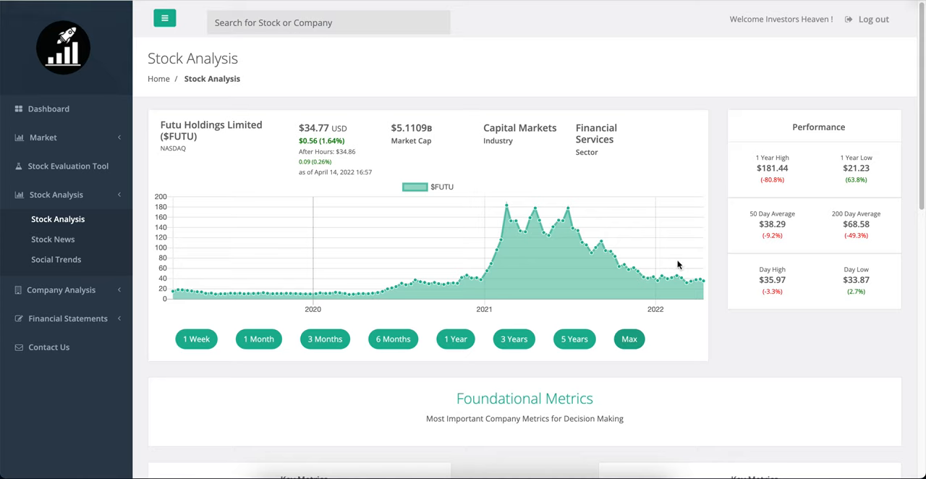
mouse_move(698, 234)
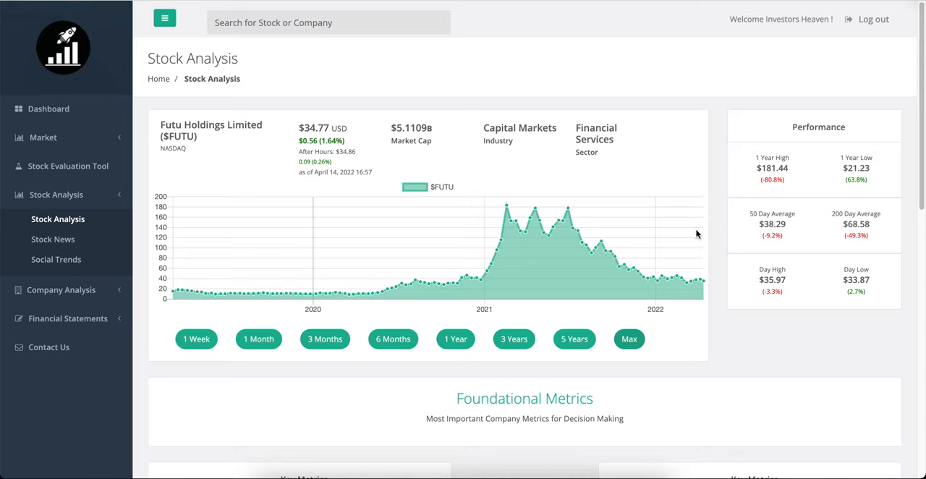
scroll("down", 3)
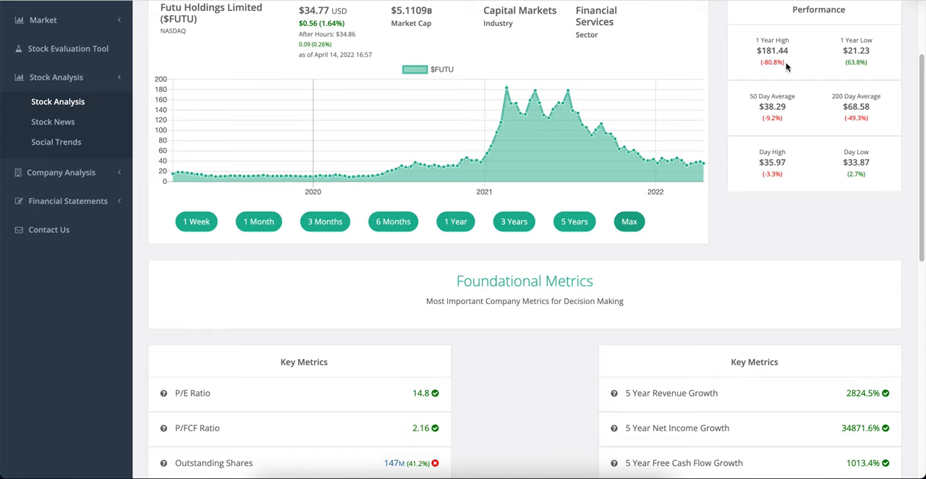
scroll("down", 3)
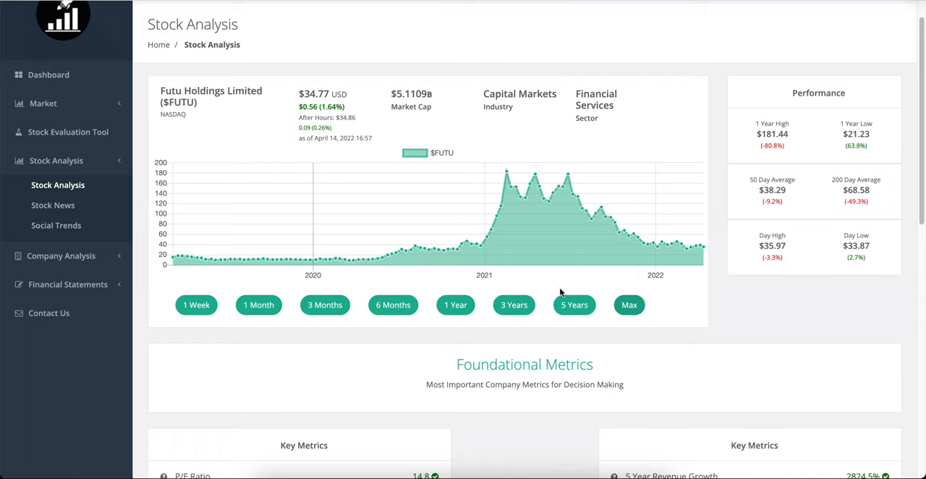
scroll("down", 3)
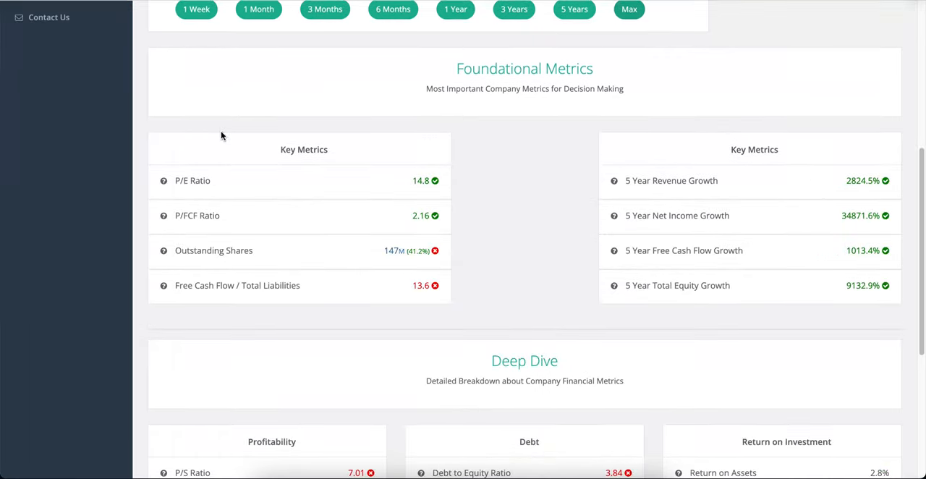
mouse_move(419, 180)
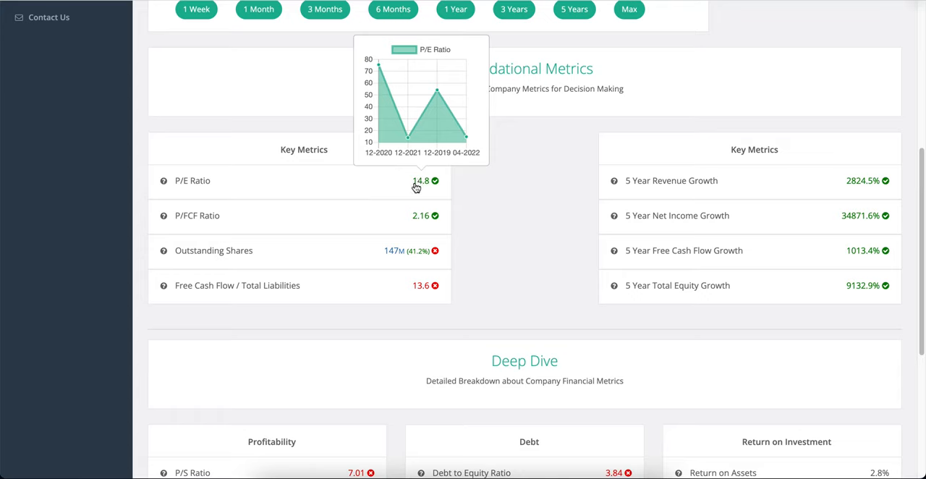
mouse_move(425, 186)
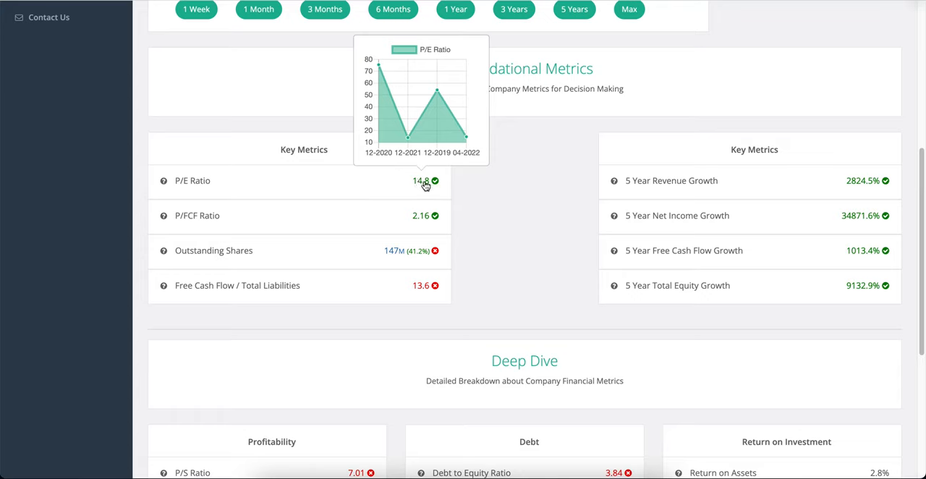
mouse_move(446, 69)
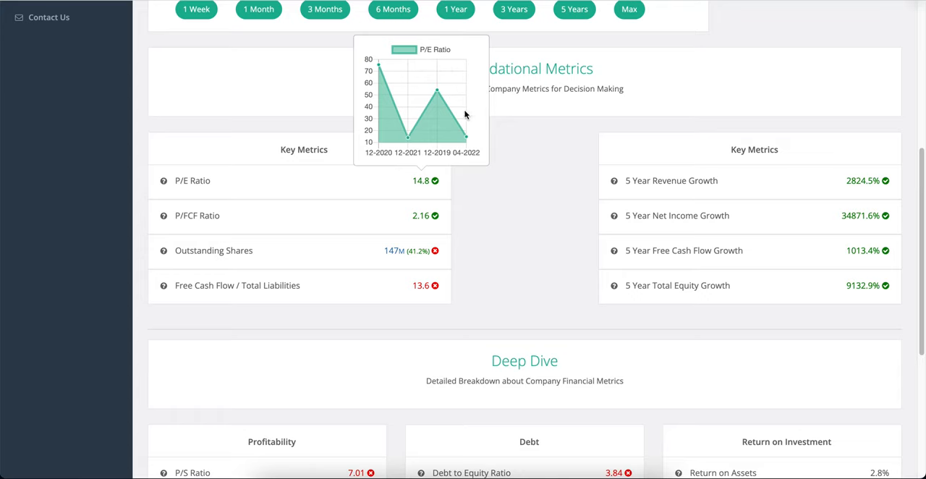
mouse_move(426, 218)
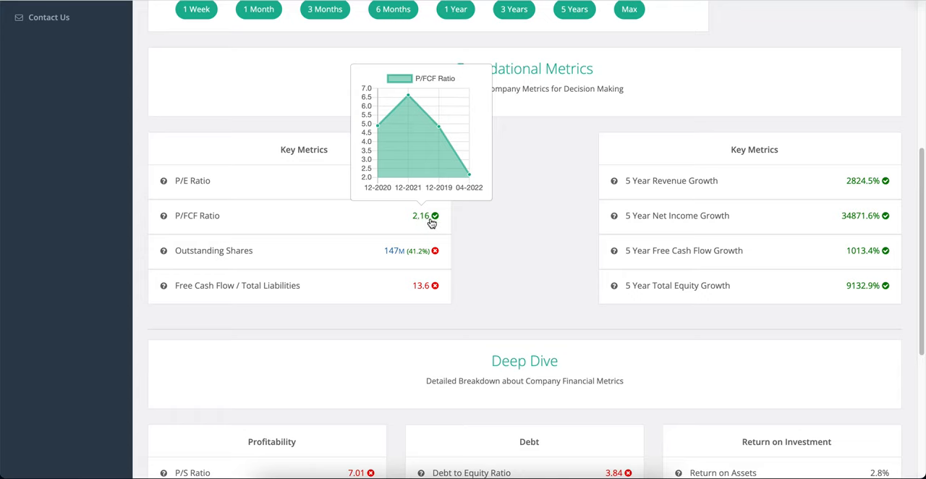
mouse_move(423, 219)
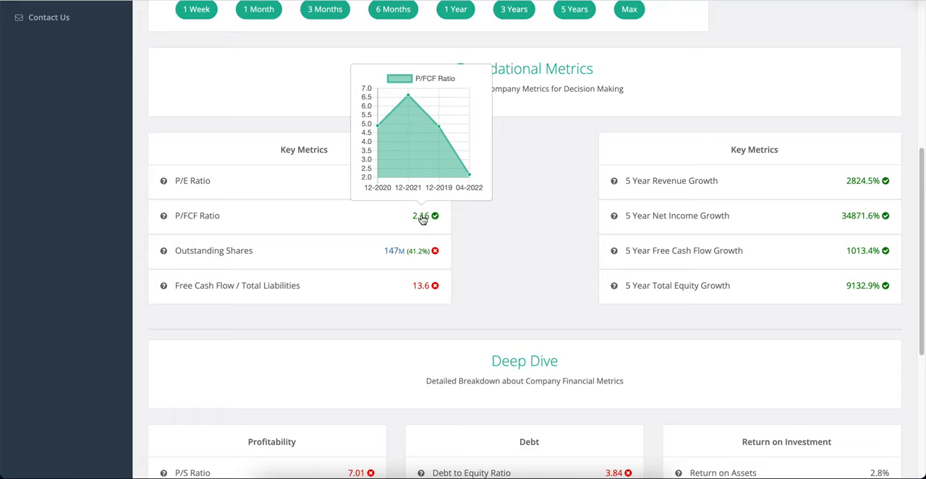
mouse_move(394, 257)
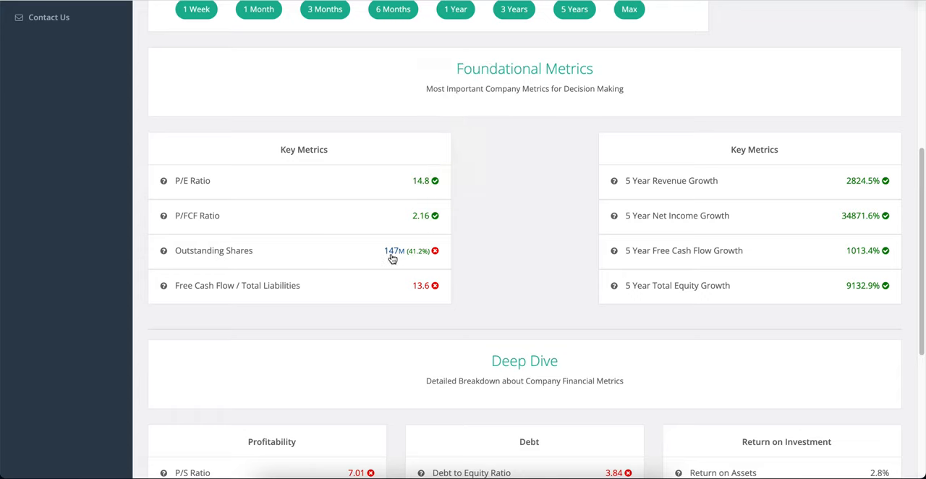
mouse_move(394, 252)
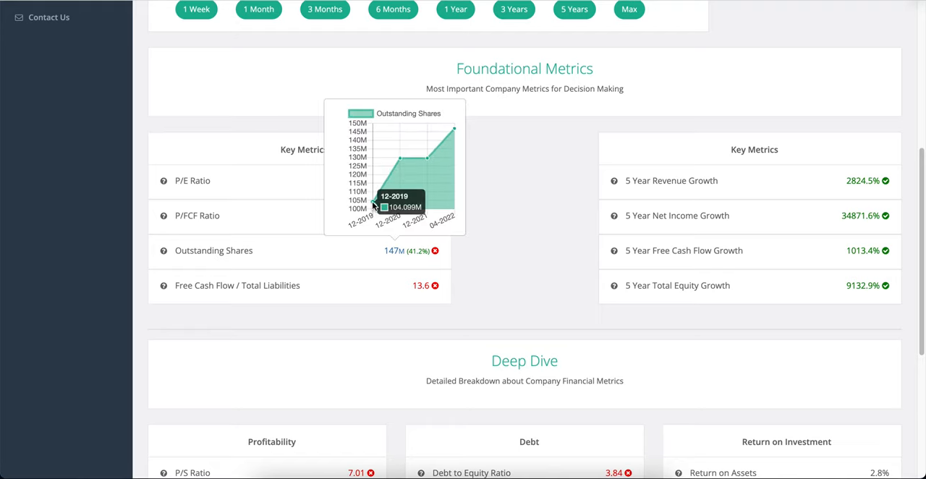
mouse_move(449, 139)
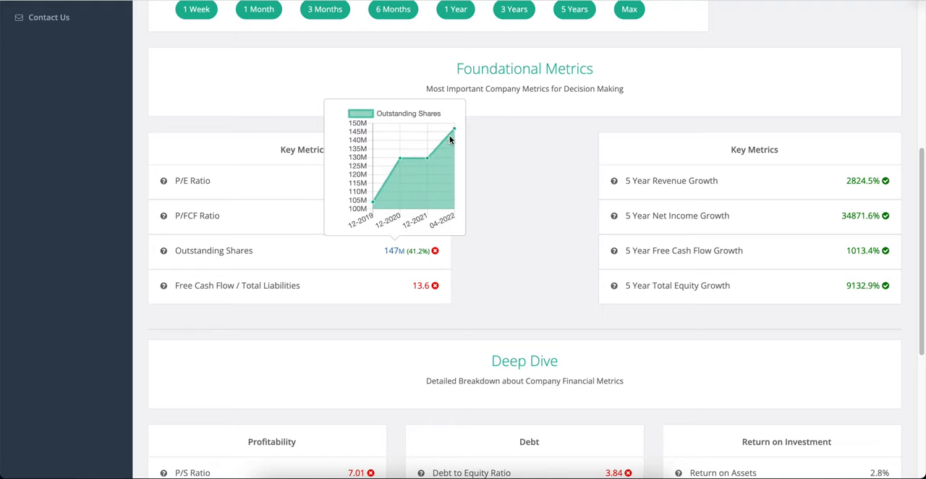
mouse_move(531, 223)
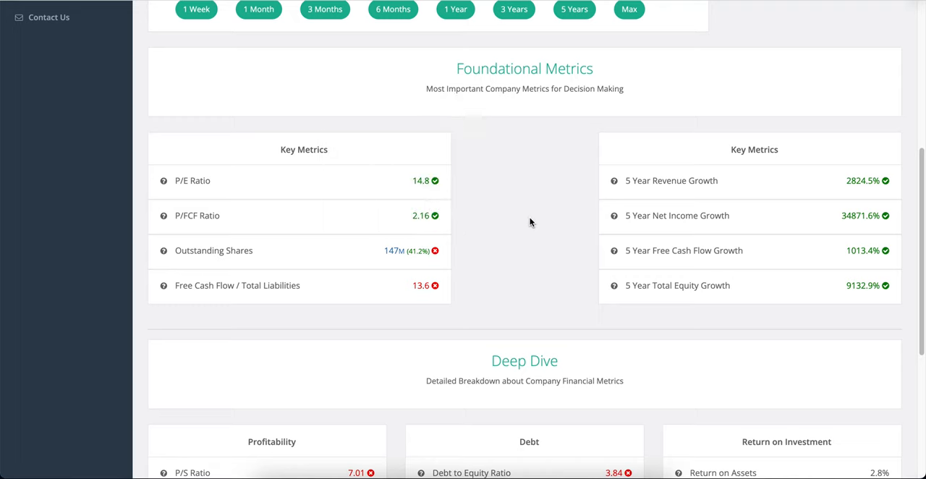
mouse_move(404, 301)
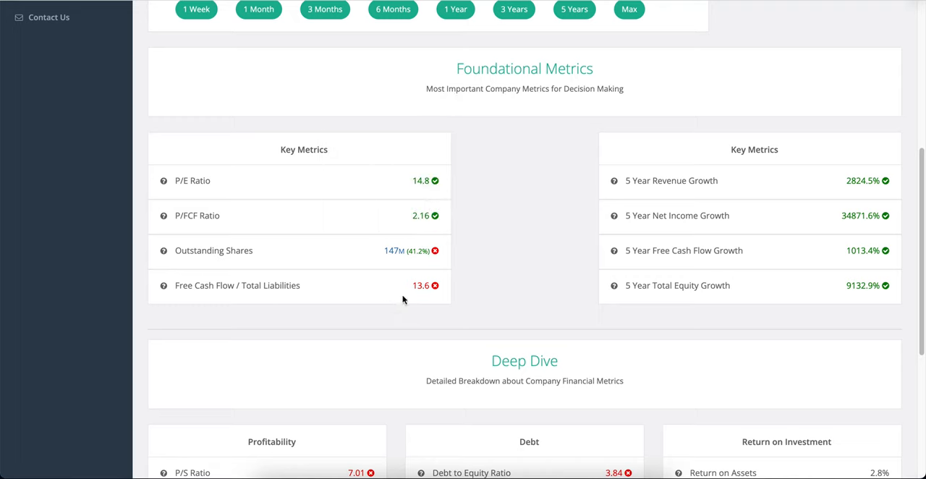
mouse_move(316, 284)
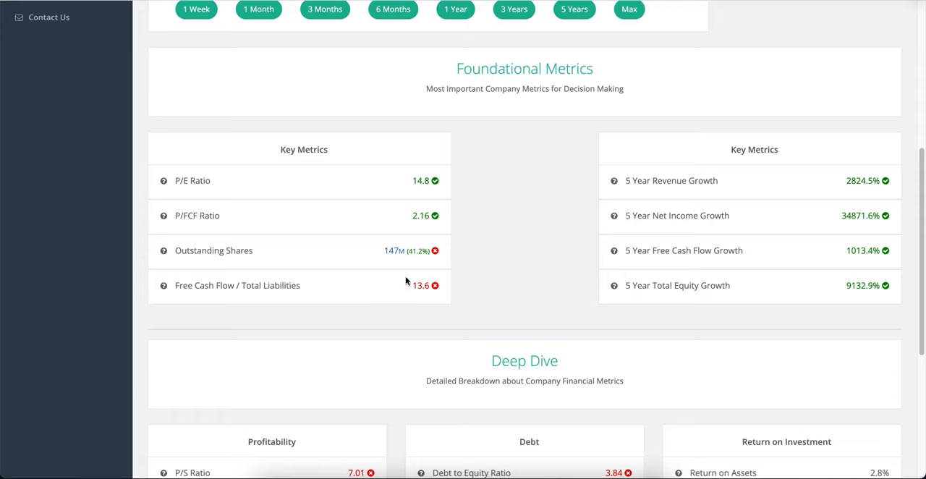
mouse_move(507, 289)
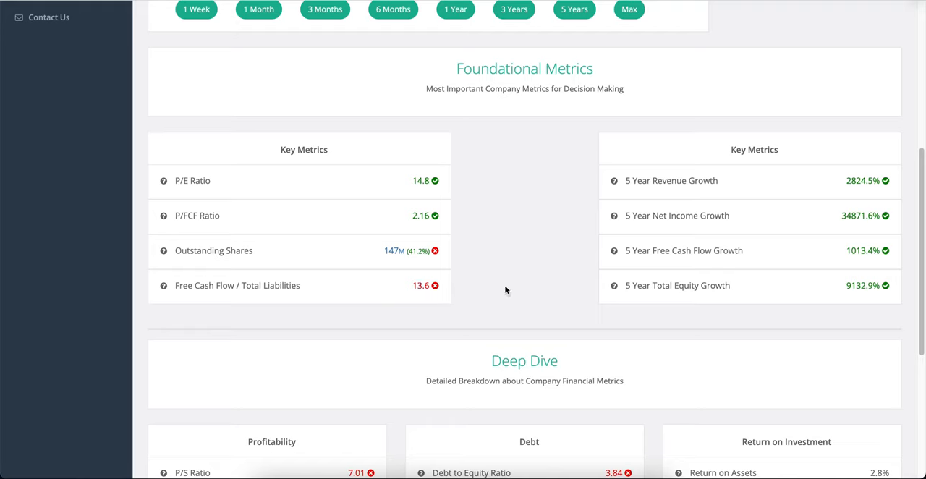
mouse_move(848, 186)
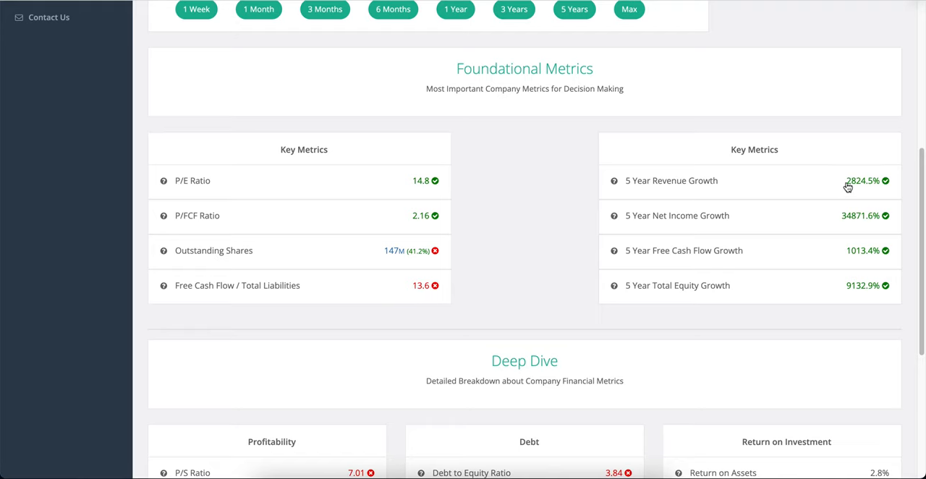
mouse_move(848, 182)
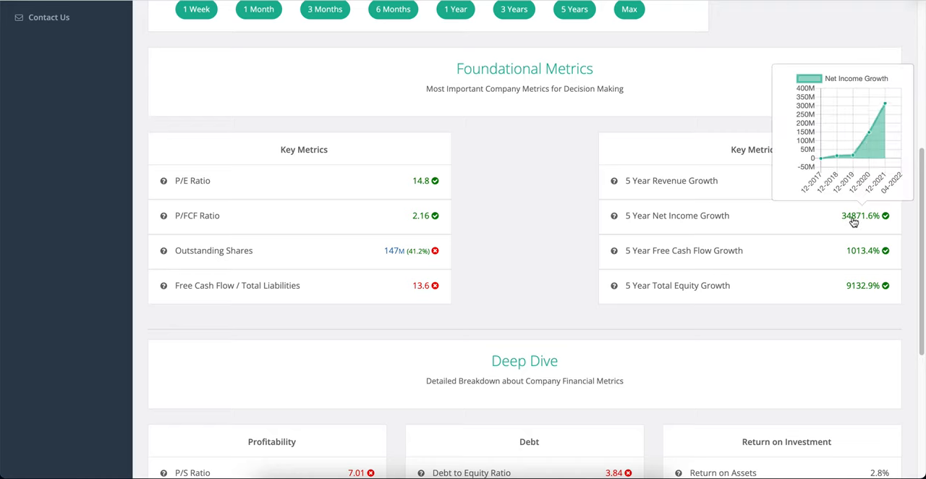
mouse_move(836, 229)
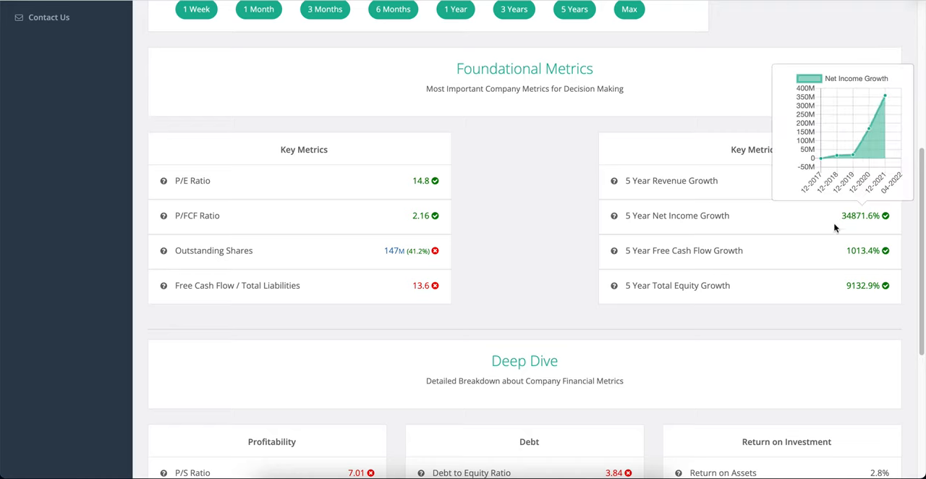
mouse_move(854, 251)
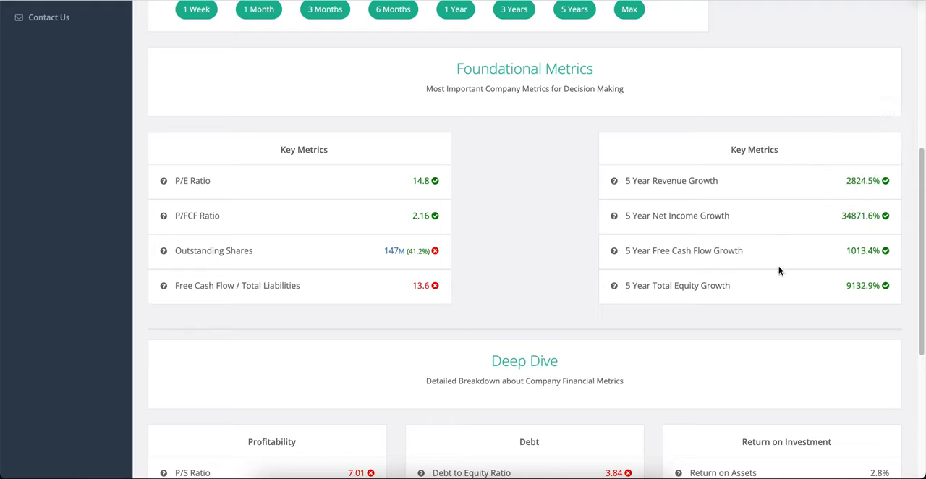
mouse_move(862, 197)
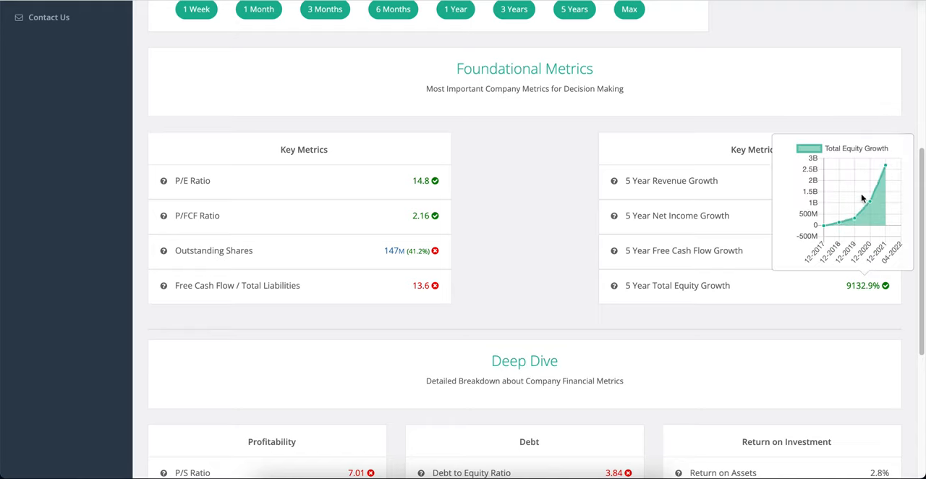
mouse_move(376, 252)
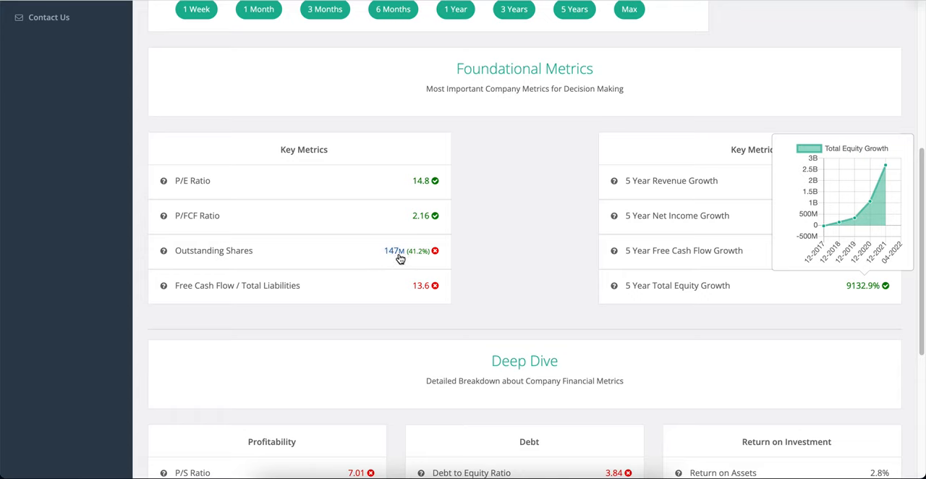
mouse_move(676, 178)
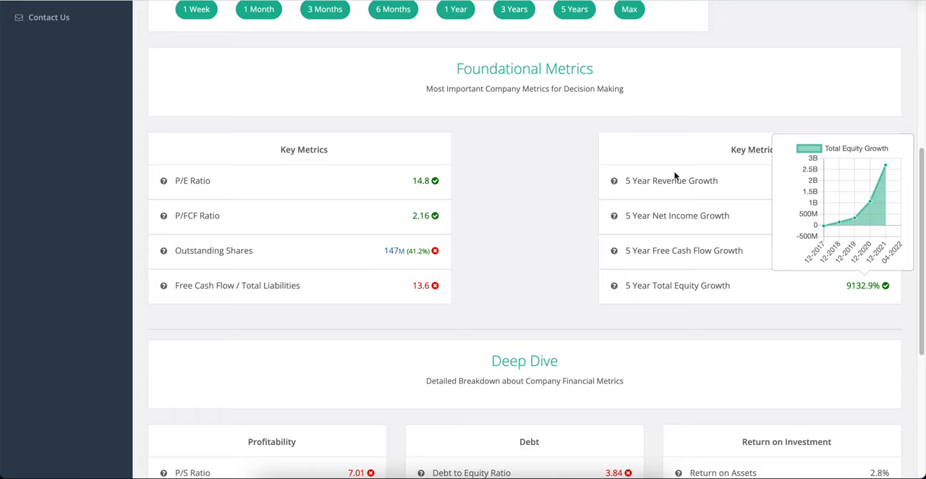
Review FUTU's Deep Dive profitability, debt, returns, dividends and growth ratios
scroll("down", 3)
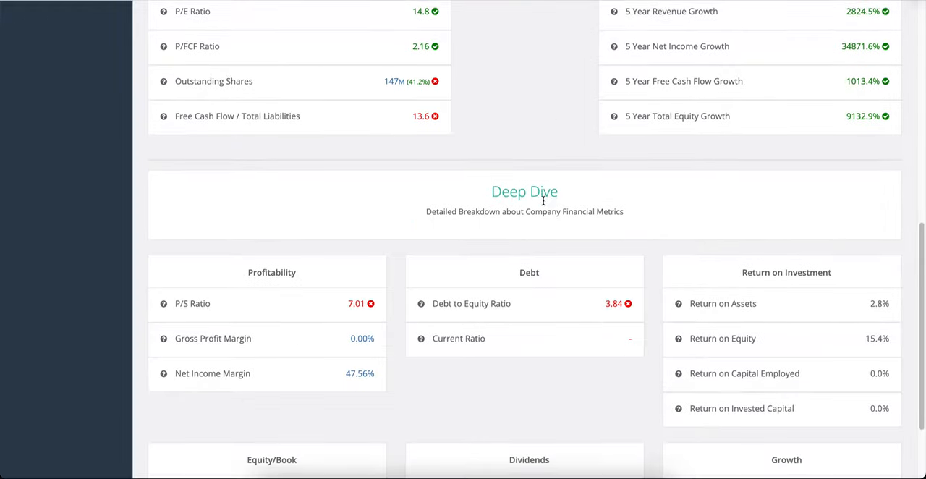
scroll("down", 3)
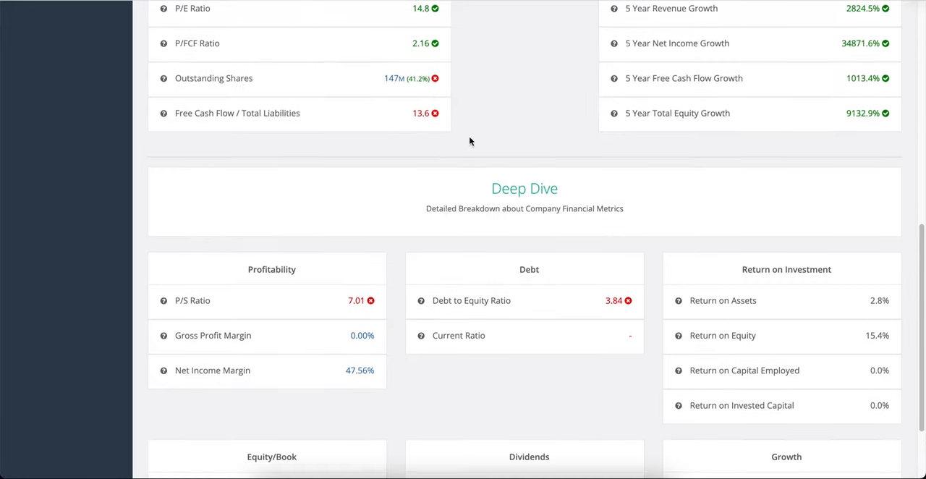
scroll("down", 3)
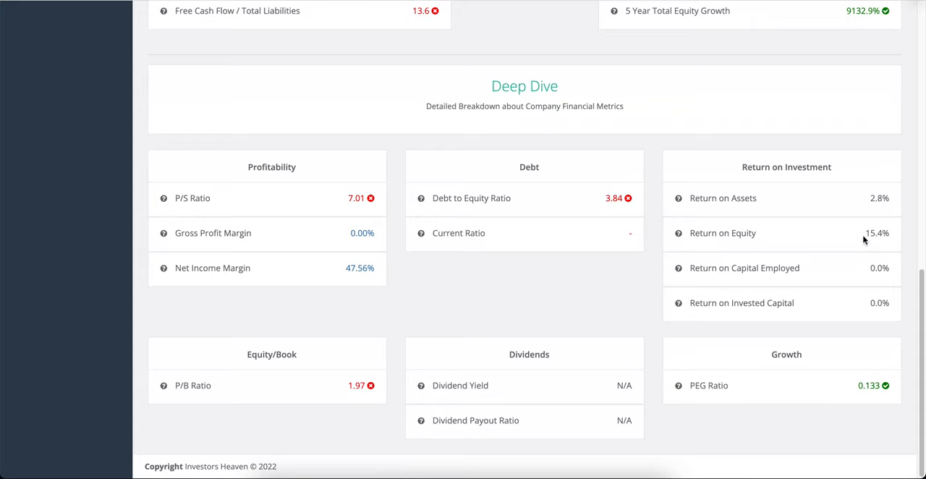
mouse_move(335, 259)
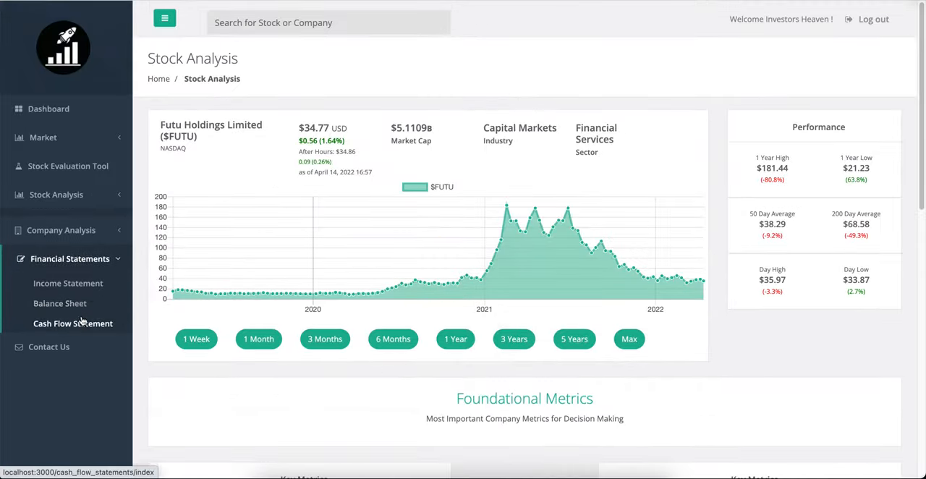
View FUTU's annual Income Statement FY2017–FY2021: revenue, expenses, EBITDA, EPS, net income
left_click(67, 284)
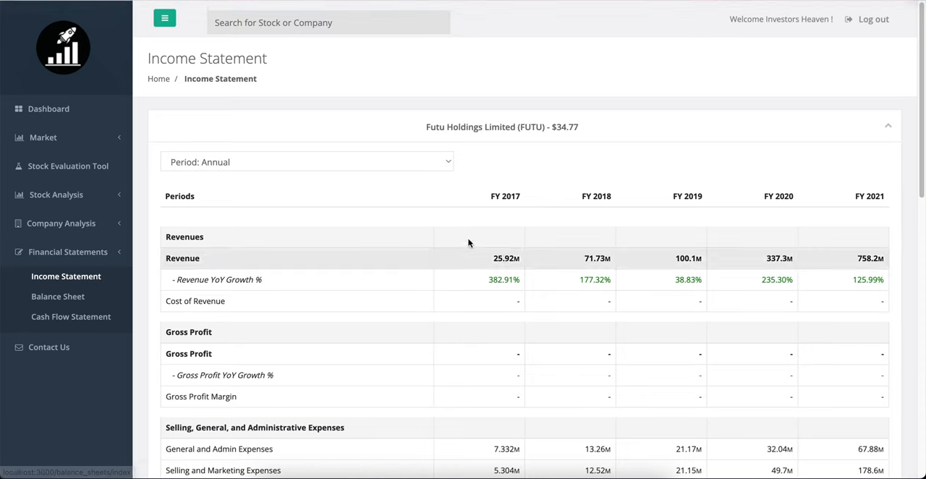
scroll("down", 3)
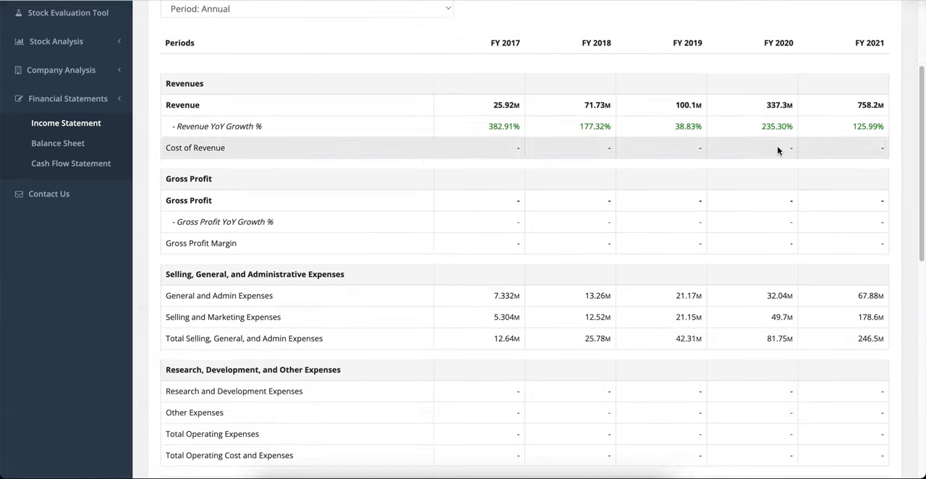
mouse_move(721, 275)
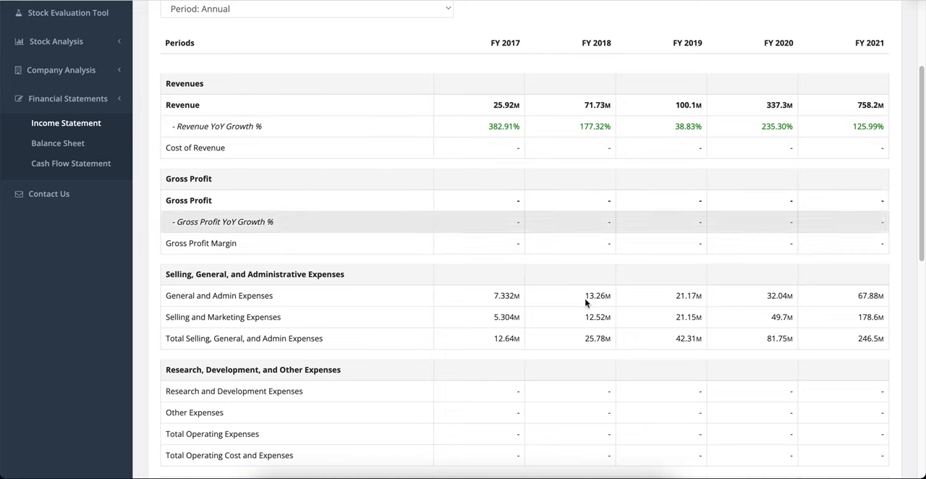
mouse_move(701, 218)
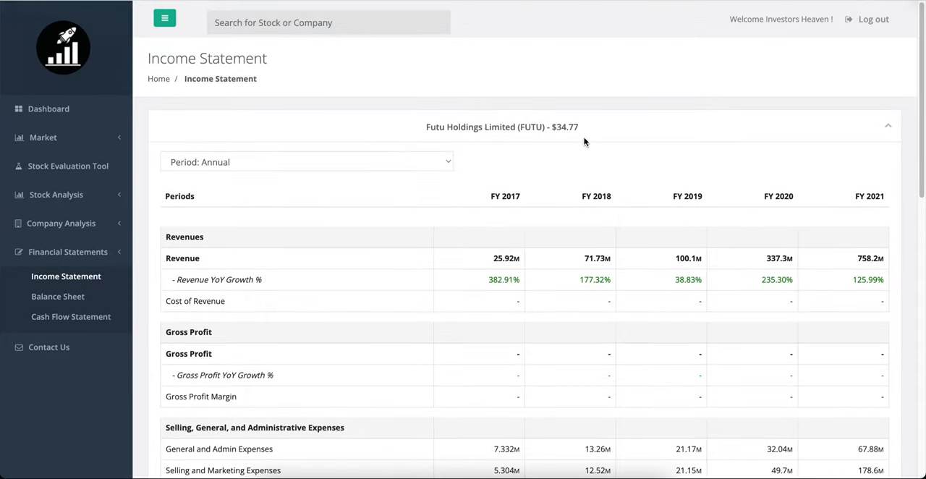
scroll("down", 3)
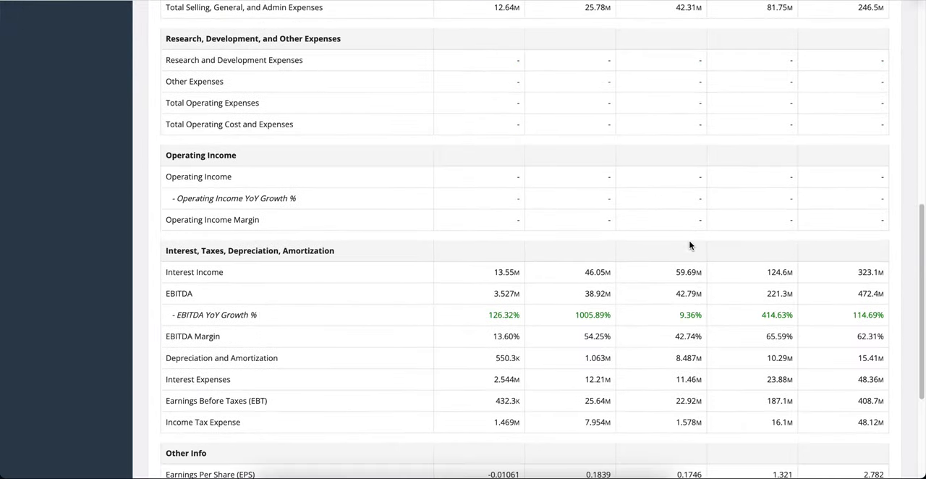
scroll("down", 3)
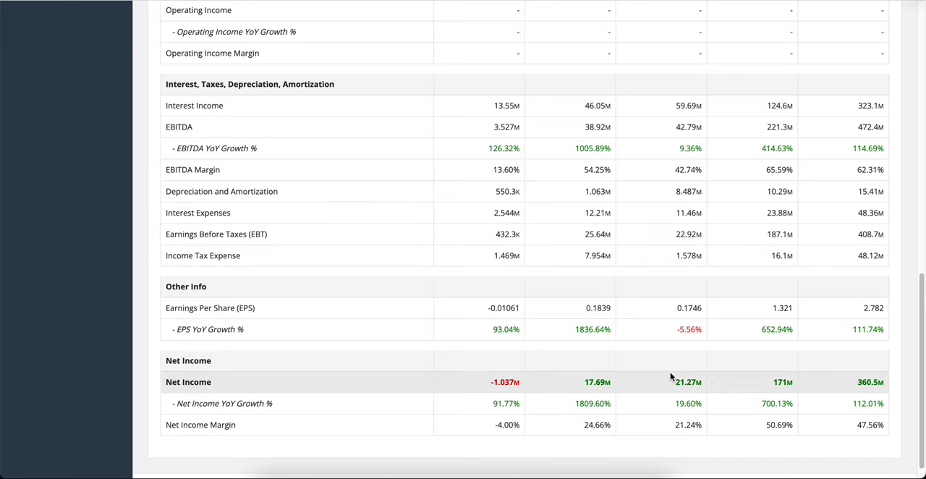
mouse_move(715, 385)
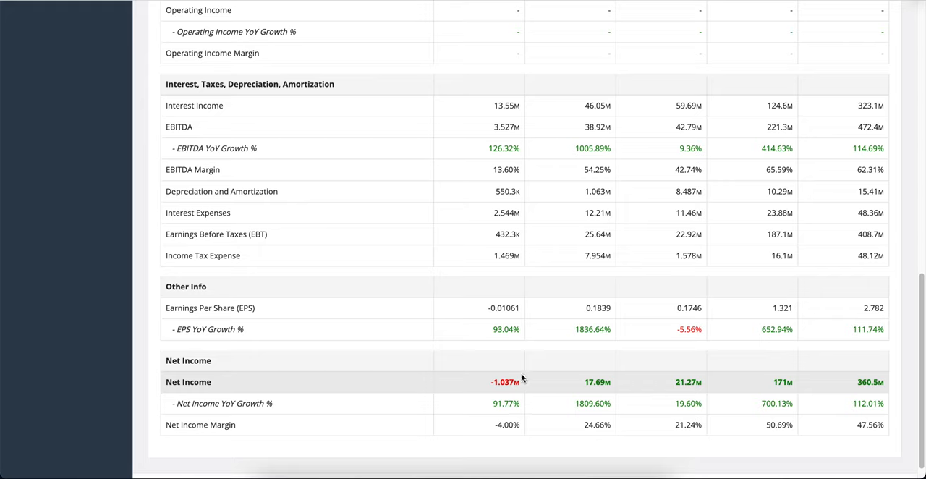
mouse_move(534, 394)
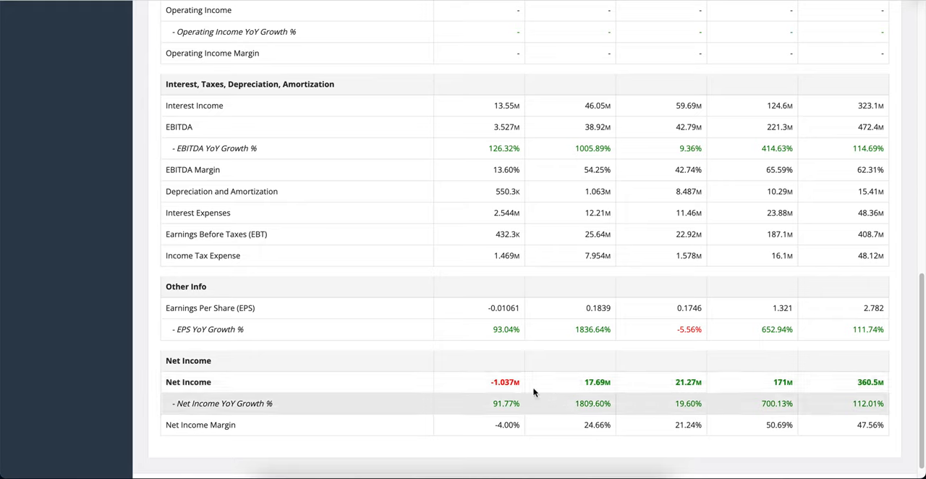
mouse_move(843, 373)
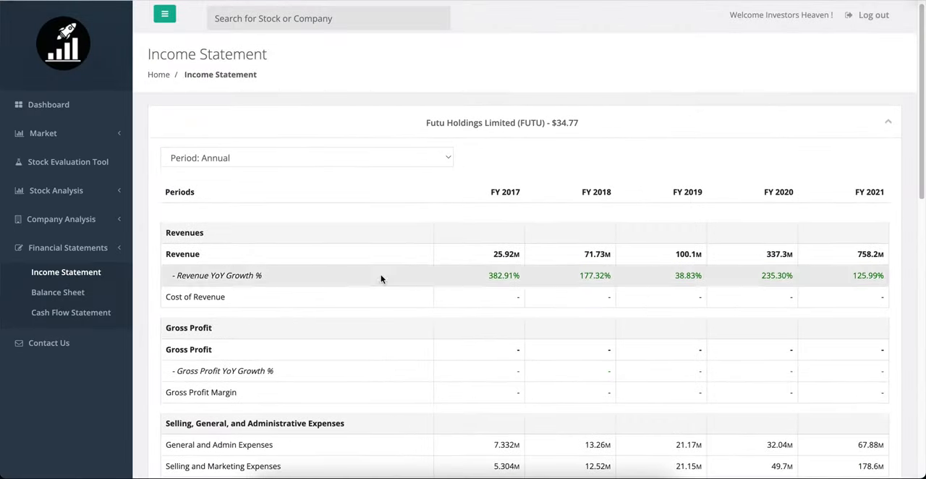
View FUTU's annual Balance Sheet FY2017–FY2021 with assets, debt, liabilities and equity
left_click(58, 292)
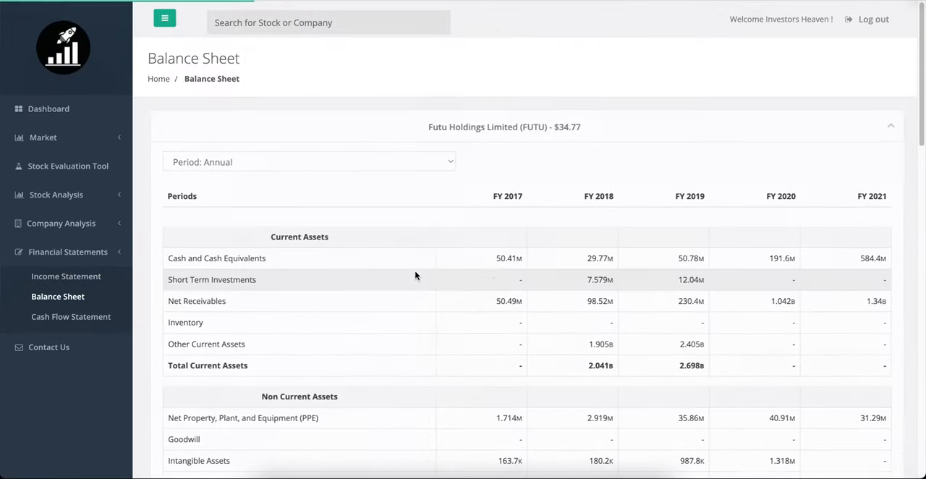
scroll("down", 3)
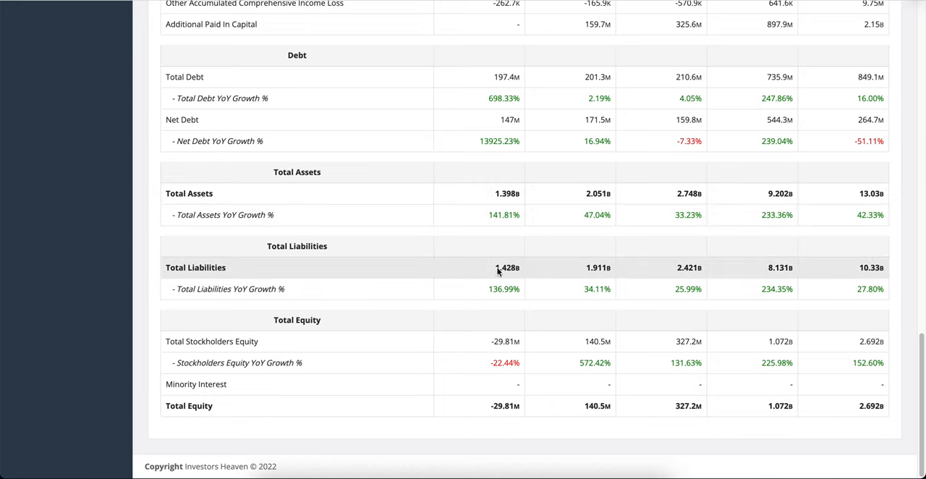
mouse_move(543, 440)
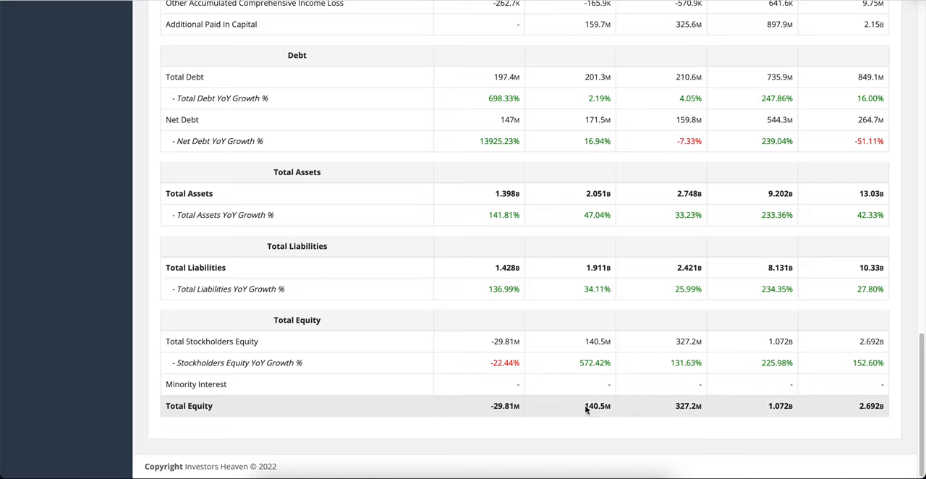
mouse_move(777, 367)
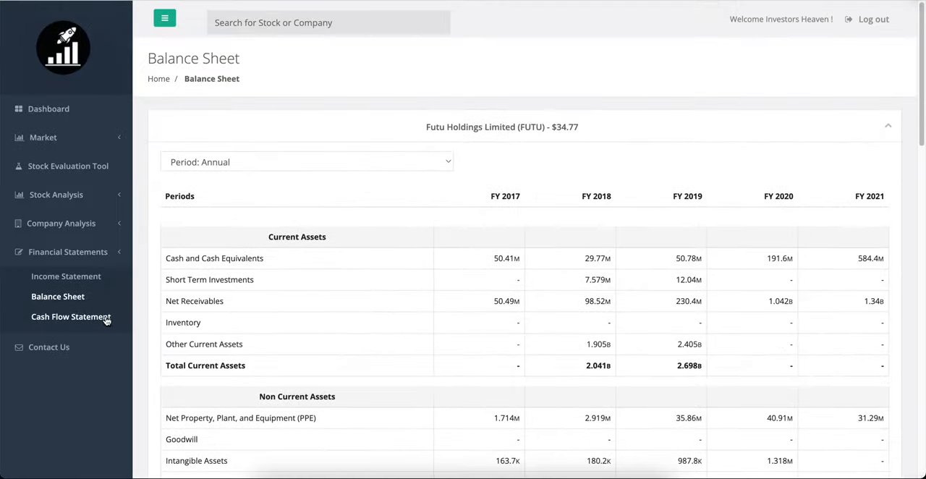
left_click(71, 316)
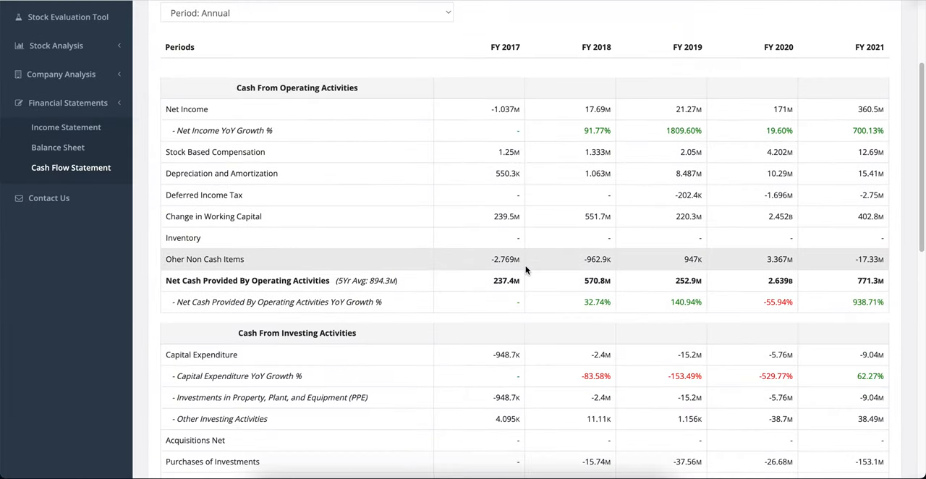
mouse_move(272, 284)
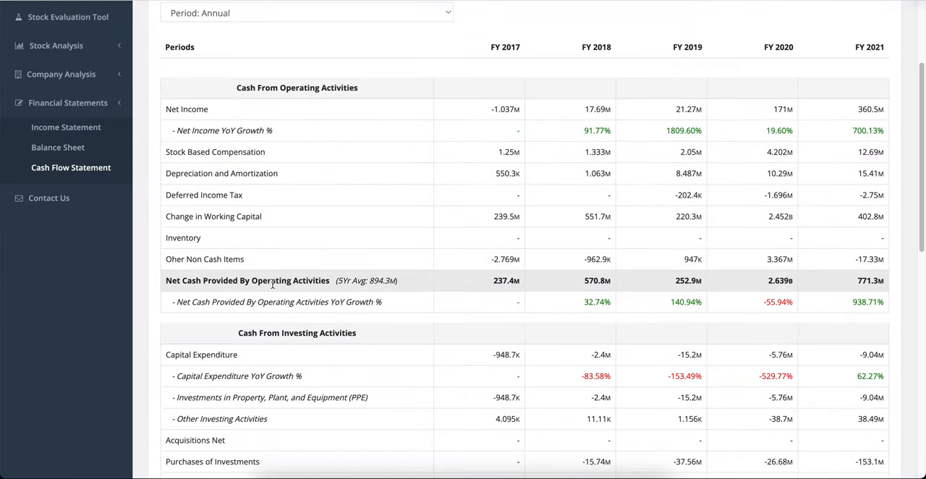
mouse_move(706, 293)
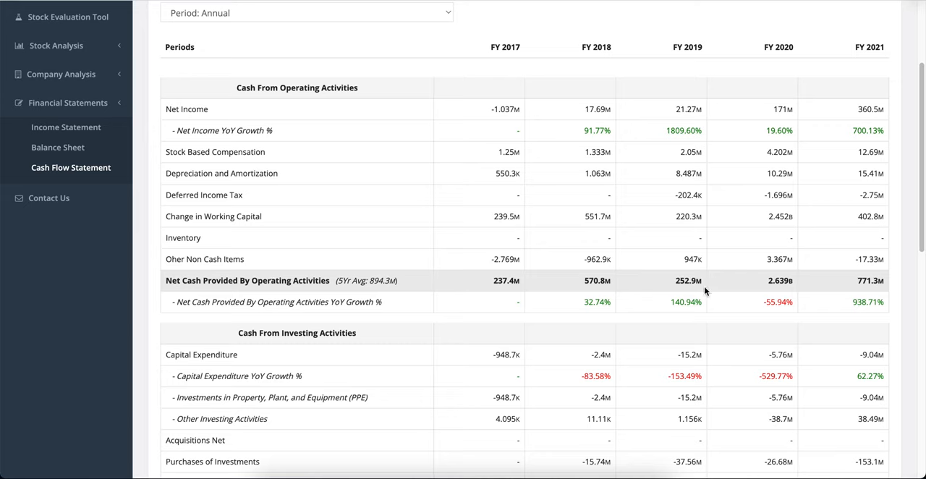
mouse_move(839, 292)
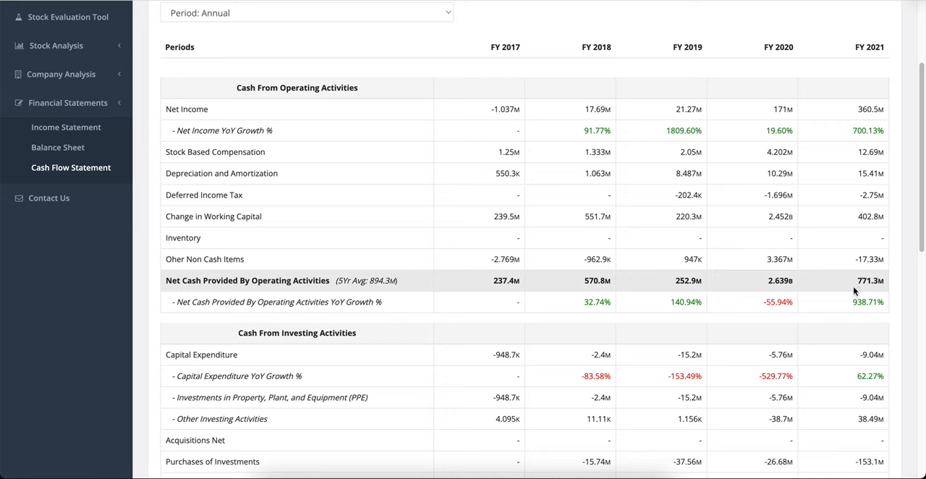
mouse_move(860, 245)
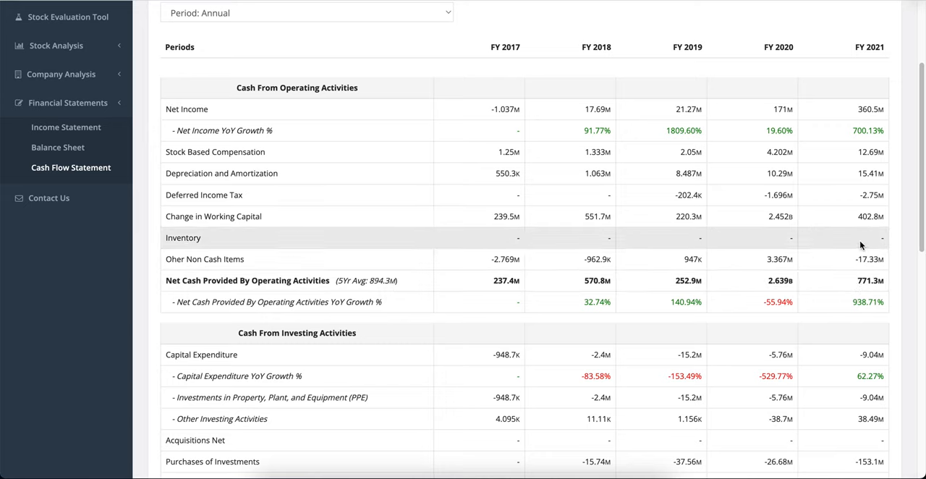
mouse_move(760, 223)
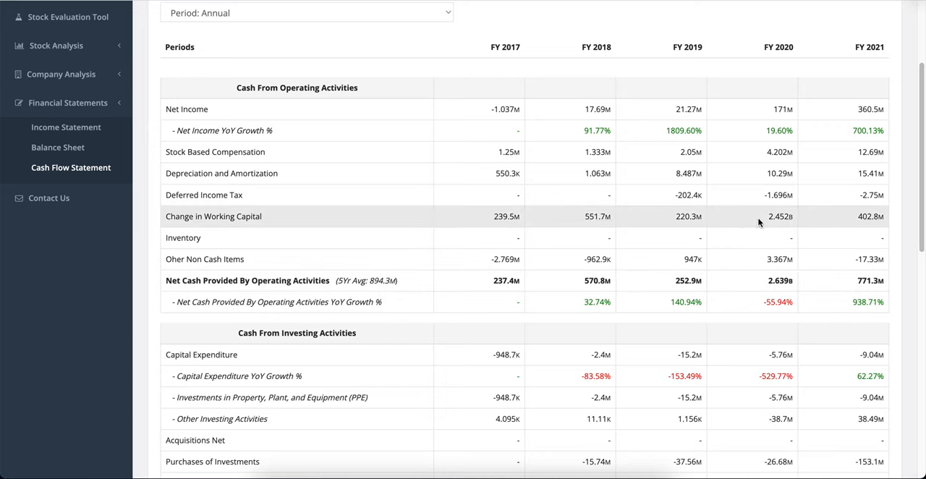
mouse_move(819, 218)
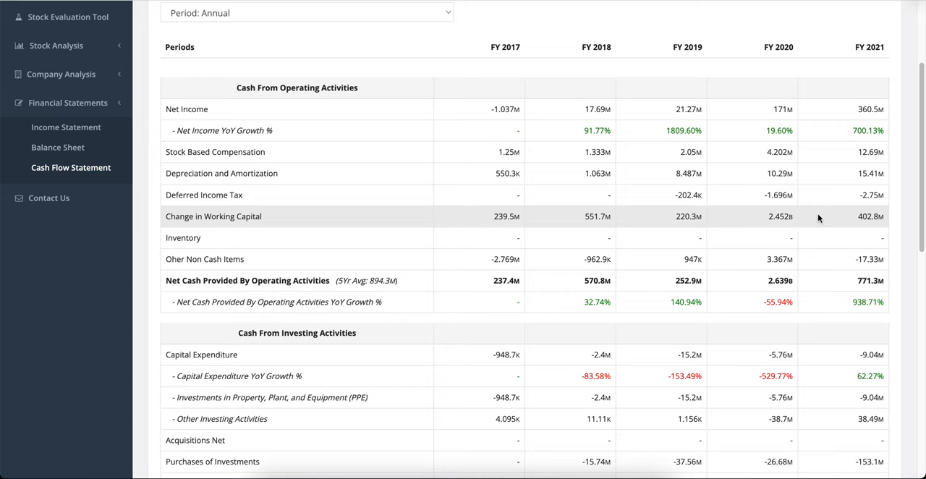
mouse_move(802, 218)
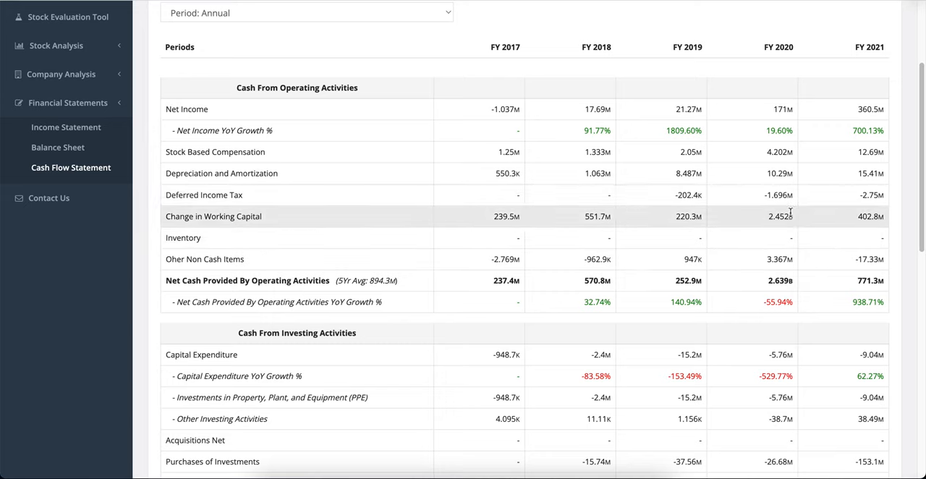
mouse_move(780, 289)
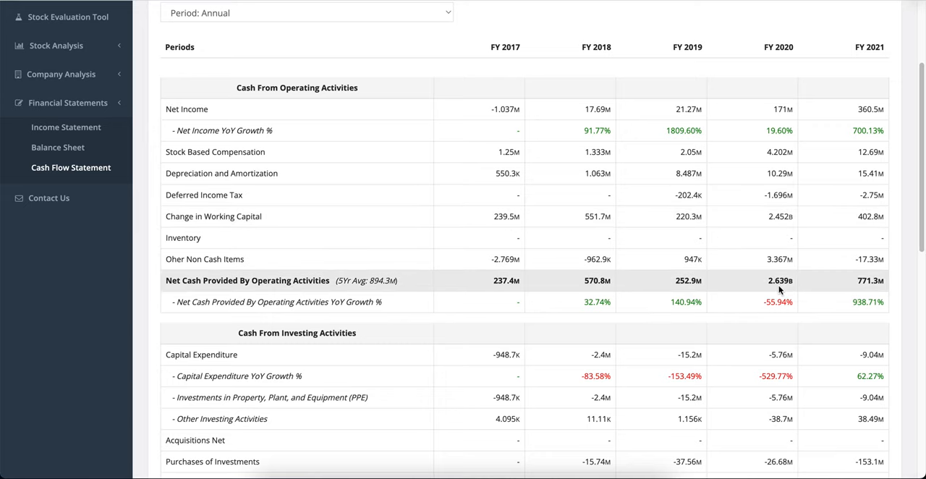
mouse_move(755, 274)
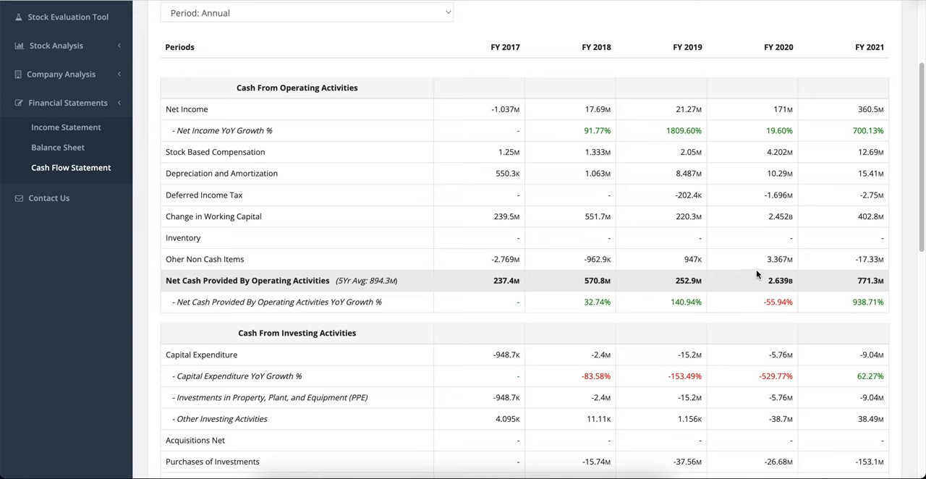
mouse_move(780, 217)
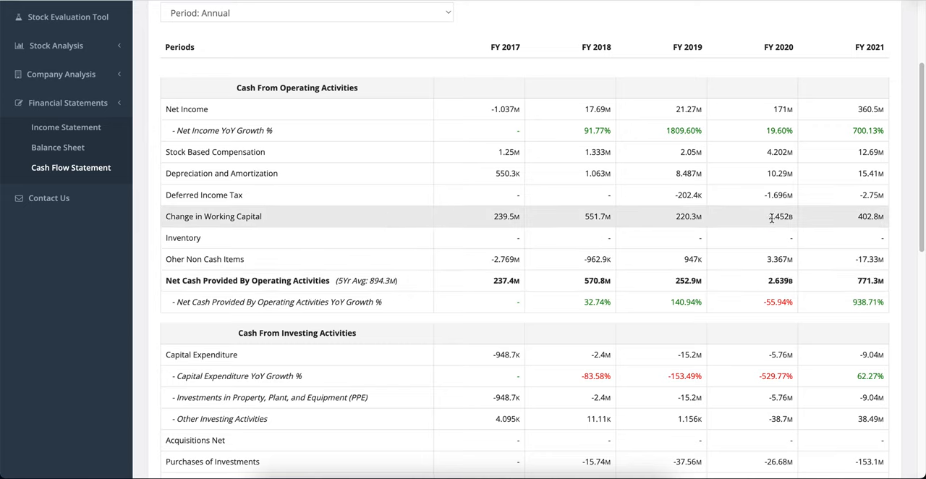
mouse_move(759, 233)
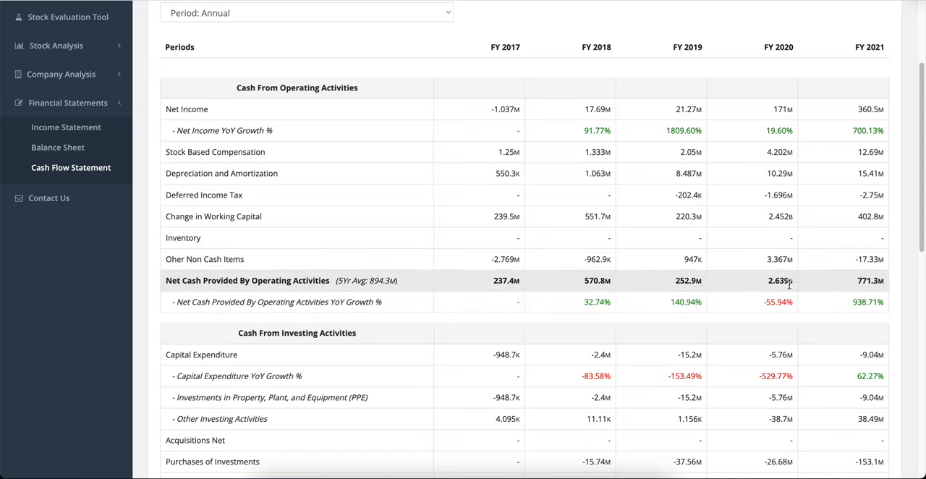
mouse_move(834, 218)
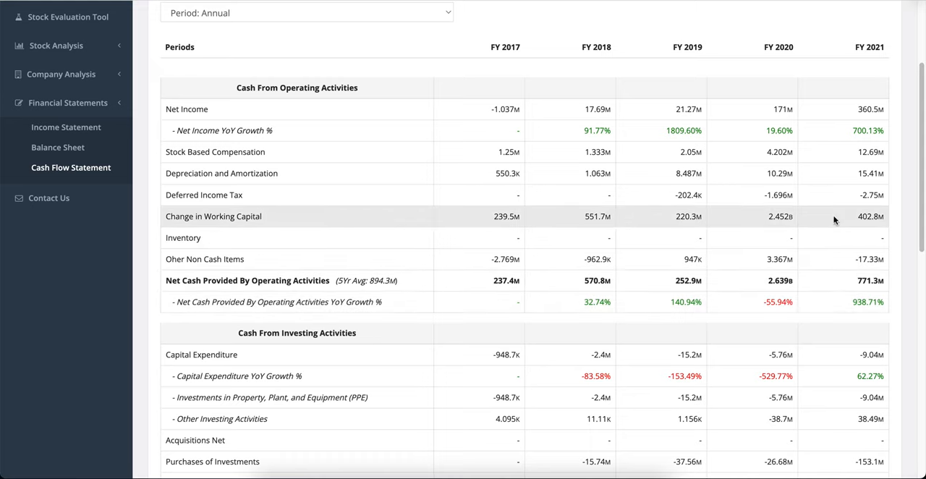
mouse_move(598, 230)
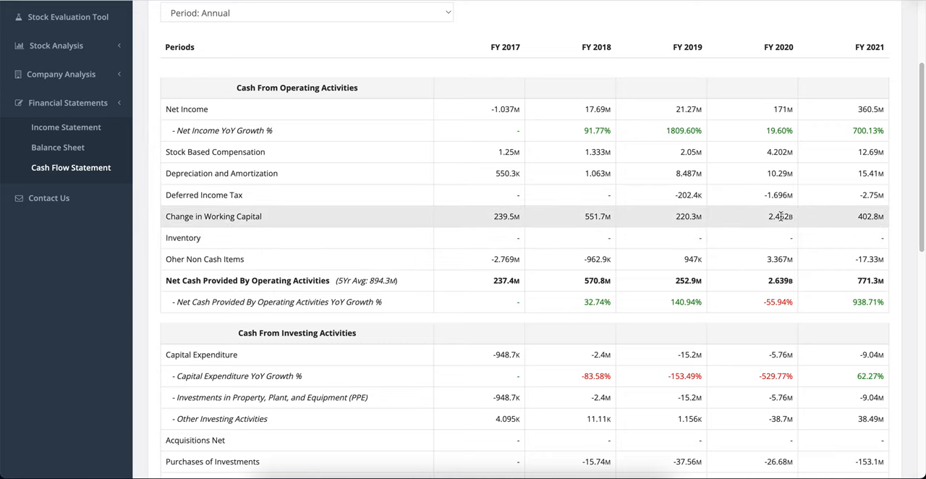
mouse_move(782, 217)
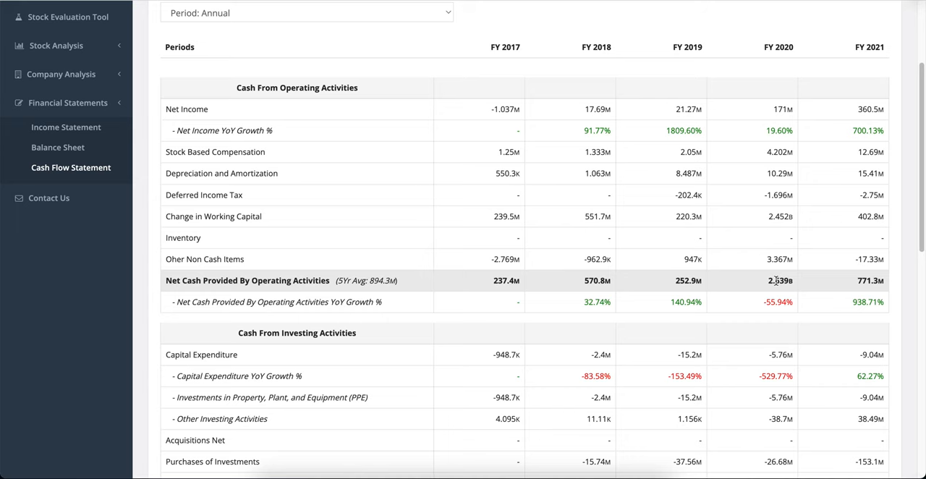
scroll("down", 3)
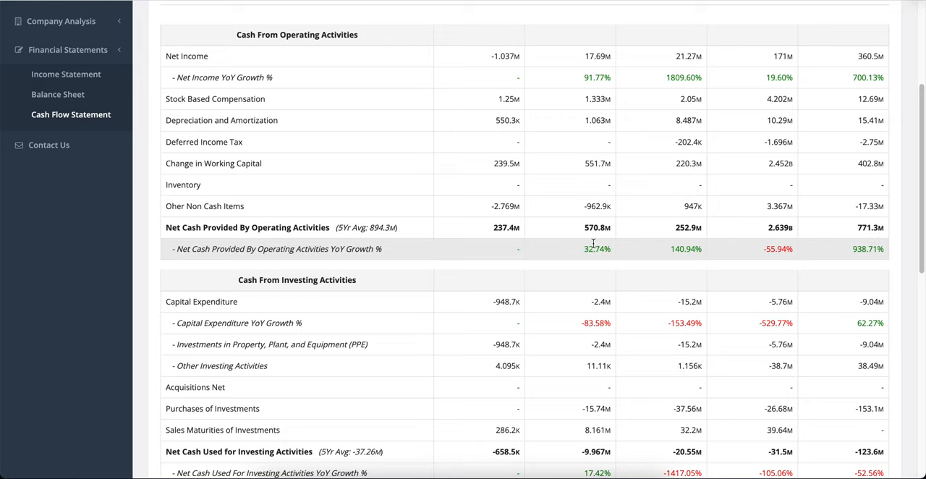
mouse_move(625, 249)
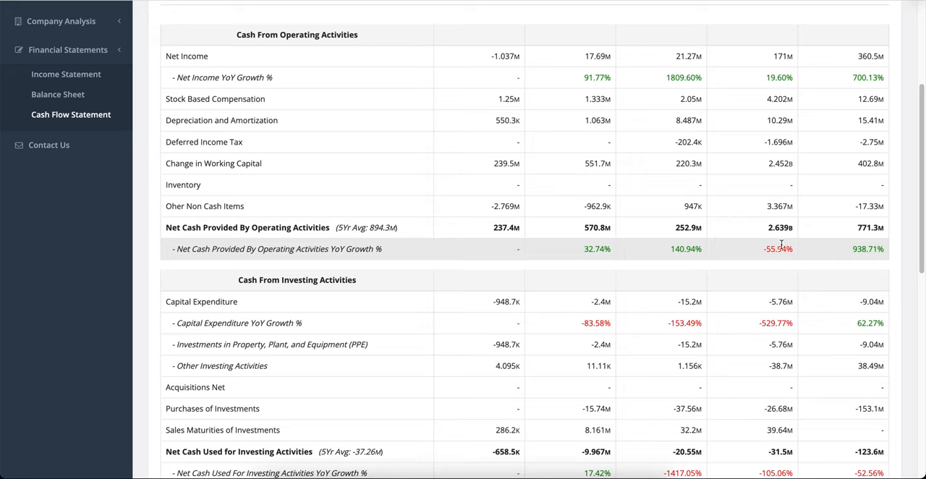
mouse_move(747, 285)
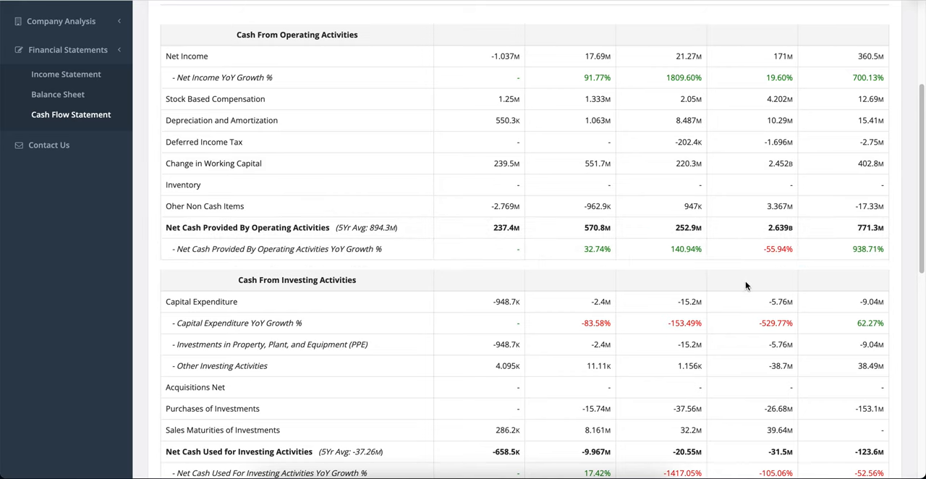
scroll("down", 3)
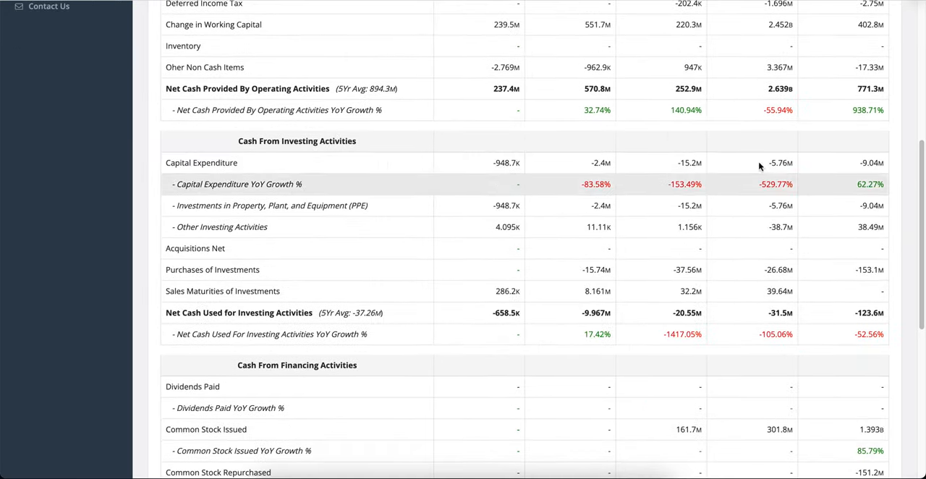
scroll("up", 3)
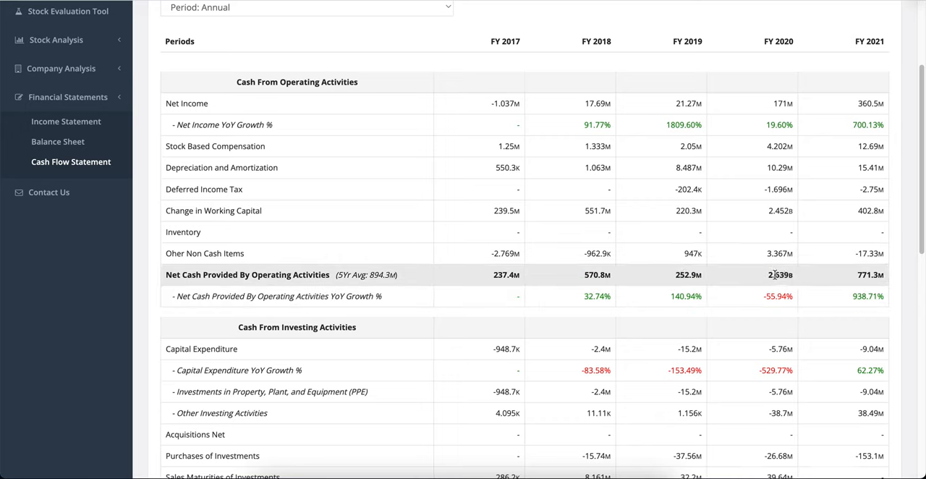
mouse_move(735, 271)
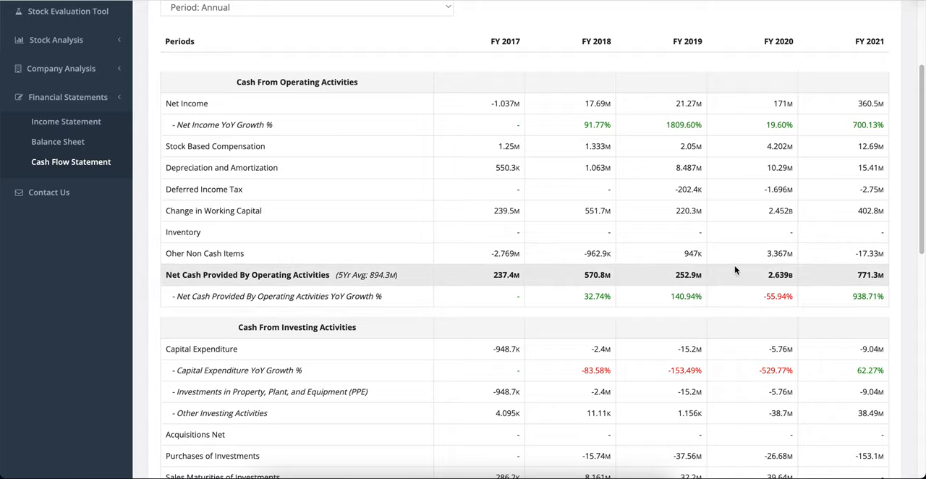
scroll("down", 3)
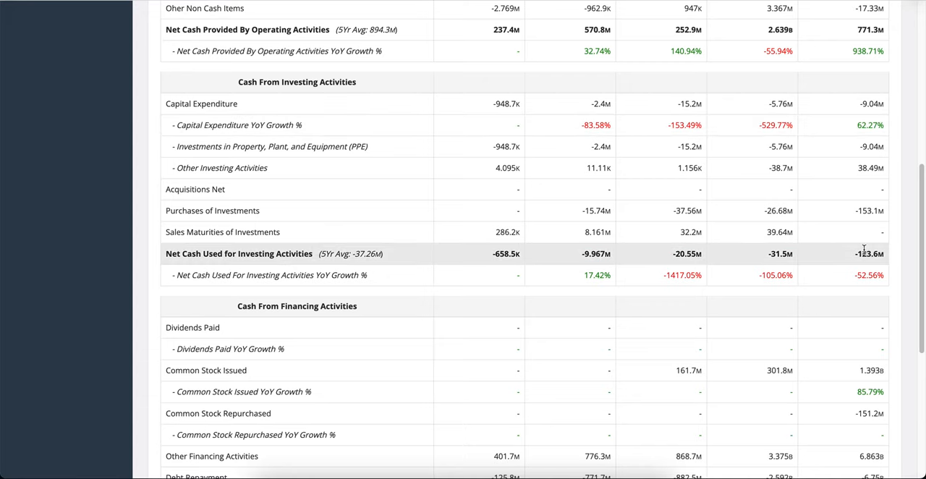
mouse_move(880, 146)
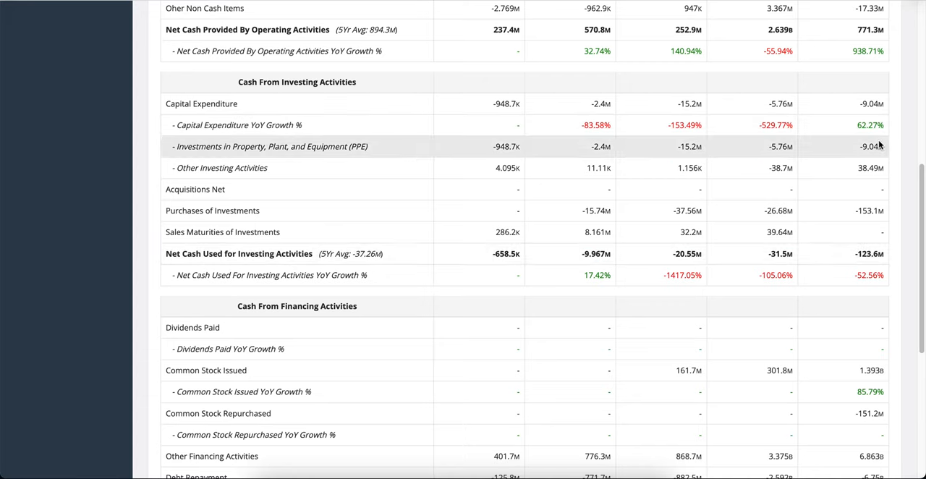
mouse_move(857, 211)
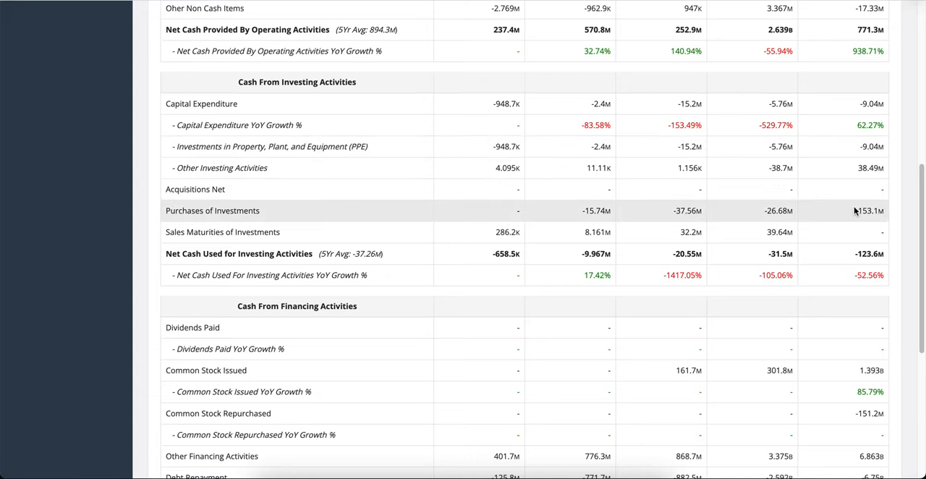
scroll("down", 3)
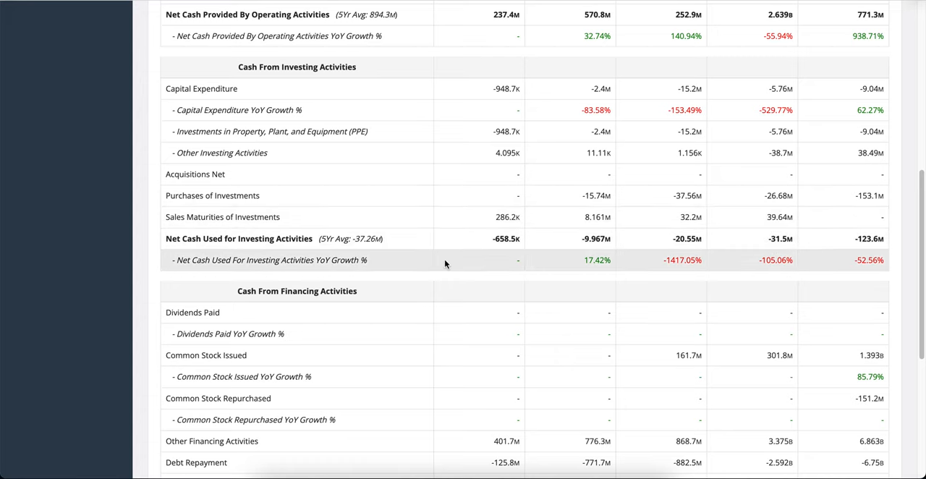
scroll("down", 3)
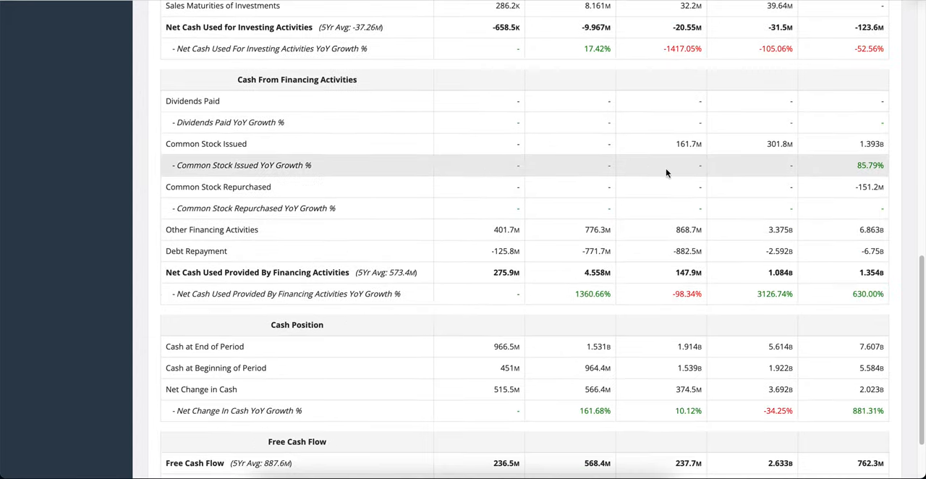
mouse_move(747, 272)
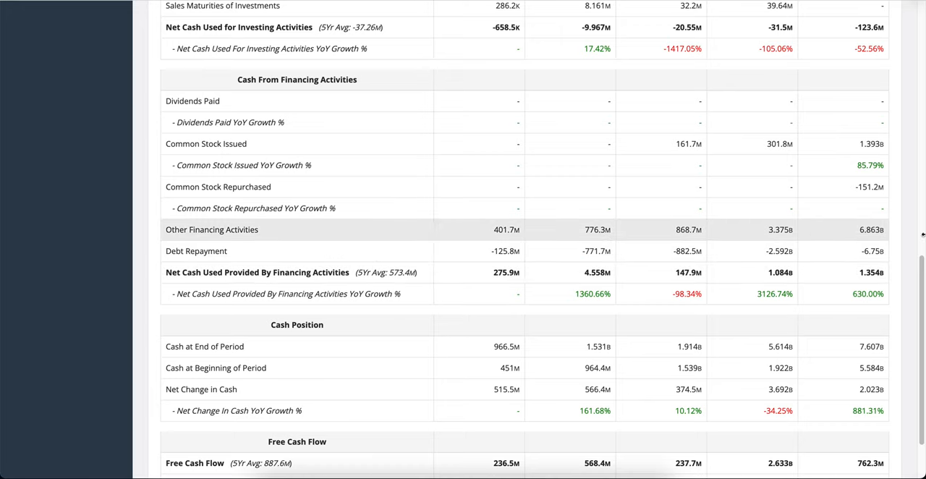
mouse_move(781, 226)
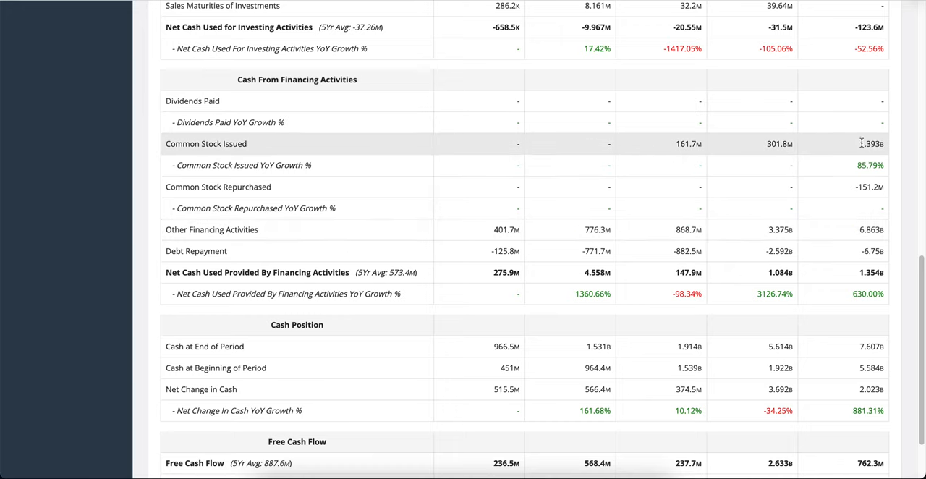
double_click(871, 143)
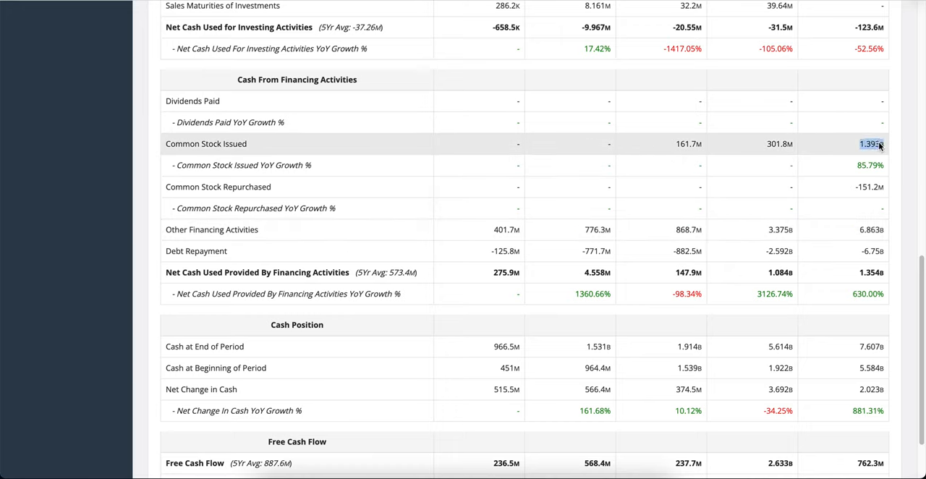
mouse_move(827, 136)
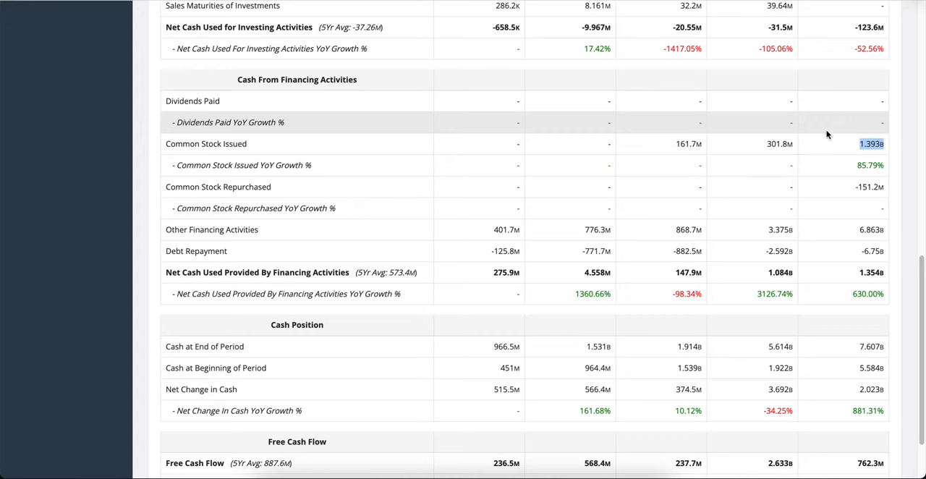
scroll("down", 3)
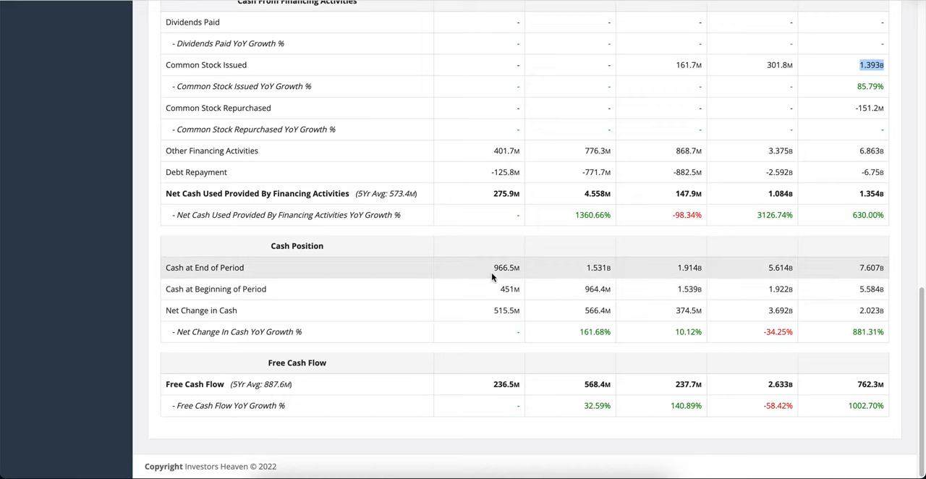
mouse_move(867, 266)
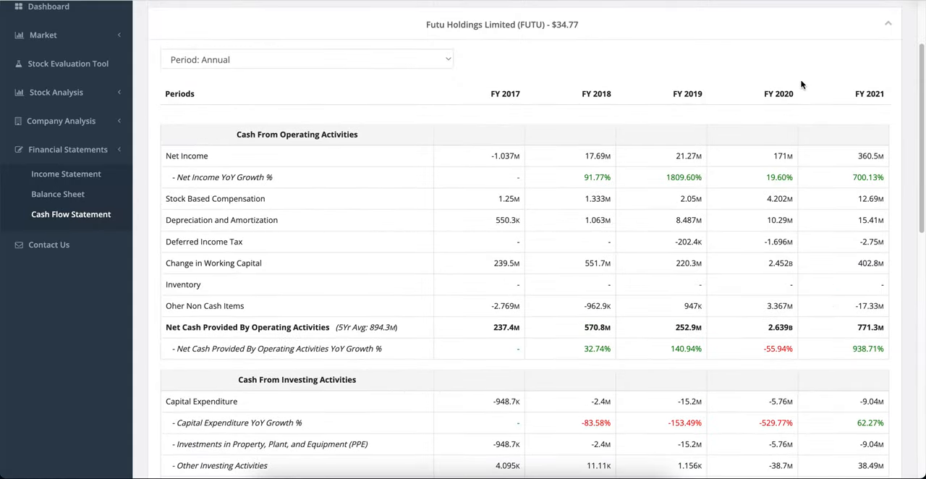
scroll("down", 3)
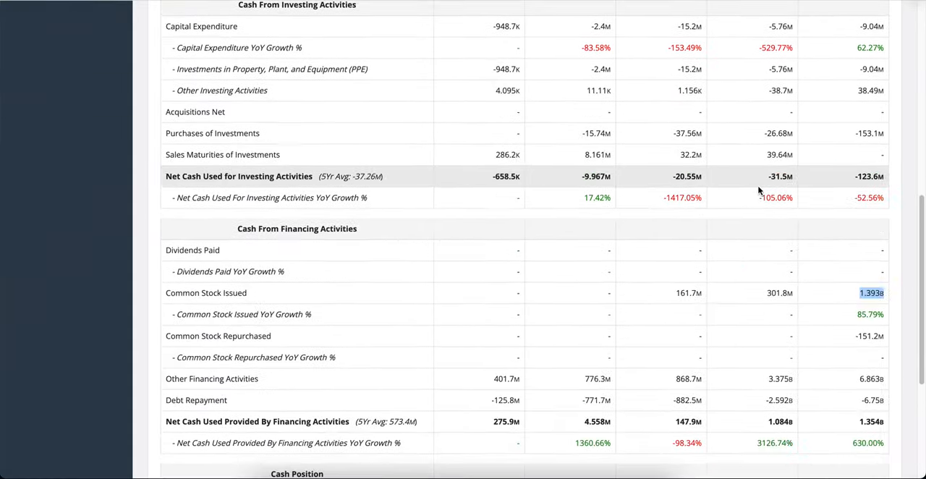
scroll("down", 3)
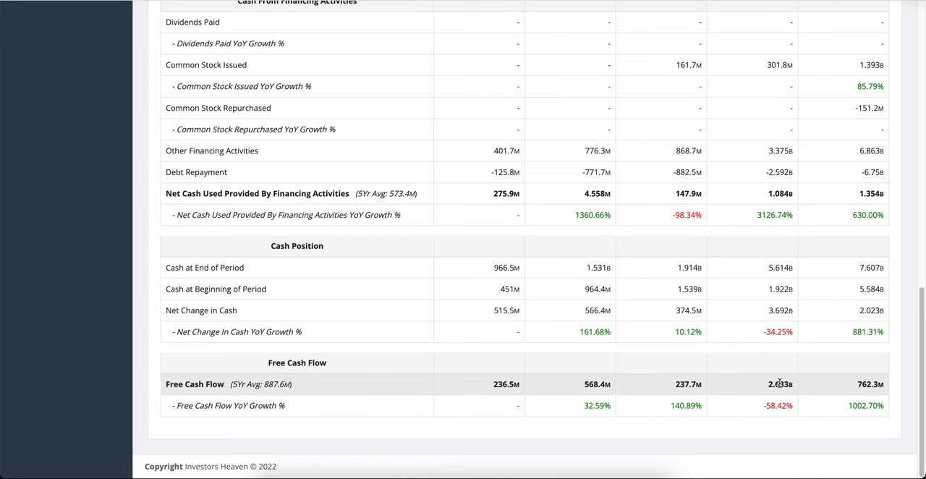
double_click(868, 385)
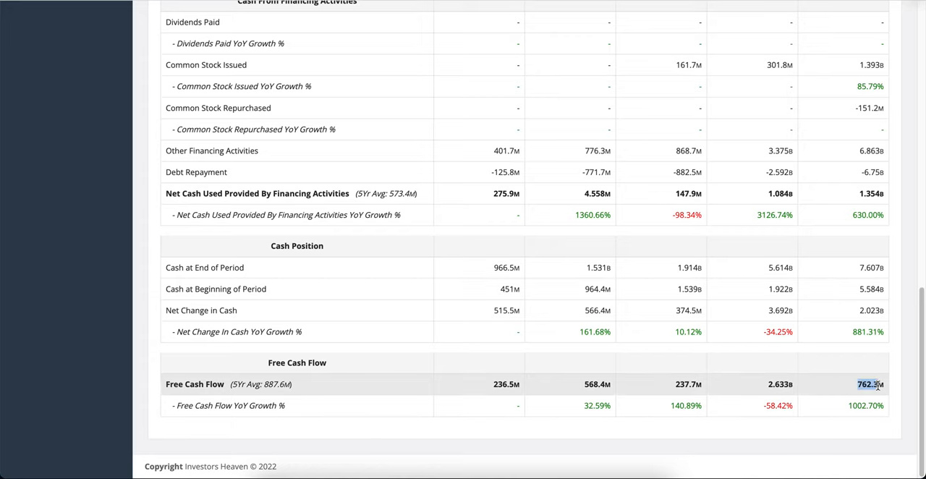
scroll("up", 3)
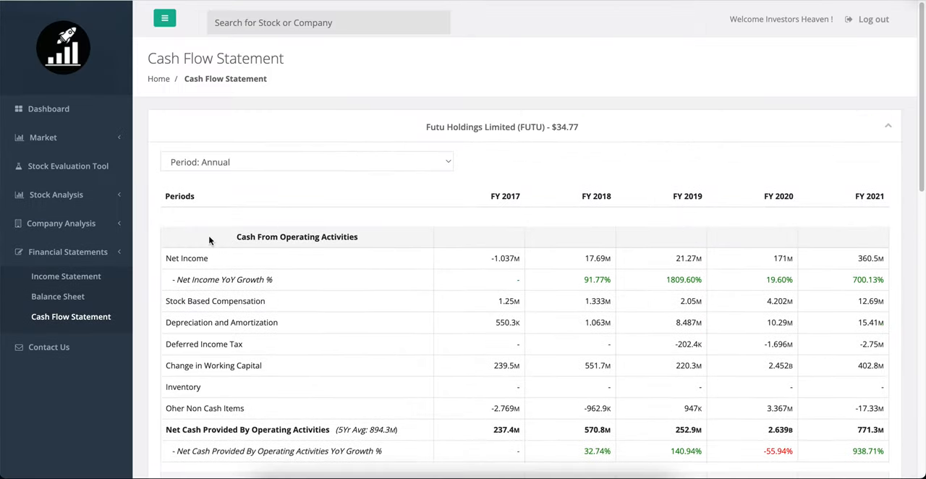
mouse_move(139, 226)
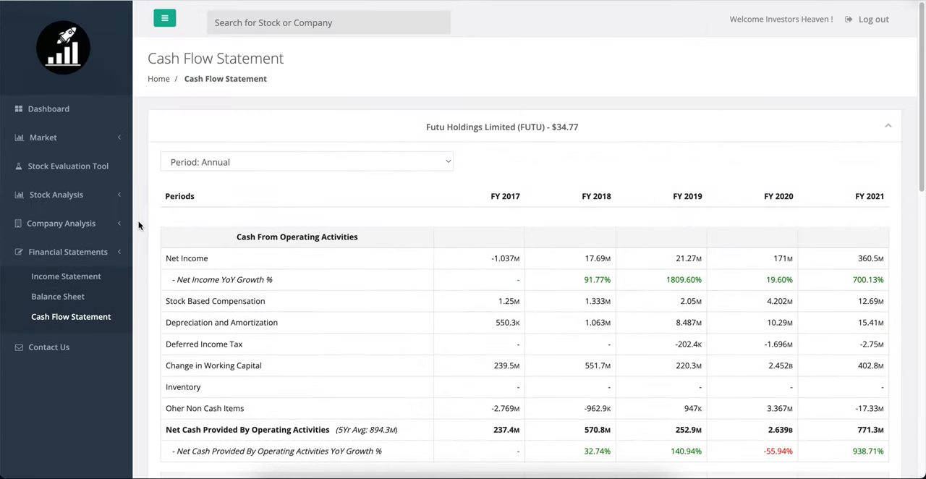
mouse_move(68, 165)
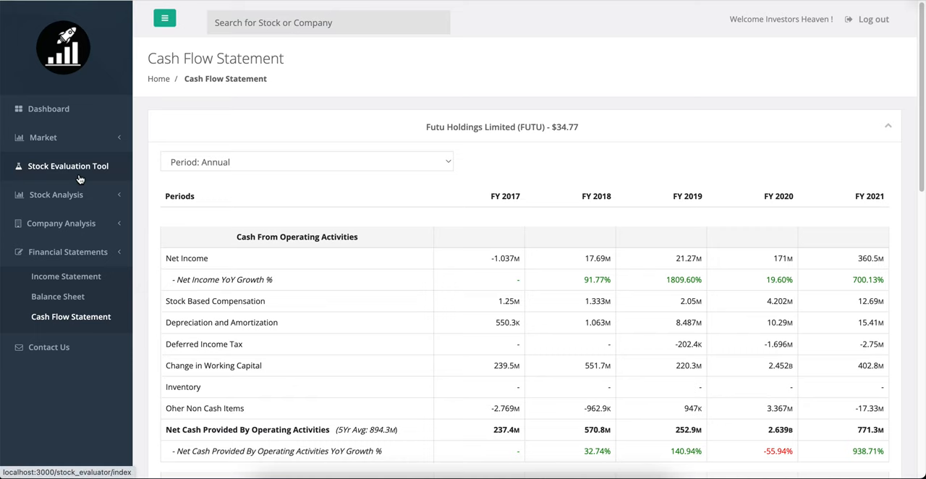
Bring up FUTU's Stock Evaluation Tool and reach the empty Revenue Growth Low projection field
left_click(68, 165)
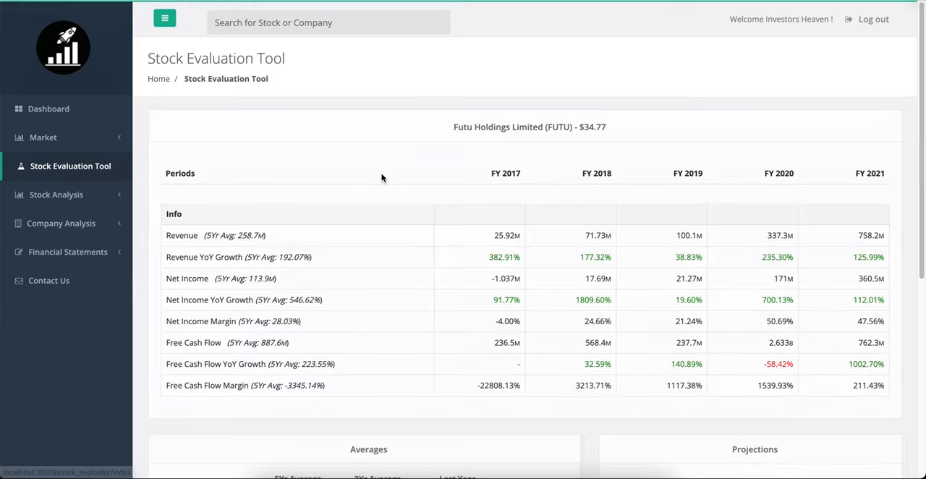
scroll("down", 3)
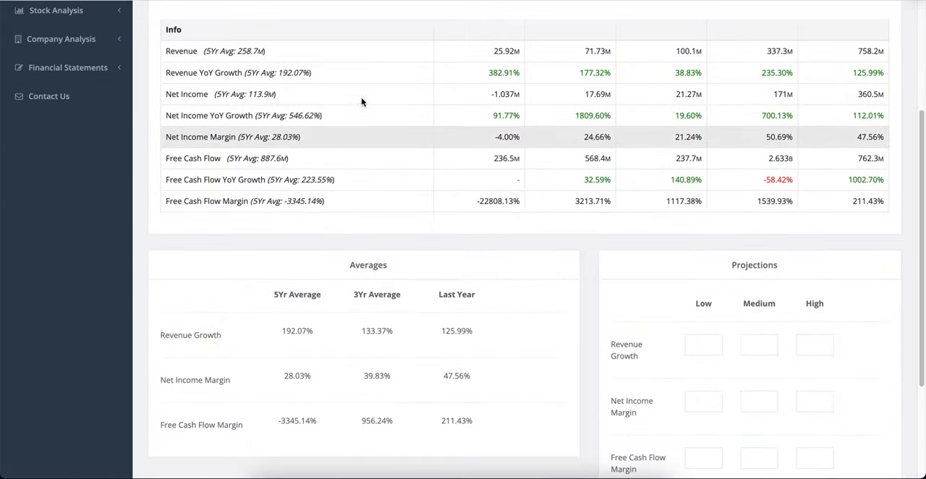
mouse_move(547, 319)
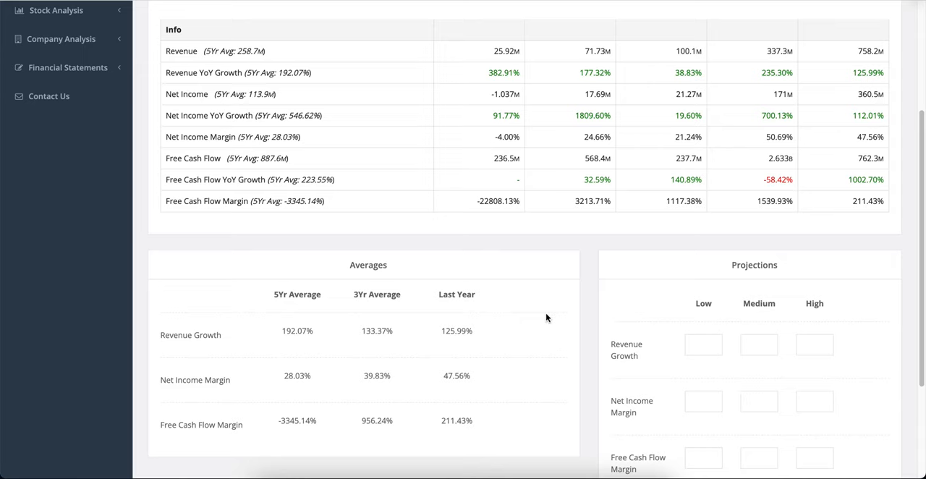
mouse_move(563, 116)
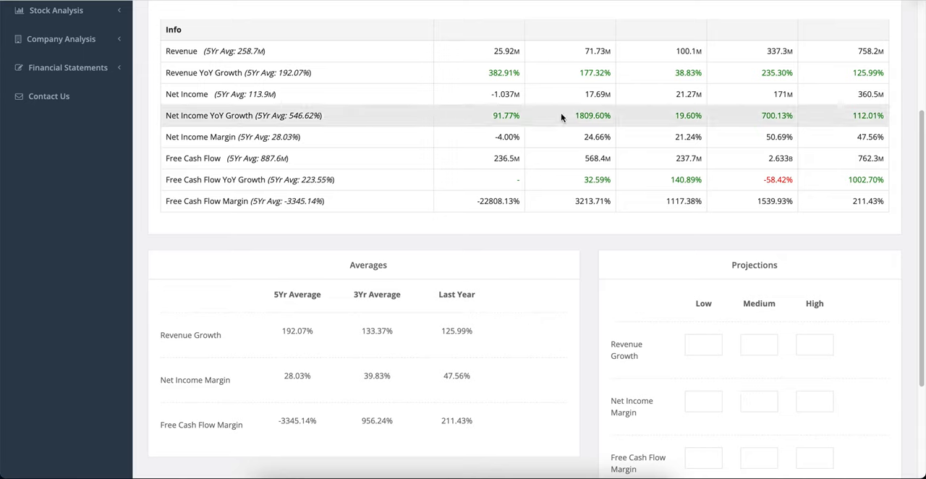
mouse_move(598, 94)
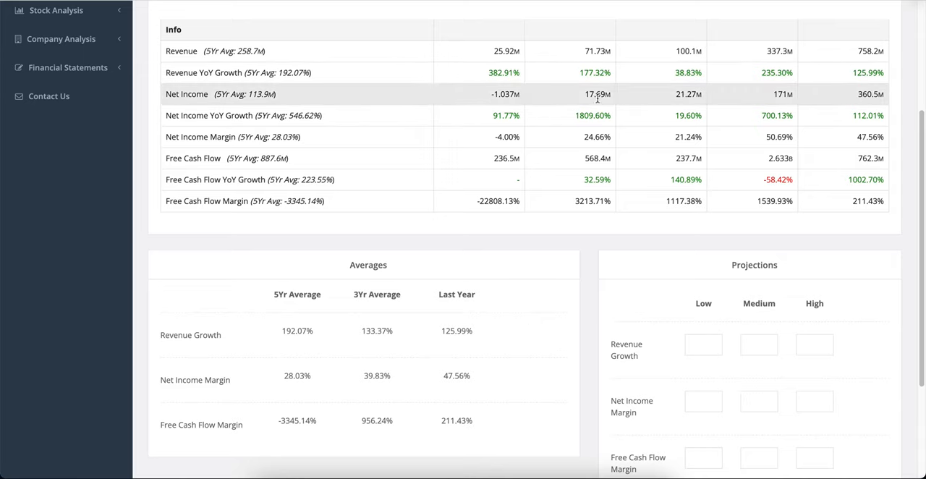
left_click(704, 345)
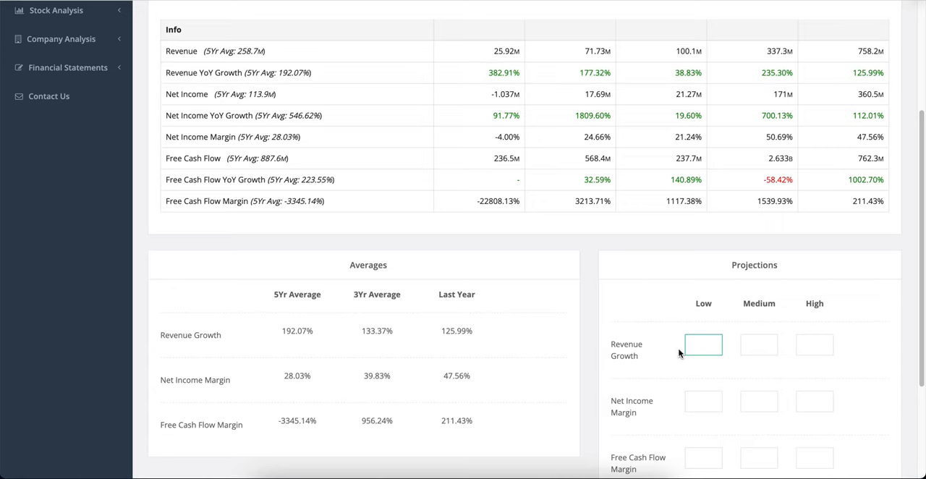
Enter revenue growth projections 18/20/22 and begin the net income margin projections 18/20/25
type("22")
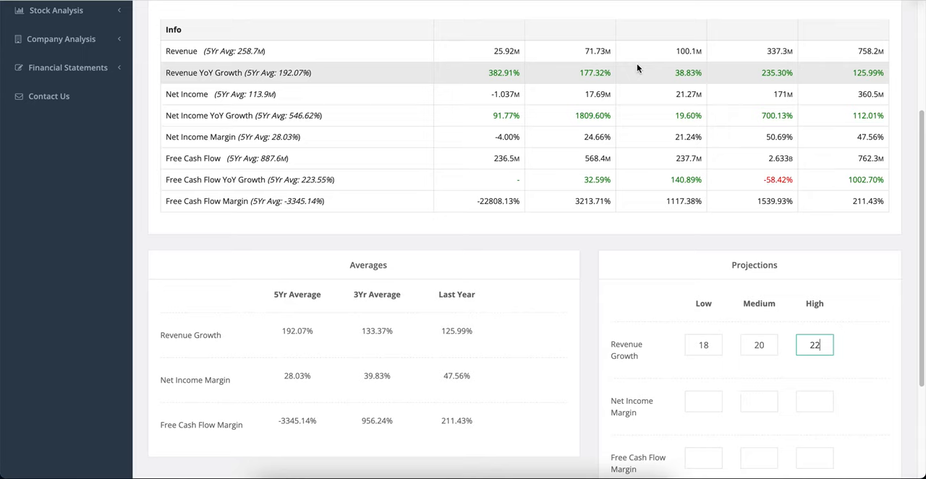
mouse_move(404, 138)
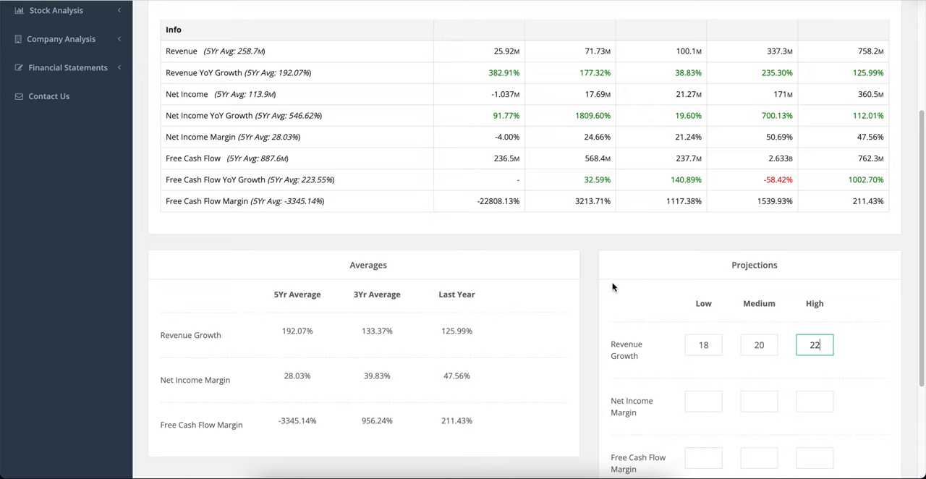
mouse_move(674, 310)
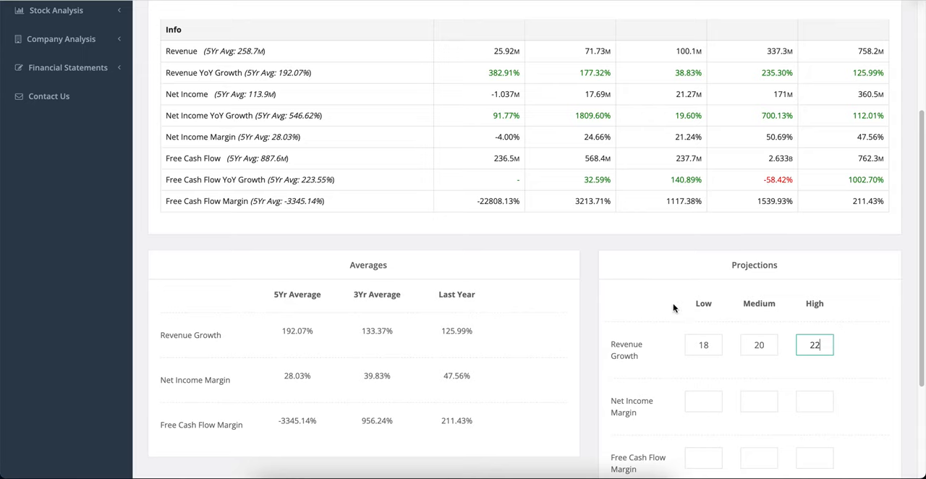
mouse_move(514, 116)
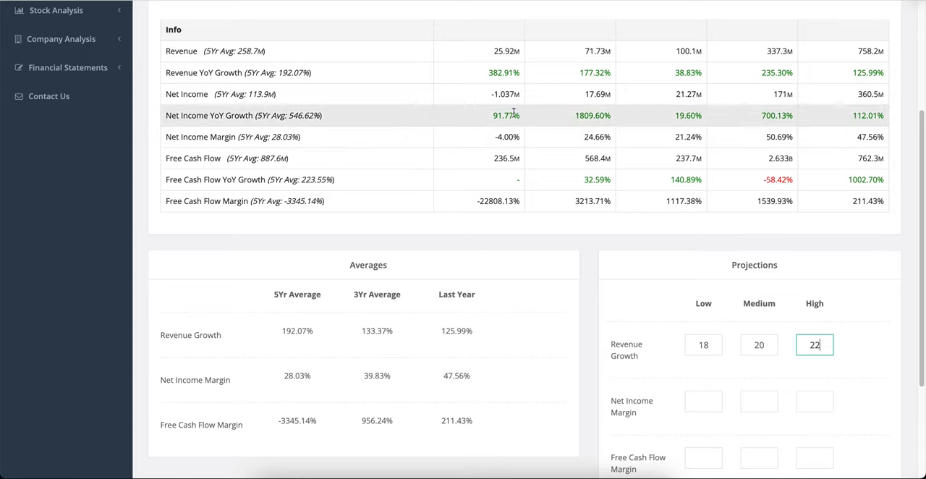
mouse_move(462, 139)
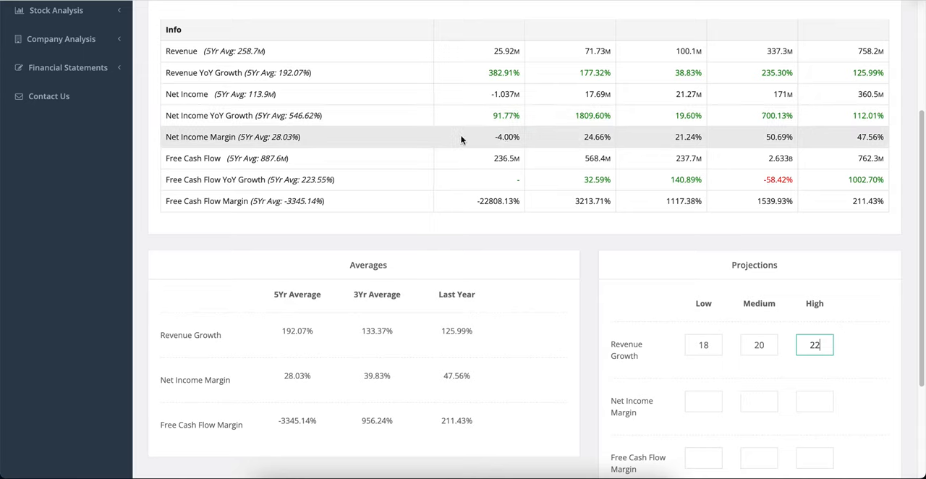
mouse_move(495, 136)
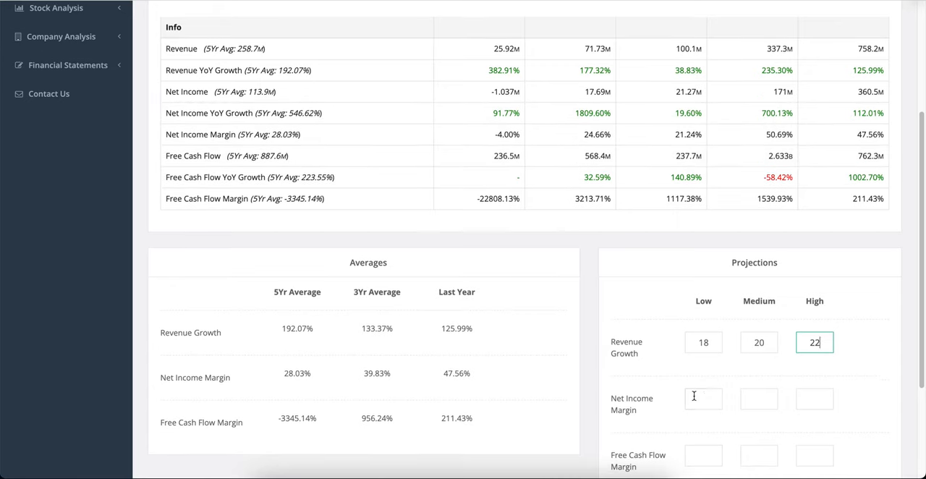
left_click(703, 400)
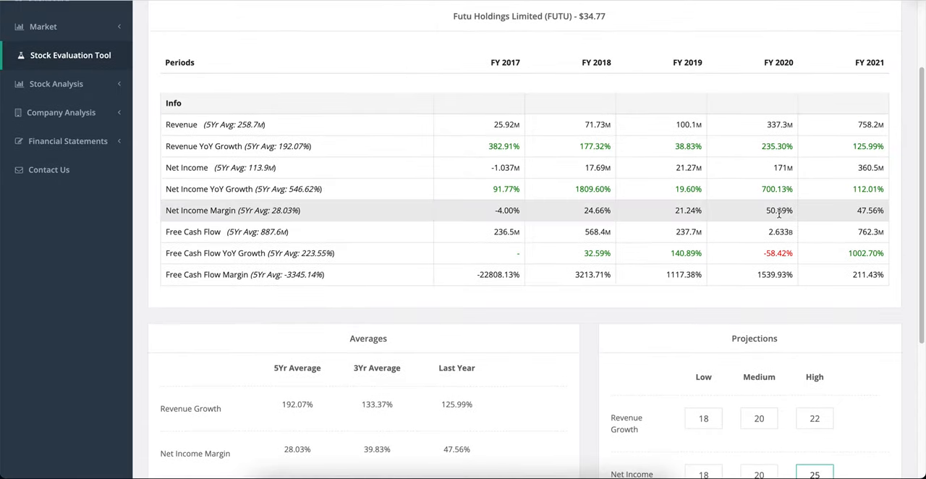
scroll("down", 3)
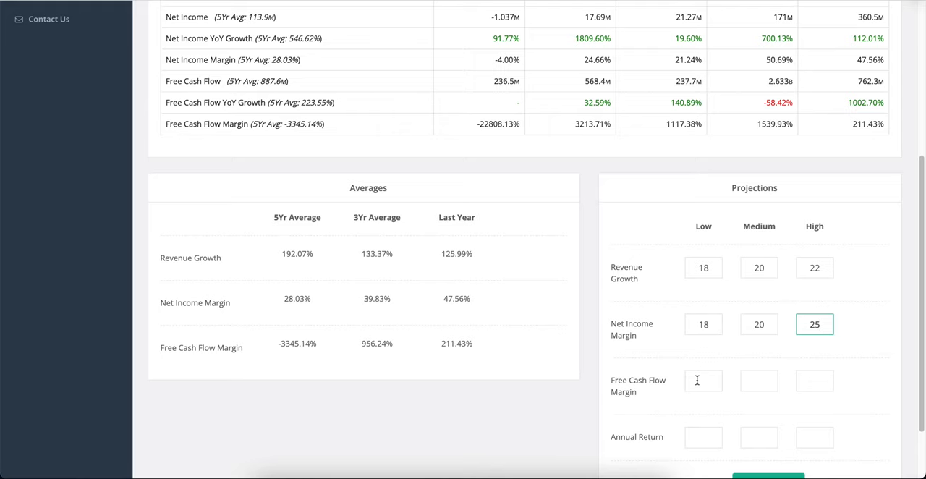
left_click(703, 381)
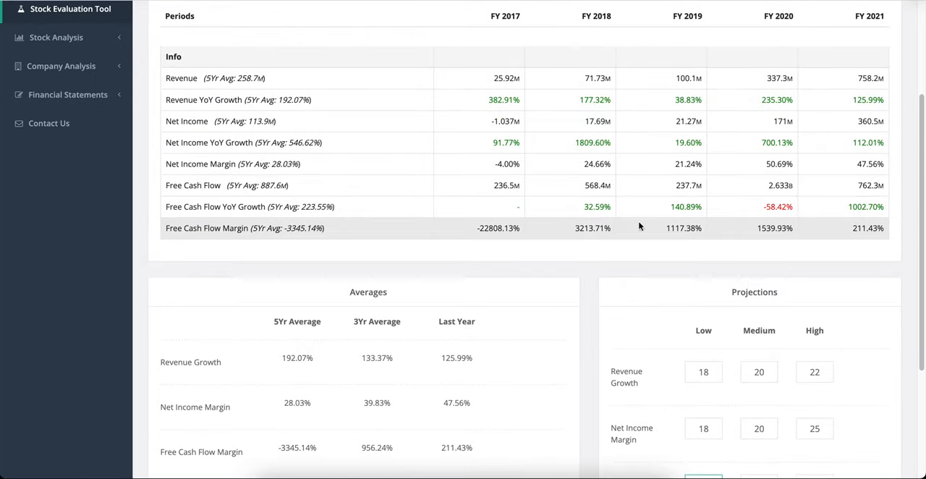
mouse_move(567, 236)
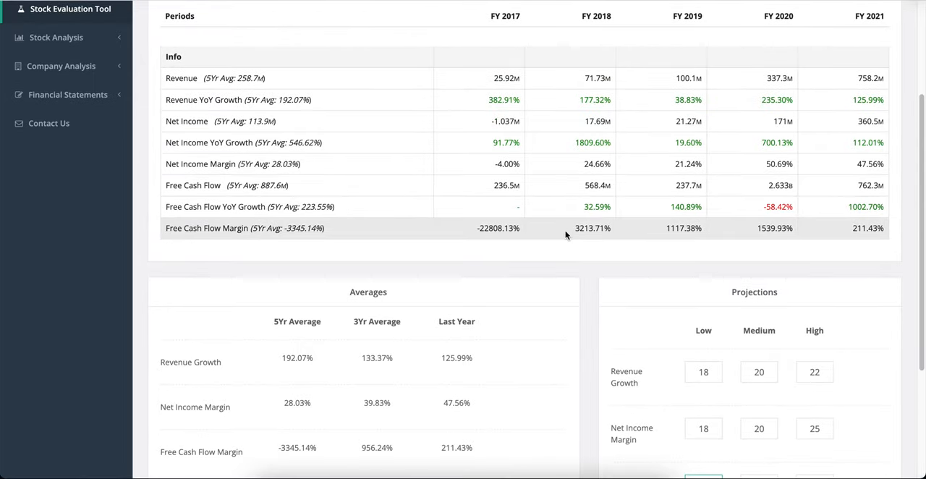
mouse_move(585, 185)
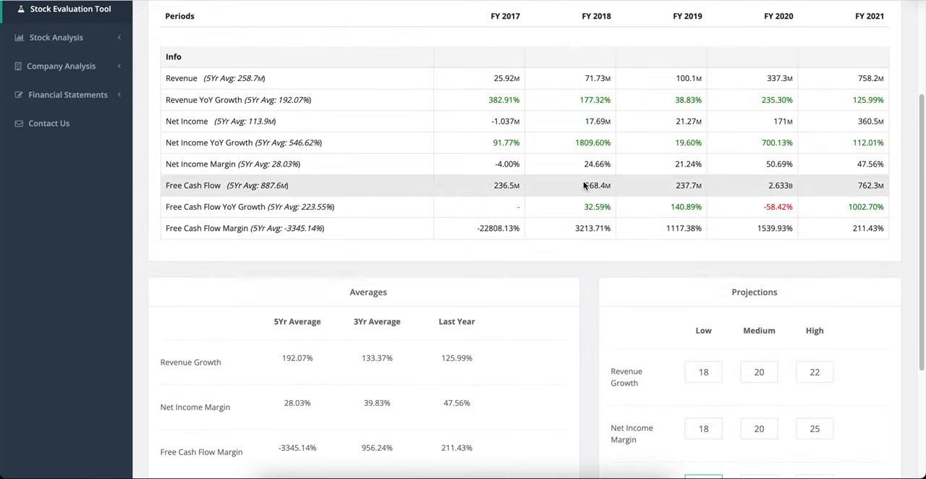
double_click(598, 185)
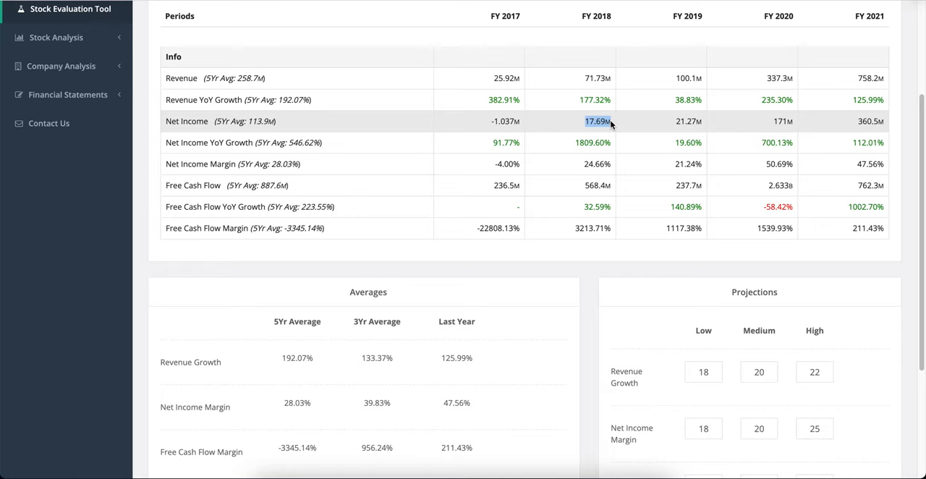
mouse_move(593, 200)
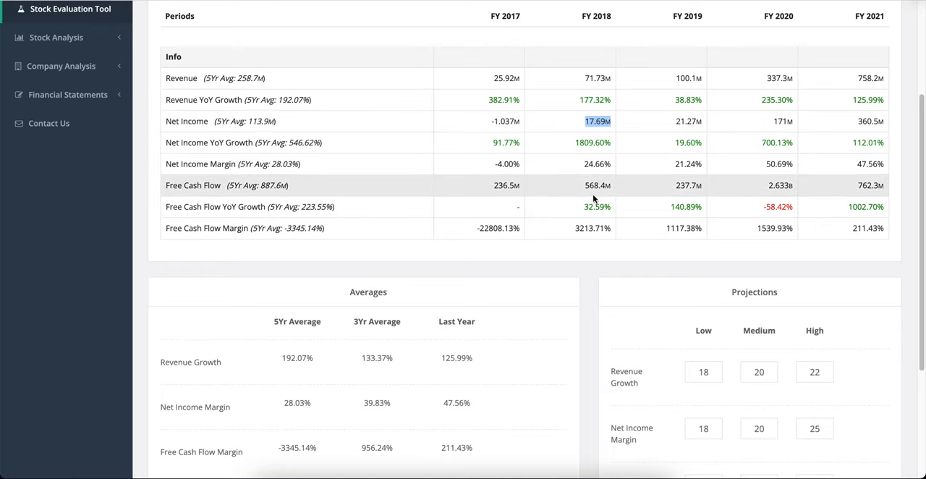
mouse_move(622, 173)
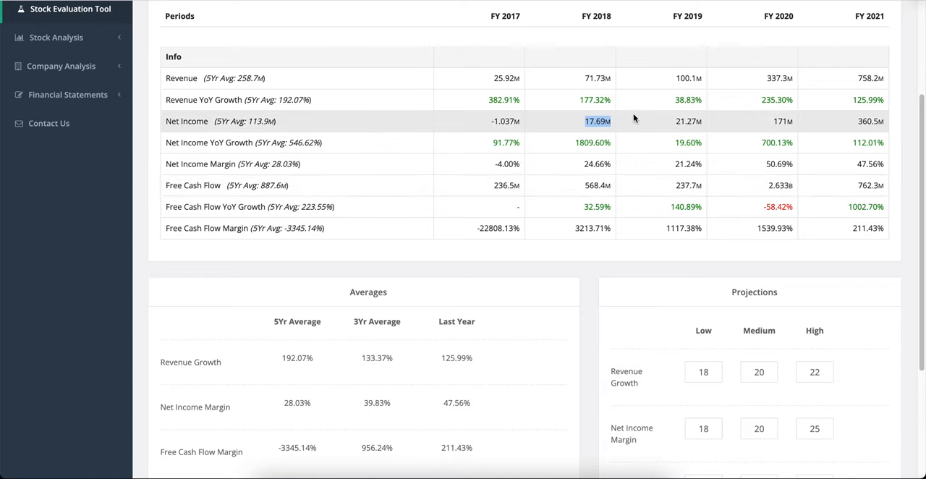
scroll("down", 3)
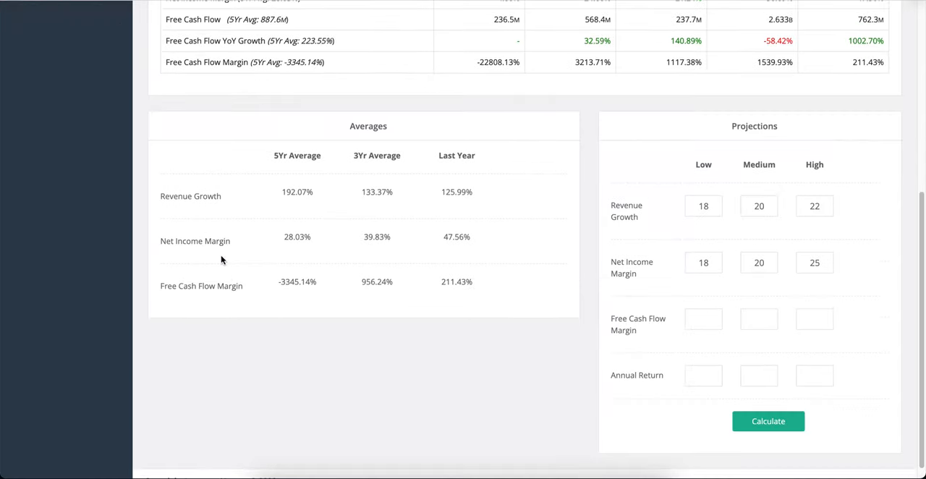
scroll("up", 3)
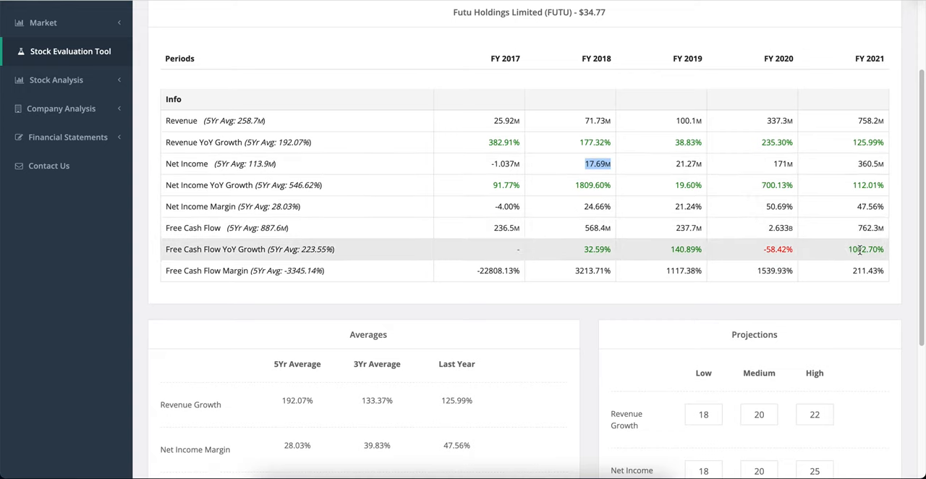
mouse_move(859, 249)
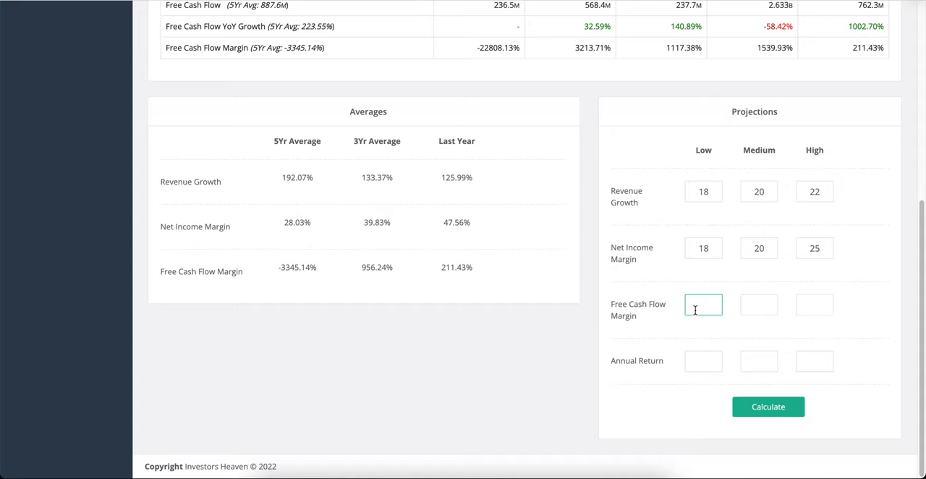
Enter free cash flow margin 90/100/110 and annual return 13/13/13 projections for FUTU
type("100")
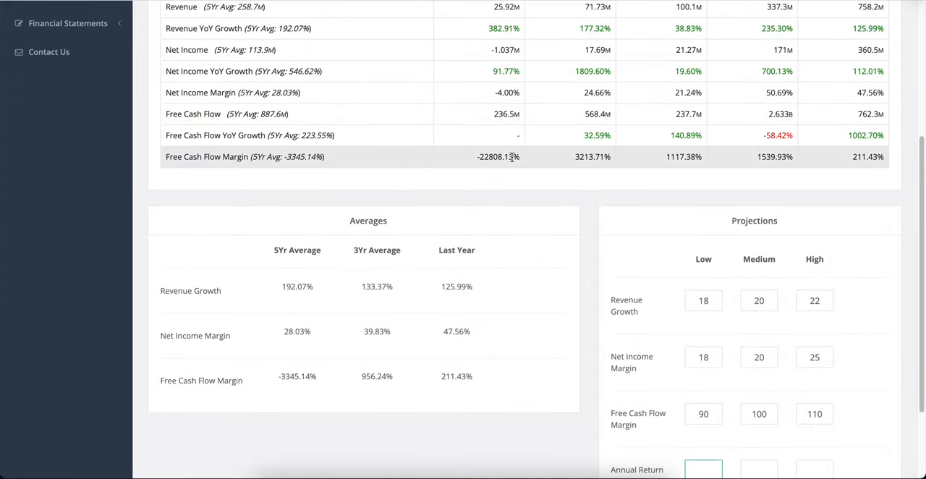
mouse_move(669, 156)
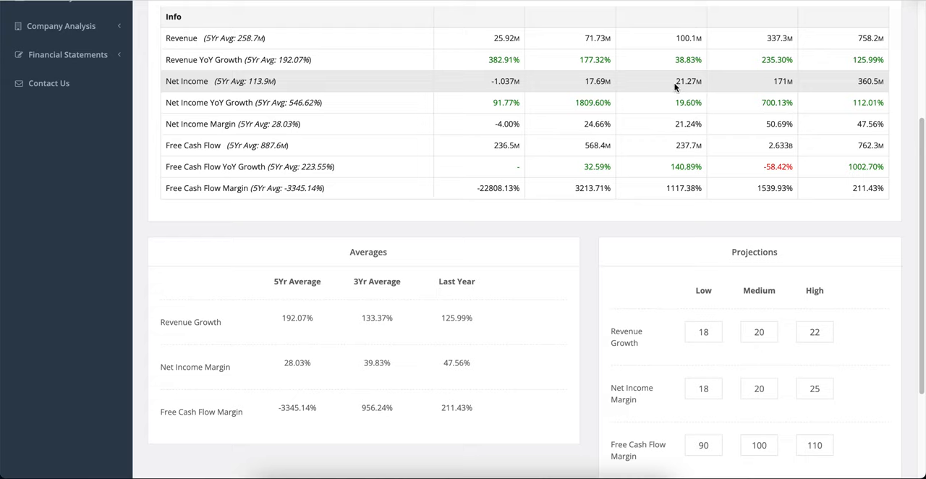
scroll("down", 3)
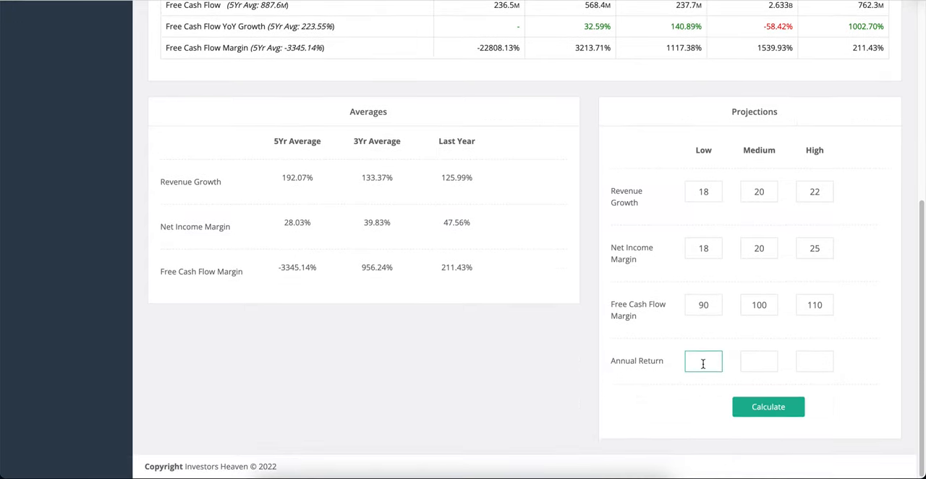
type("13")
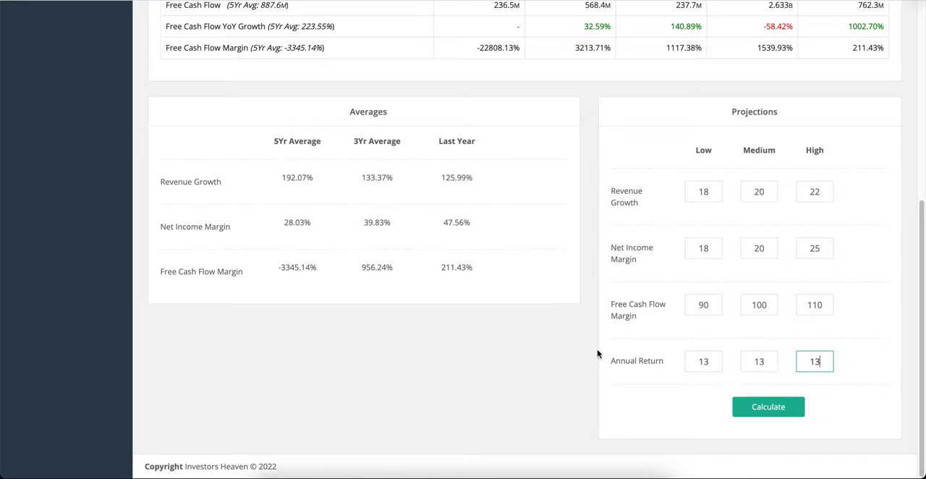
mouse_move(677, 399)
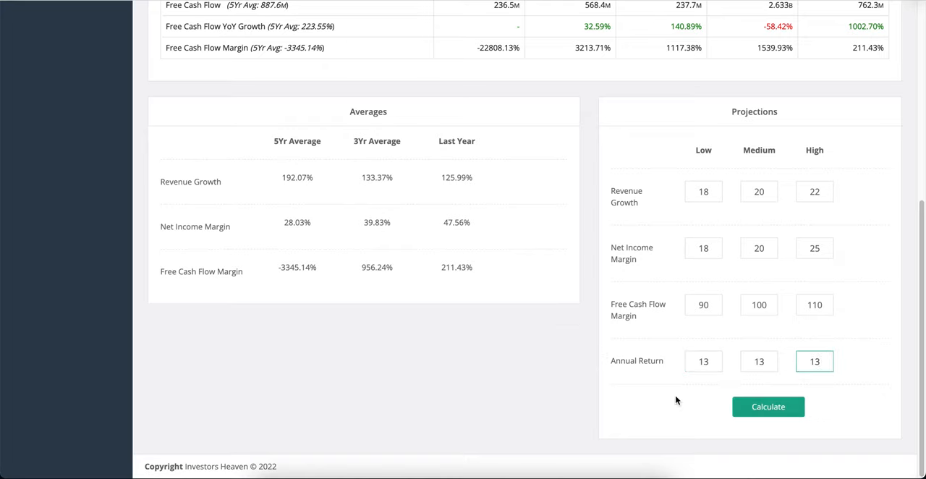
Calculate FUTU's max prices to pay: $23.43, $31.26 and $46.40 versus the $34.77 current price
left_click(769, 405)
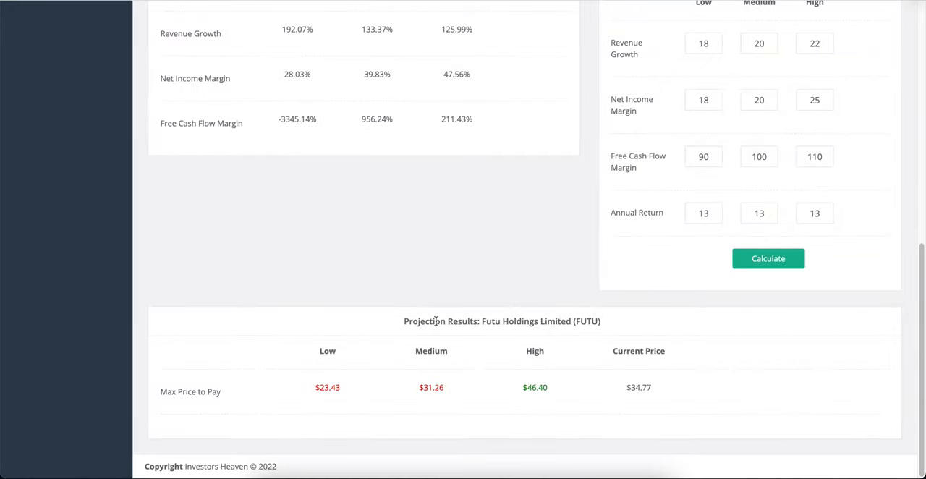
mouse_move(374, 350)
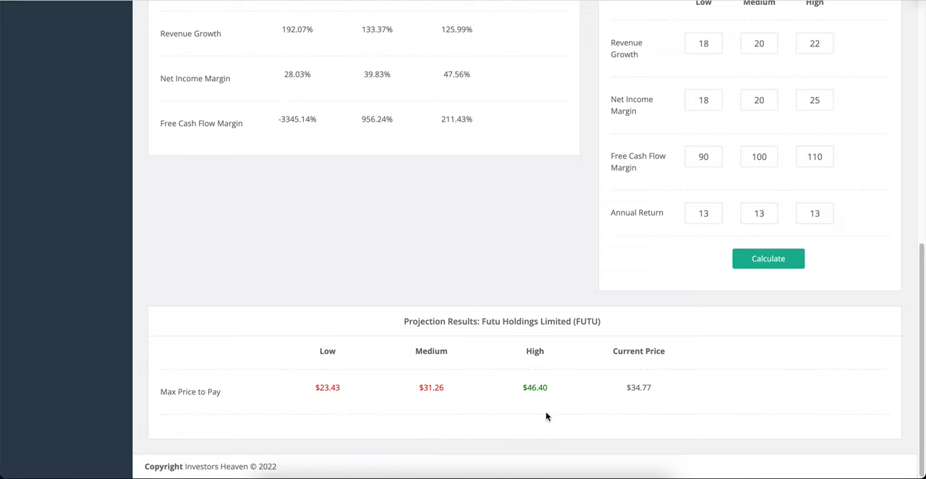
mouse_move(565, 406)
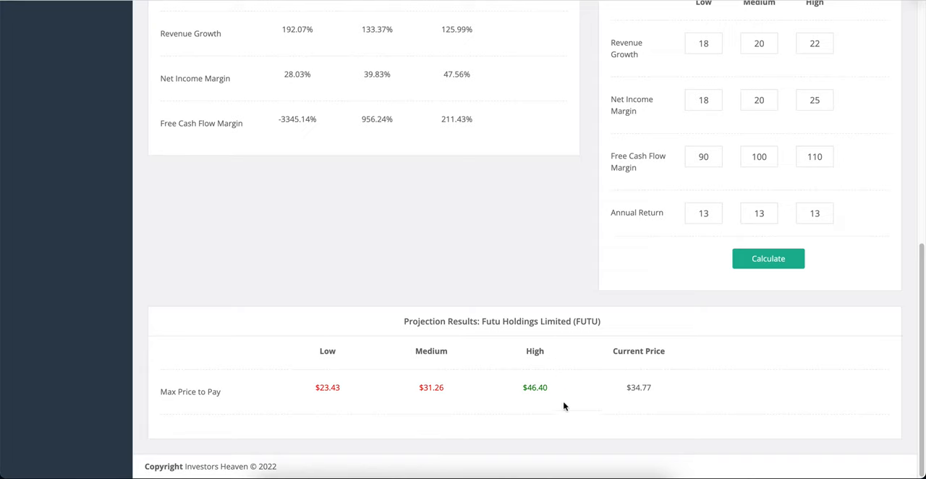
scroll("up", 3)
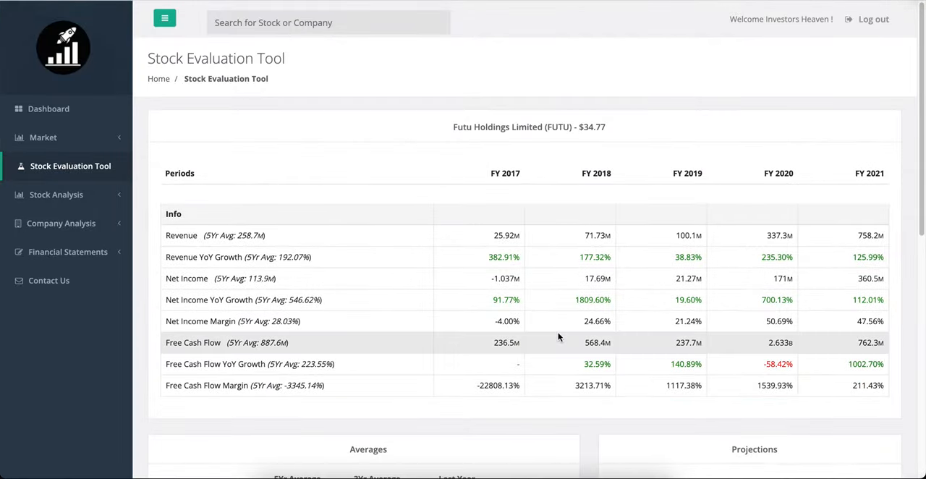
scroll("down", 3)
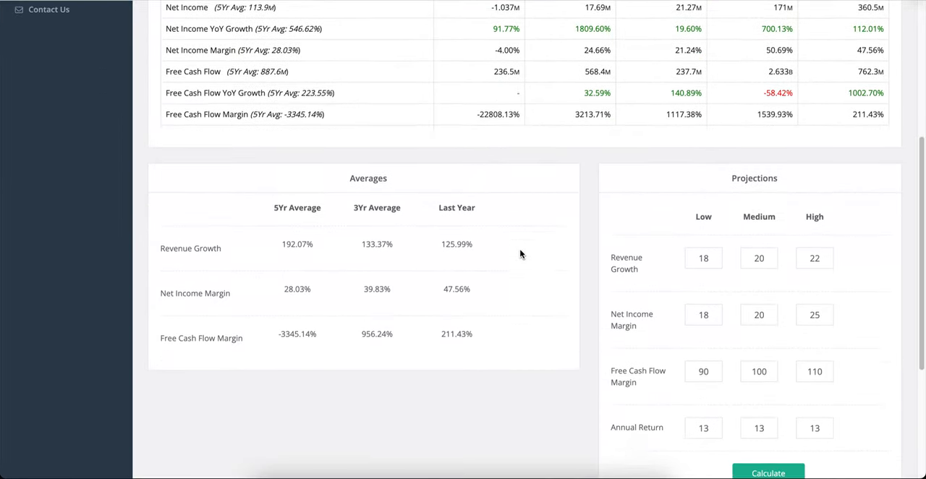
left_click(767, 472)
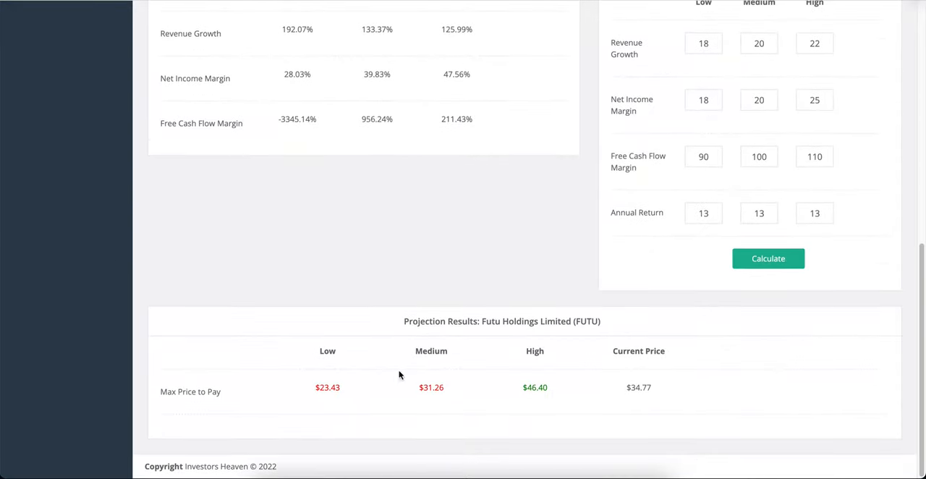
mouse_move(408, 360)
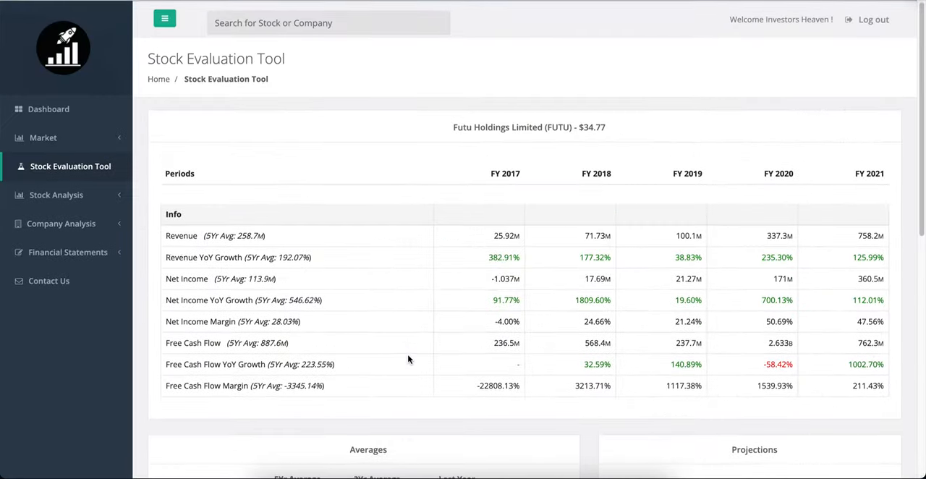
mouse_move(408, 280)
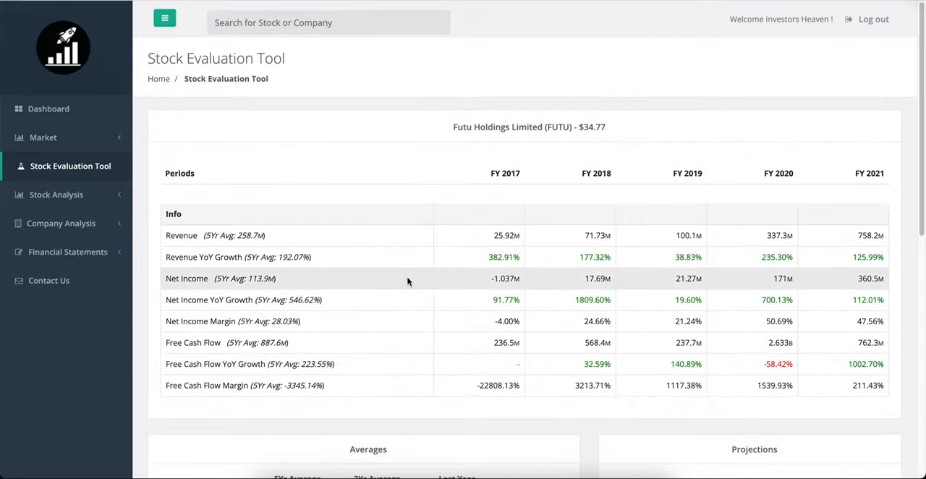
left_click(55, 193)
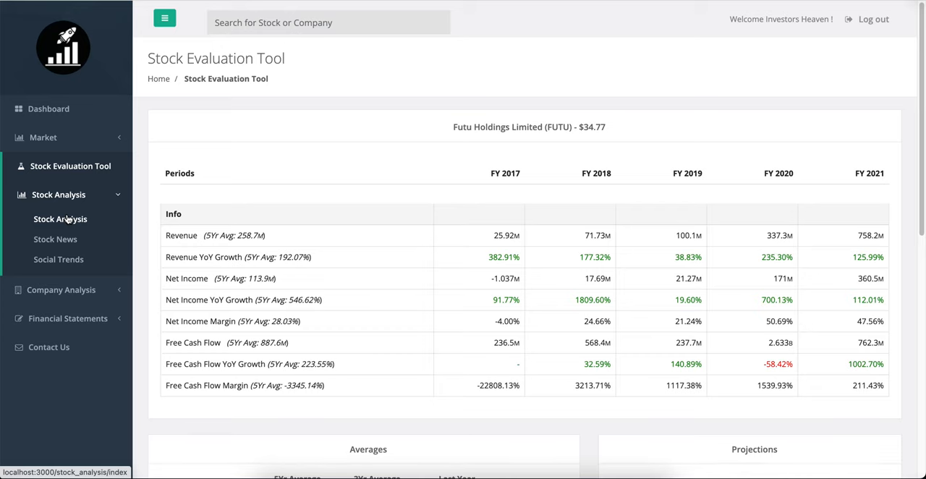
Return to FUTU's Stock Analysis page to review the price chart, market cap and performance figures
left_click(61, 218)
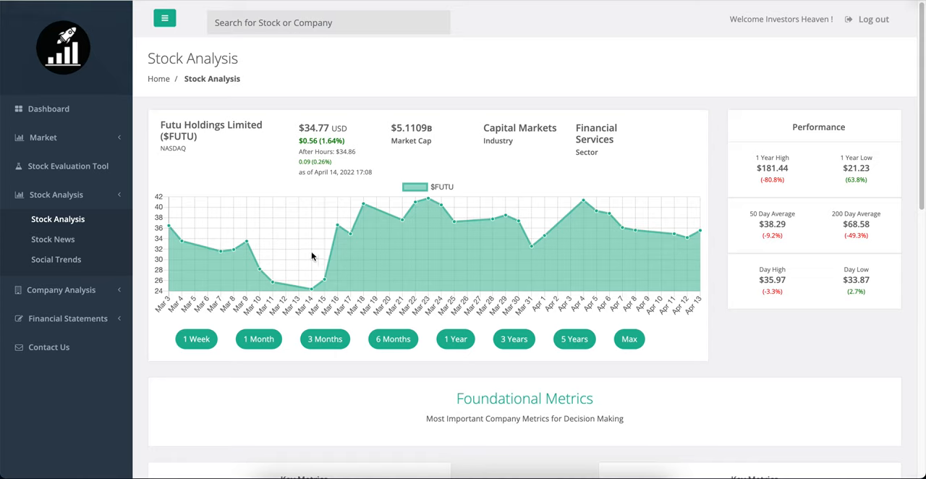
mouse_move(293, 239)
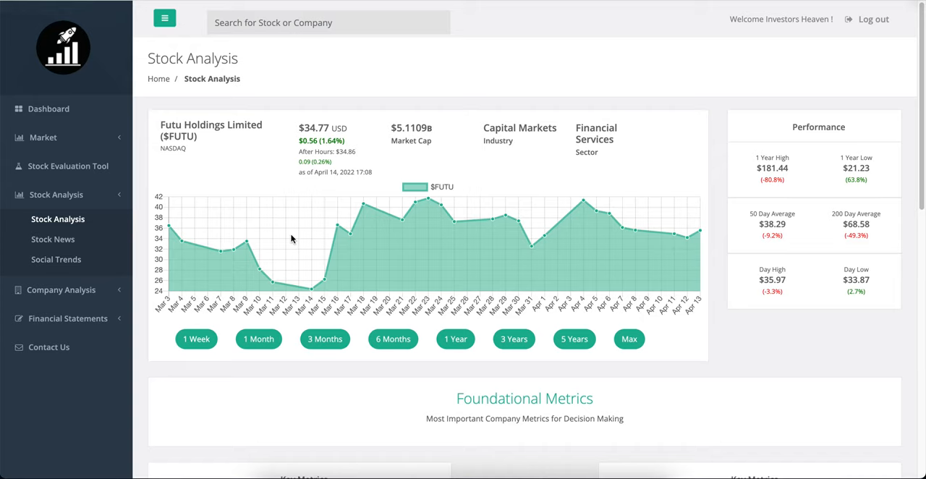
mouse_move(476, 291)
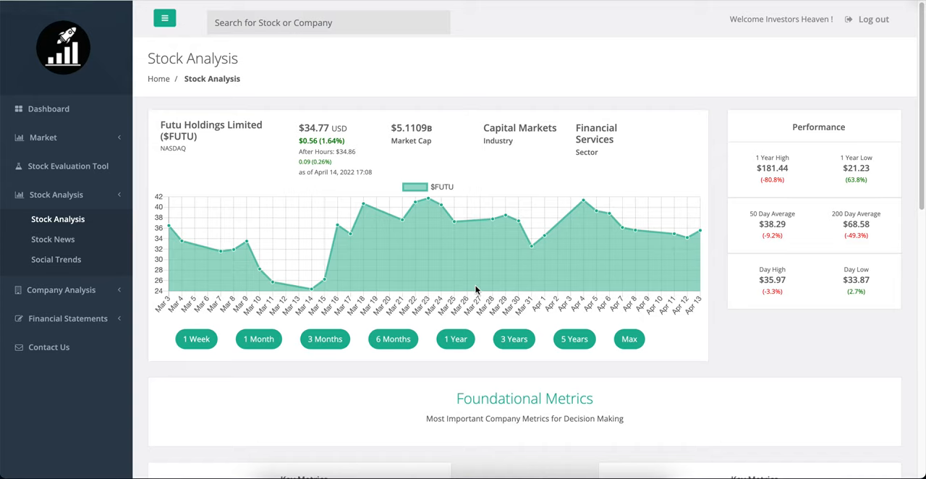
scroll("down", 3)
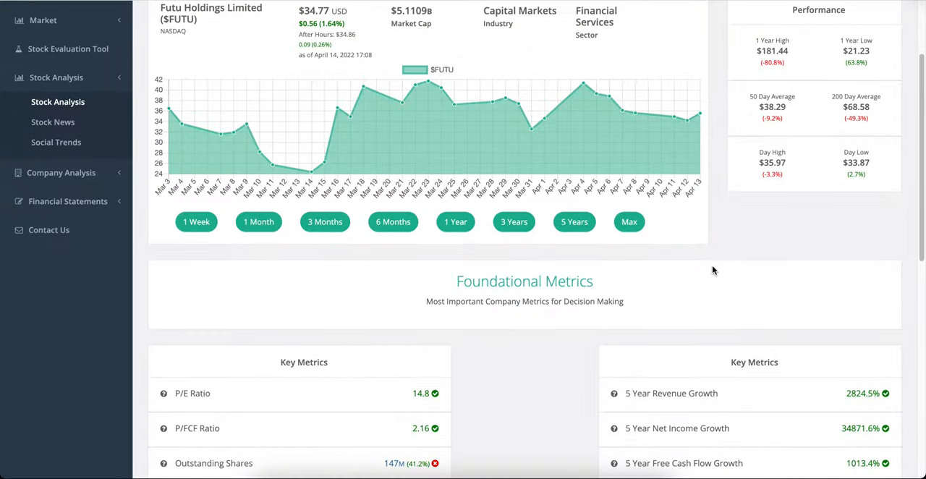
scroll("down", 3)
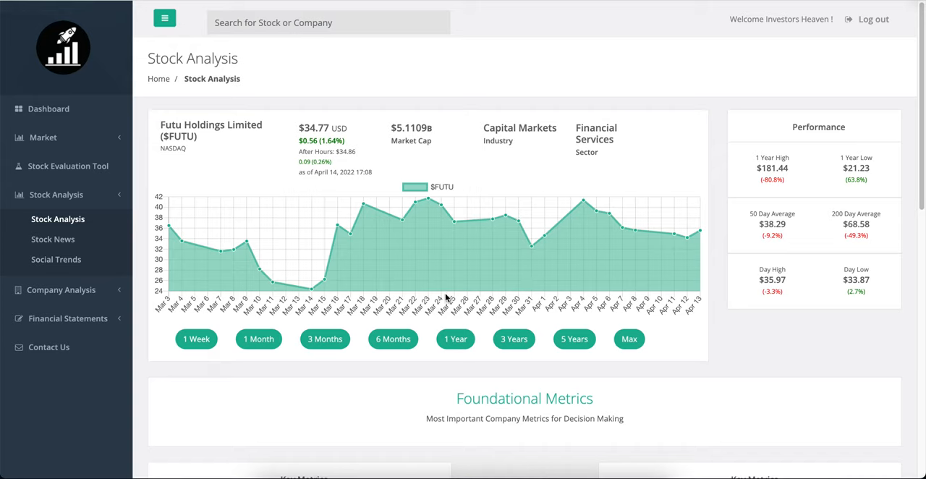
Set the FUTU price chart to the 3 Months range, December 2021 to April 2022
left_click(324, 339)
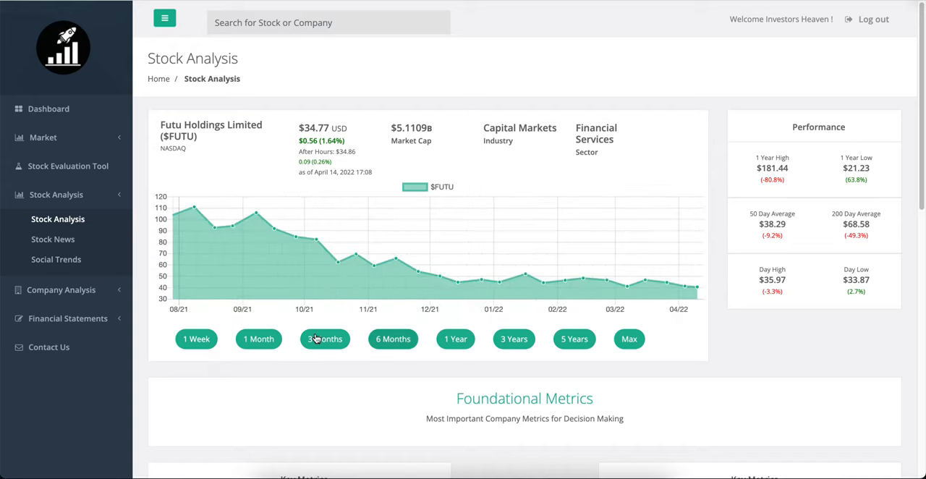
left_click(324, 339)
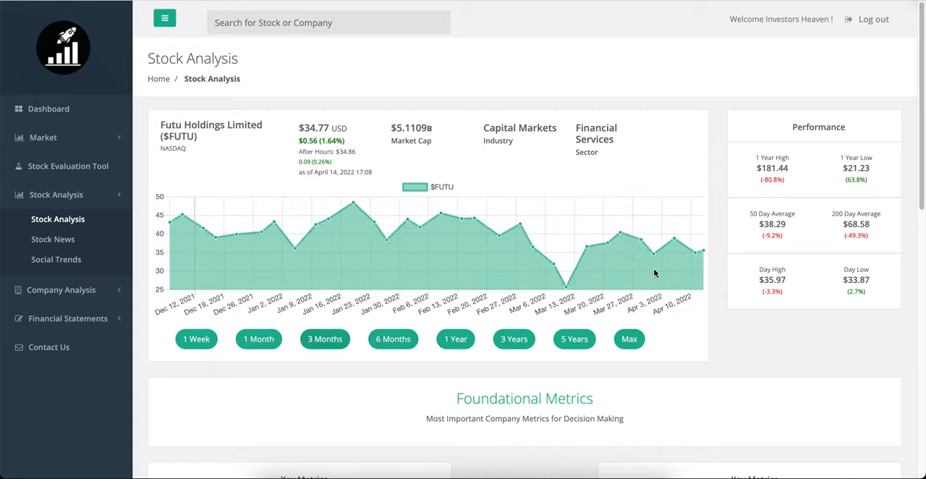
mouse_move(566, 289)
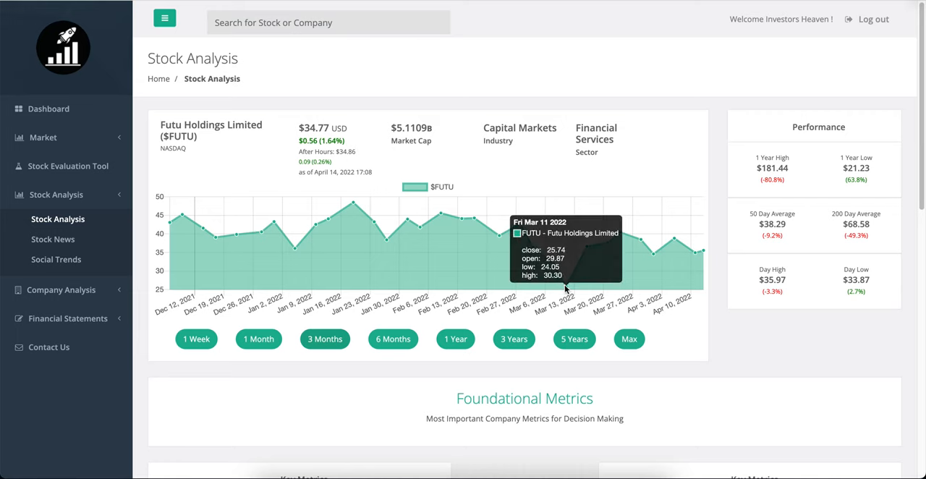
mouse_move(570, 258)
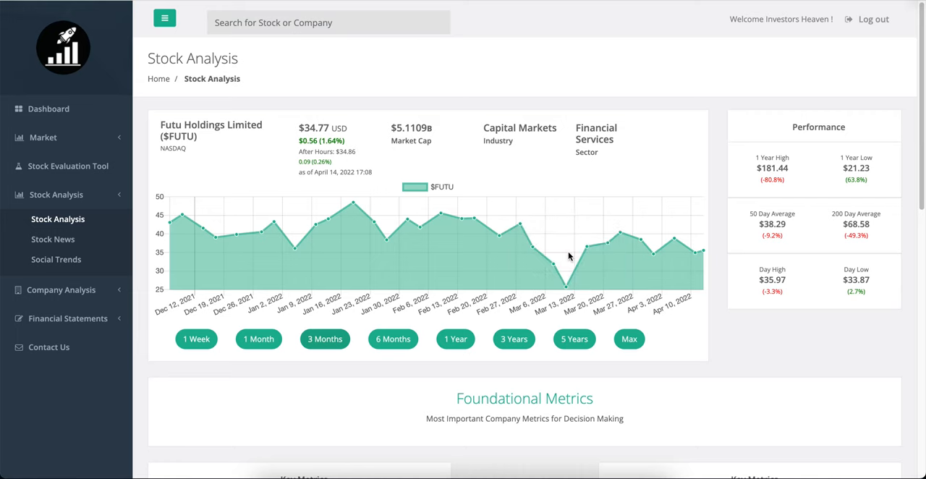
mouse_move(715, 259)
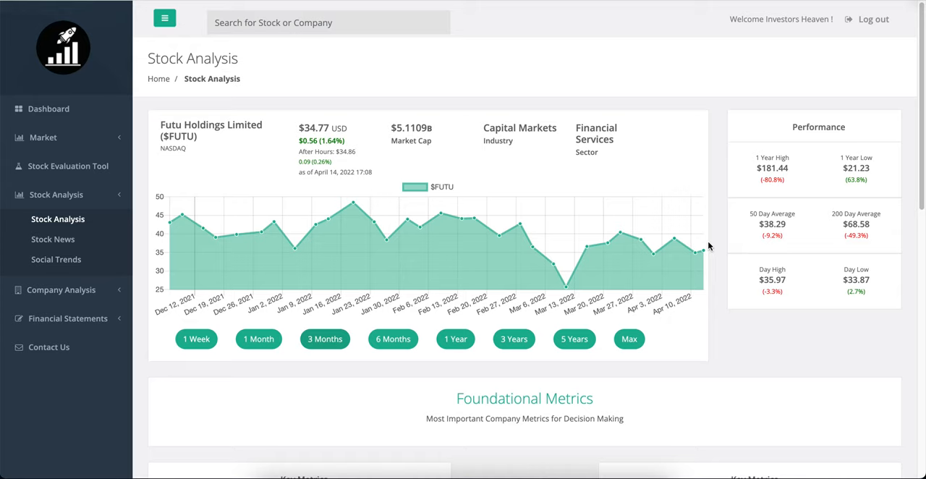
scroll("down", 3)
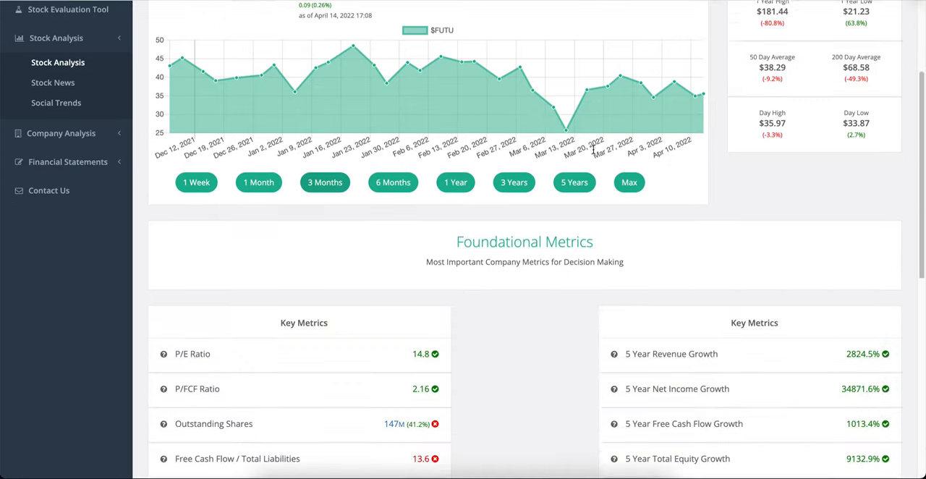
scroll("down", 3)
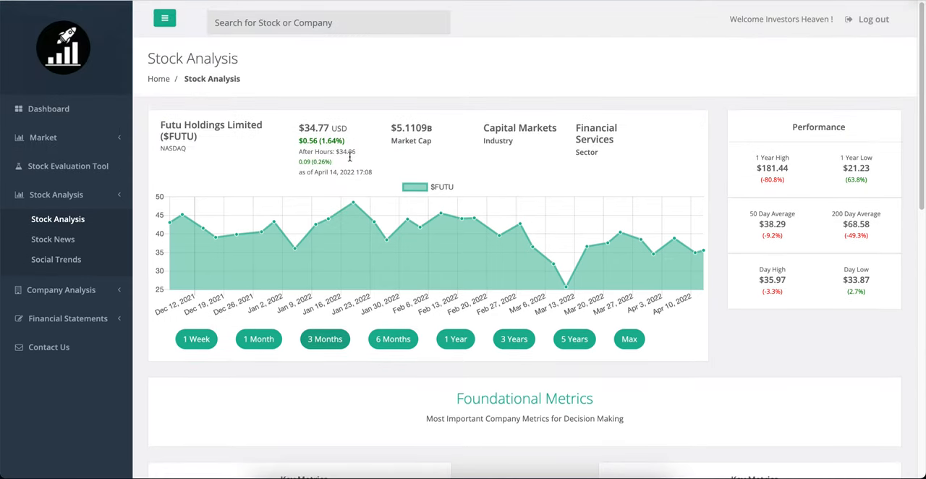
mouse_move(417, 288)
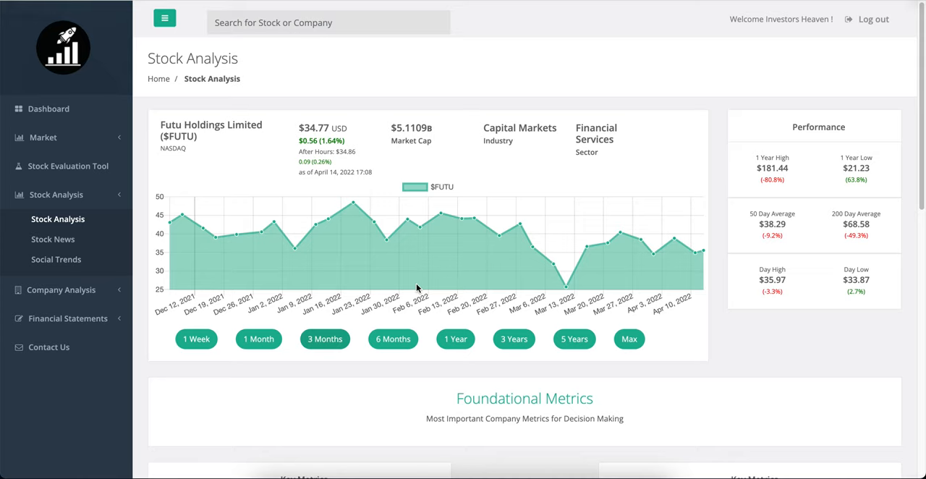
mouse_move(343, 229)
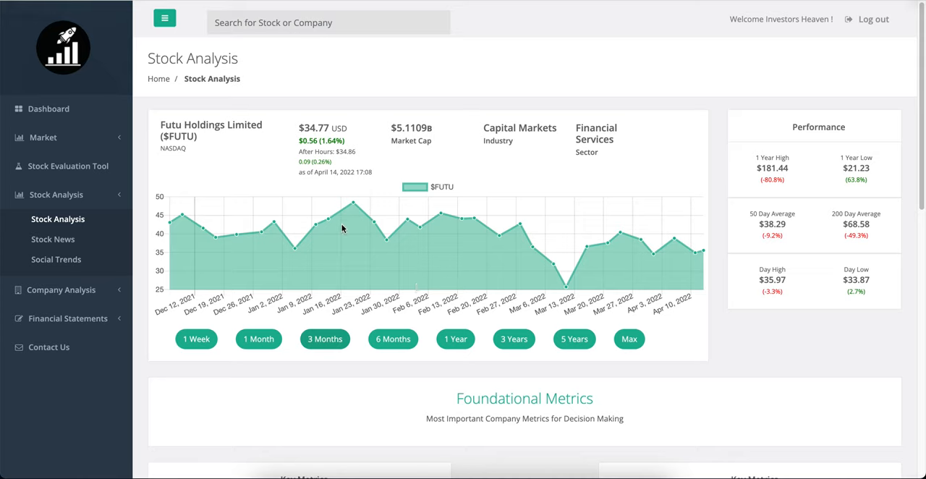
mouse_move(397, 121)
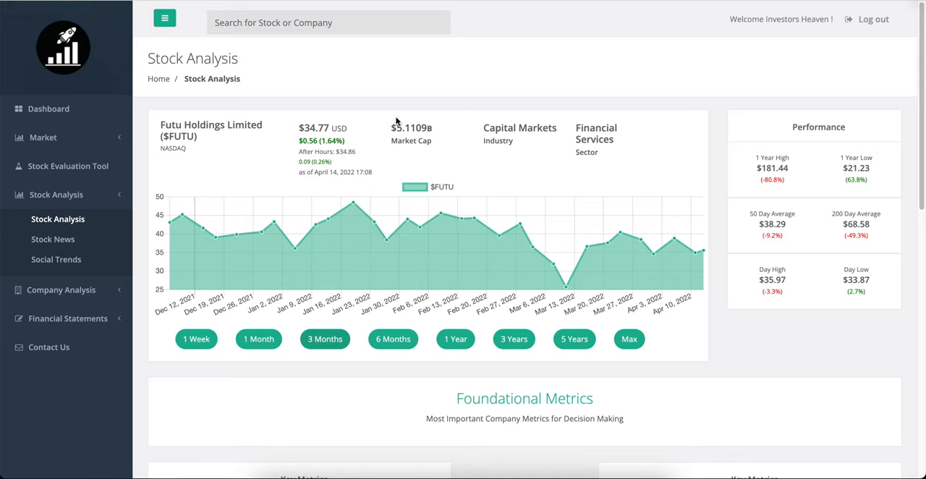